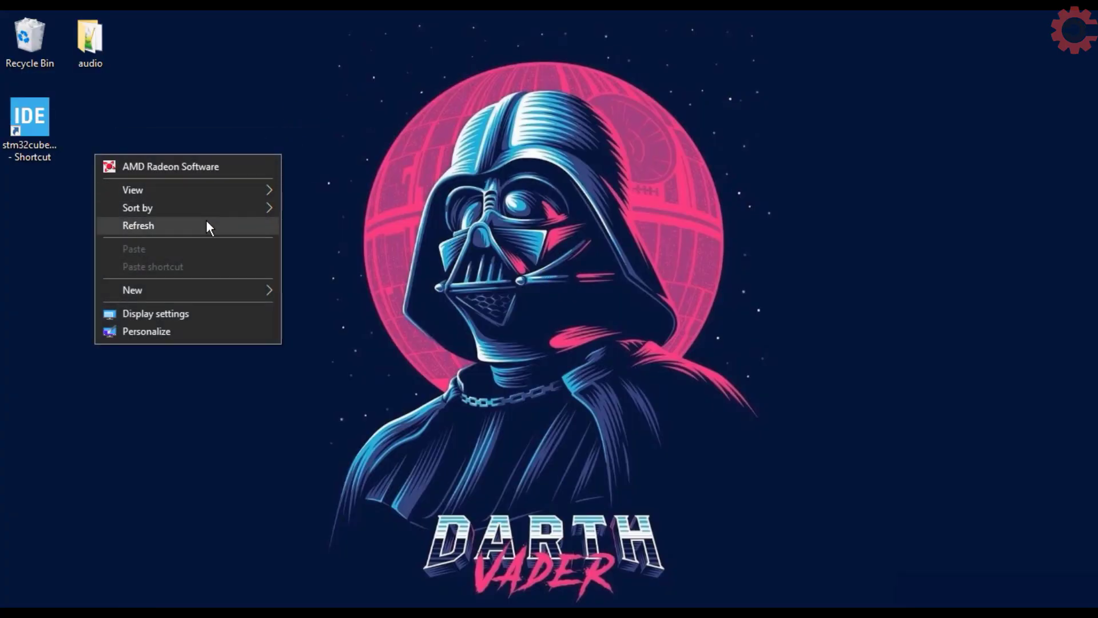
Step: Dismiss the desktop context menu and launch STM32CubeIDE from its desktop shortcut
{"action": "left_click", "coordinate": [138, 224]}
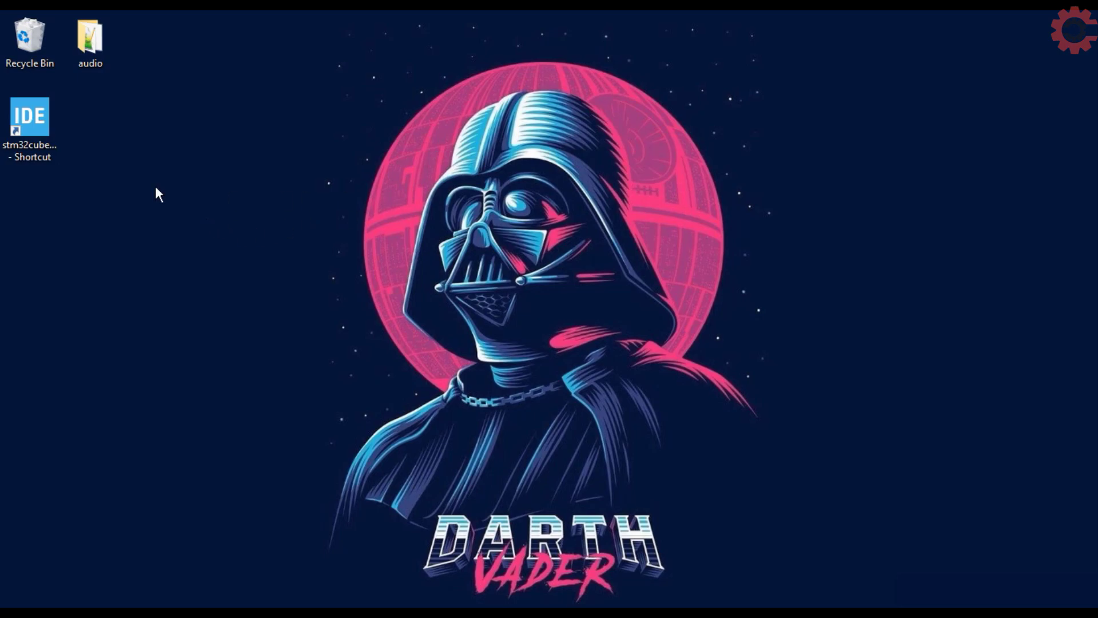
{"action": "double_click", "coordinate": [31, 116]}
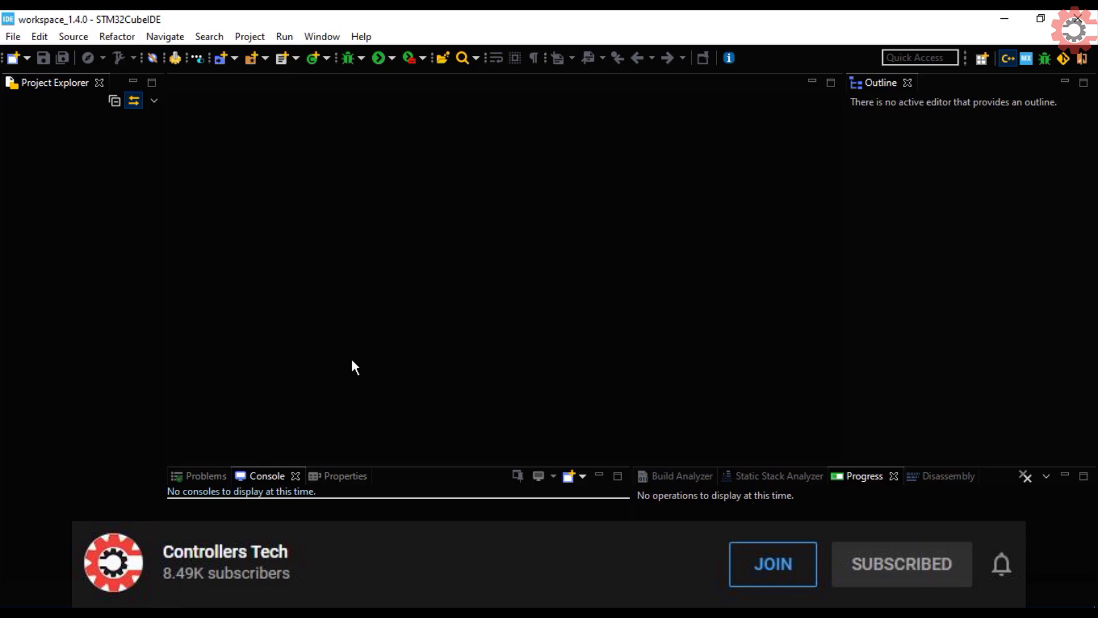
Step: Create the STM32F446RETx project named TUT_ADC_MULTI_NODMA through the New STM32 Project wizard
{"action": "left_click", "coordinate": [12, 36]}
{"action": "type", "text": "TUT_ADC_MULTI_NODMA"}
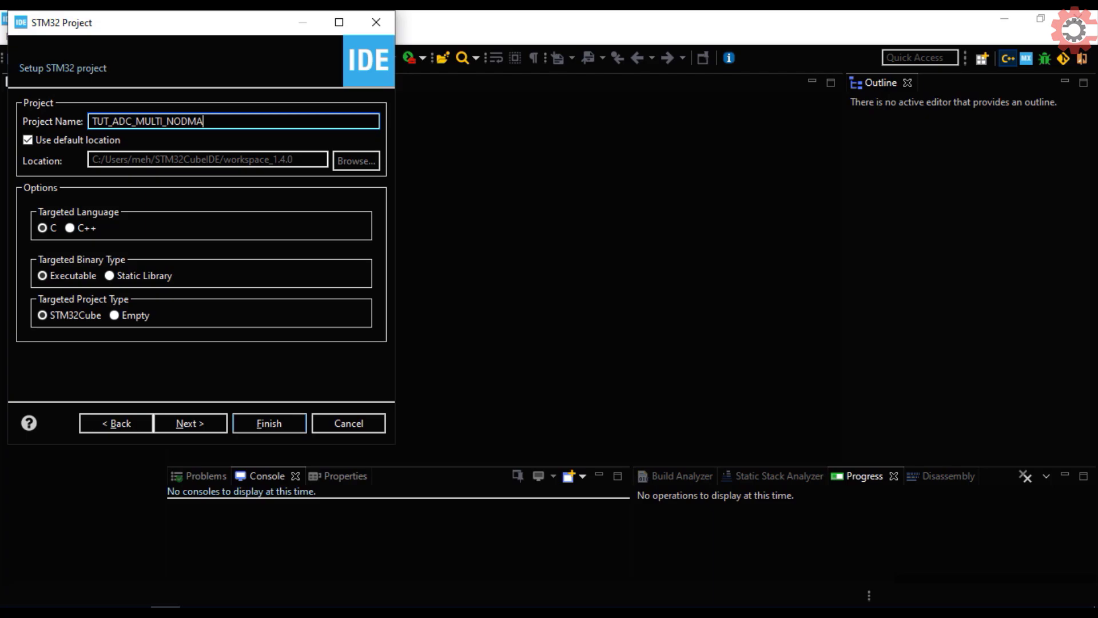
{"action": "triple_click", "coordinate": [147, 121]}
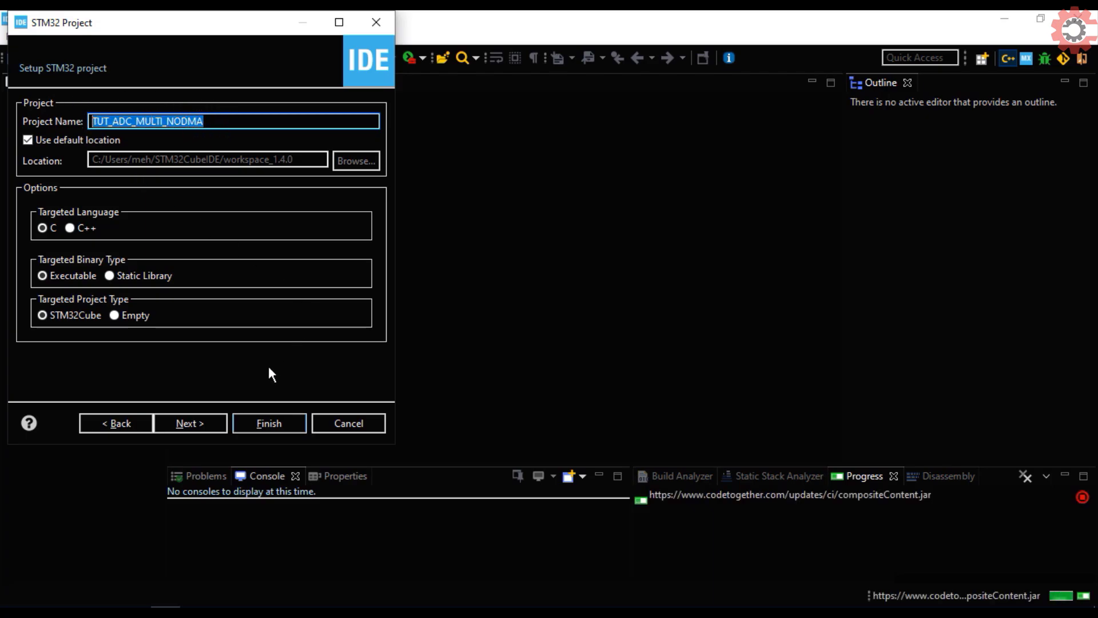
{"action": "left_click", "coordinate": [269, 422]}
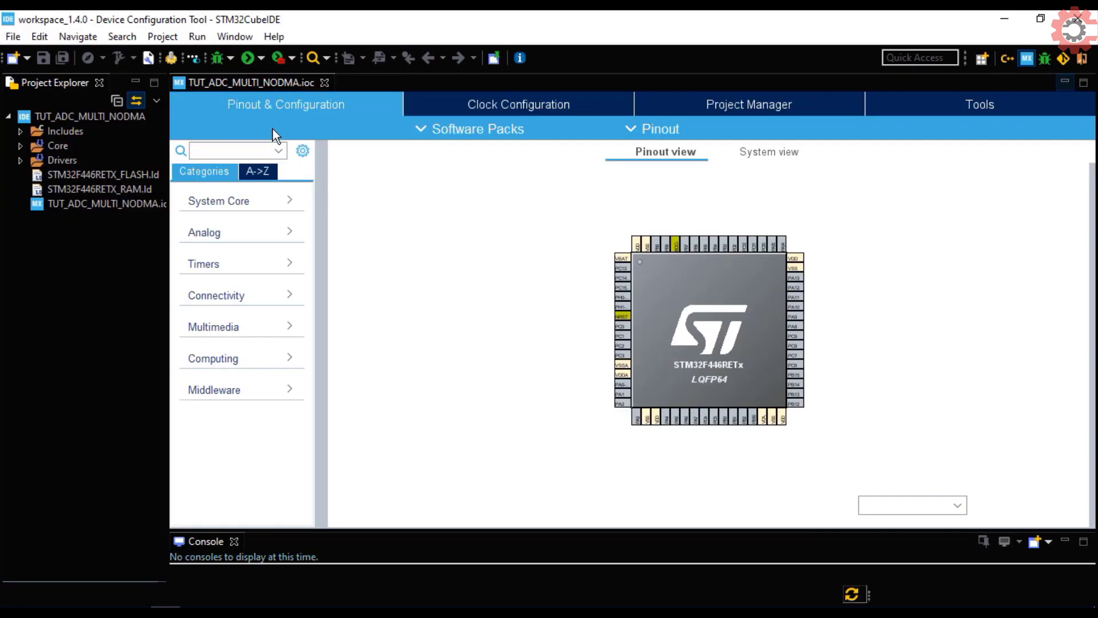
Step: Set RCC High Speed Clock to Crystal/Ceramic Resonator and view the Clock Configuration diagram
{"action": "left_click", "coordinate": [257, 171]}
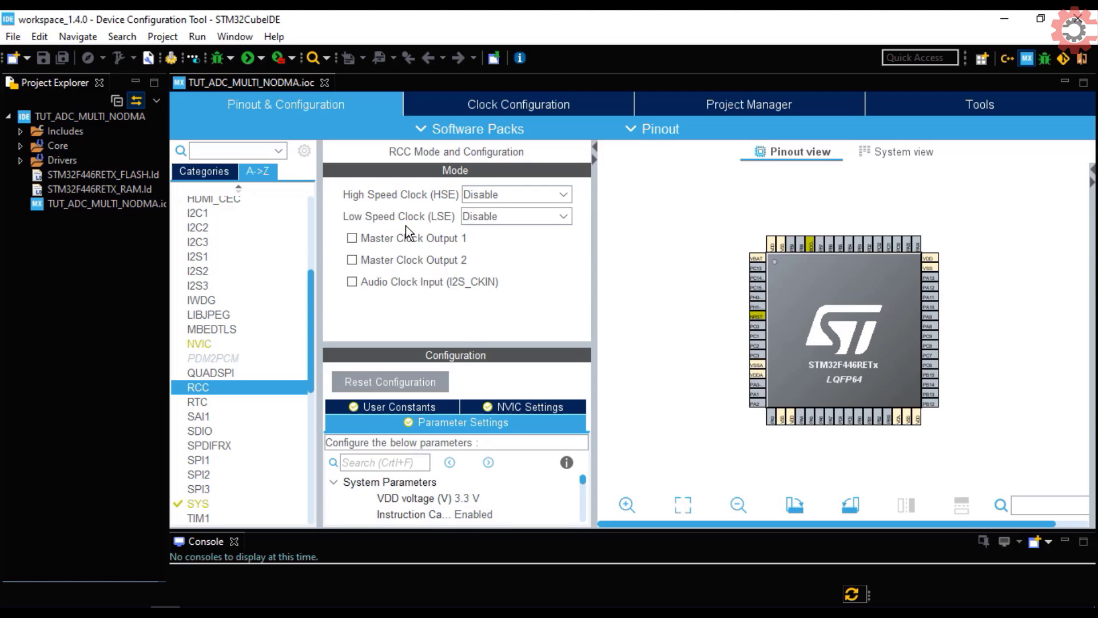
{"action": "left_click", "coordinate": [508, 194]}
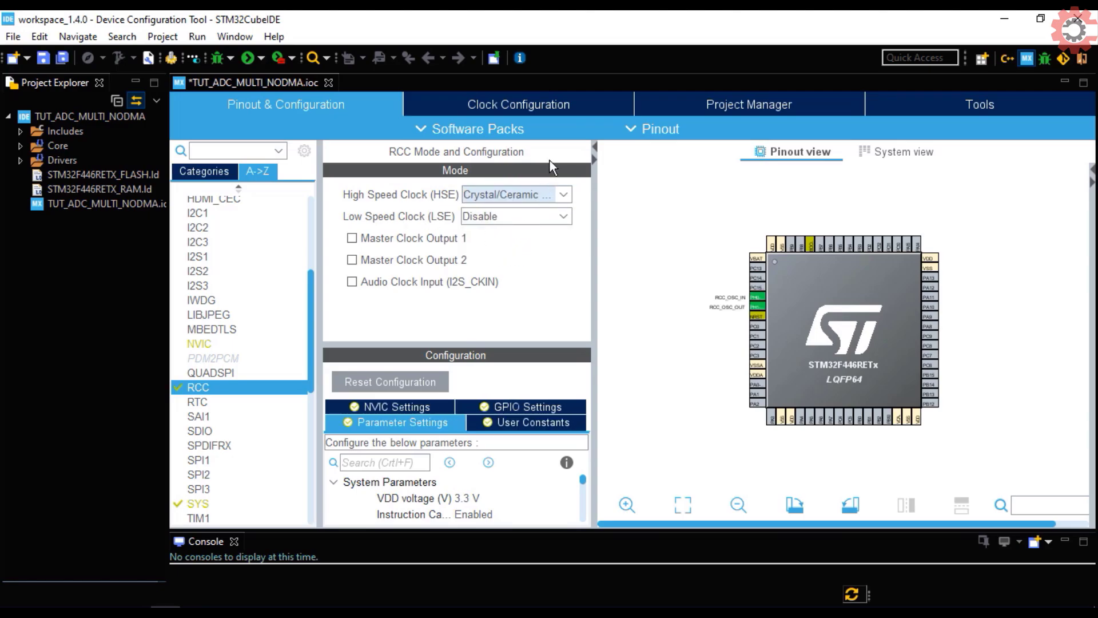
{"action": "left_click", "coordinate": [518, 104]}
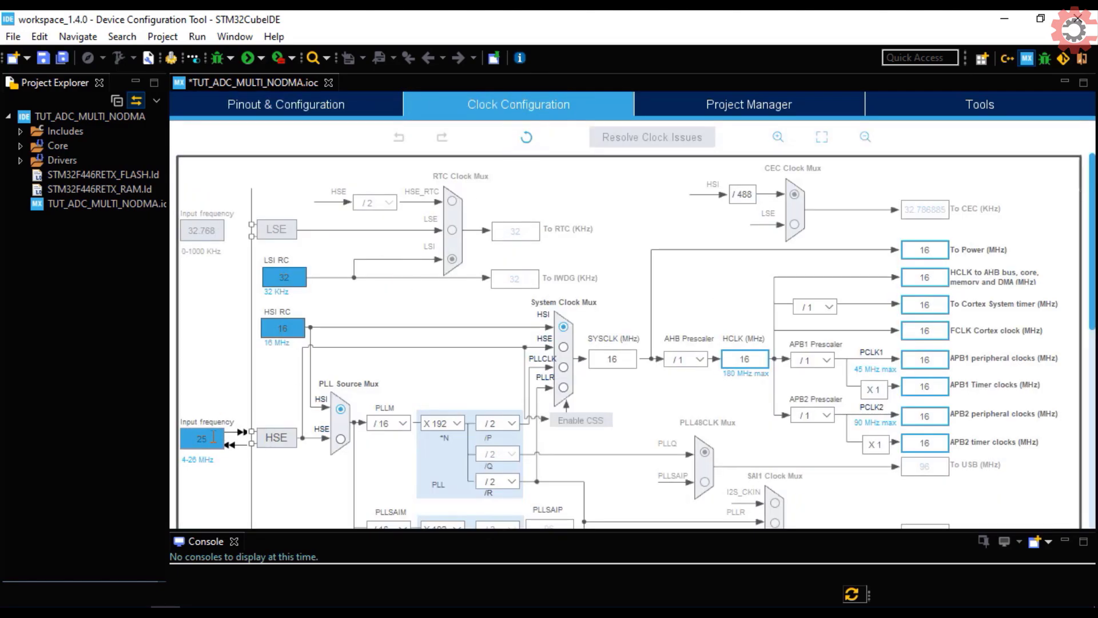
Step: Enter 8 MHz HSE input and 180 MHz HCLK, then return to Pinout & Configuration
{"action": "type", "text": "8"}
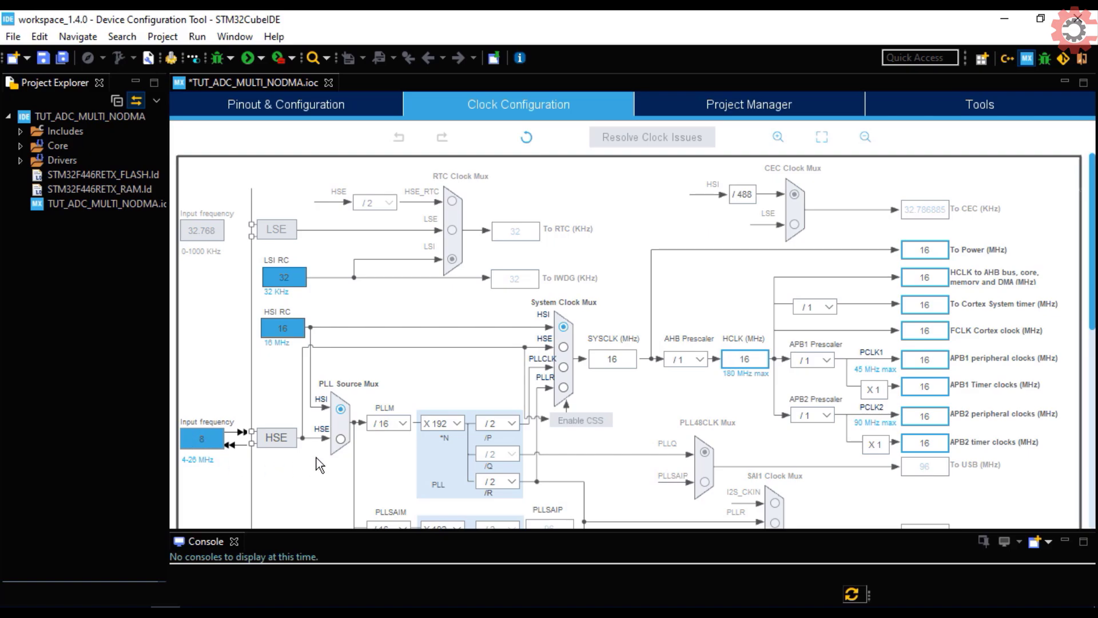
{"action": "left_click", "coordinate": [562, 367]}
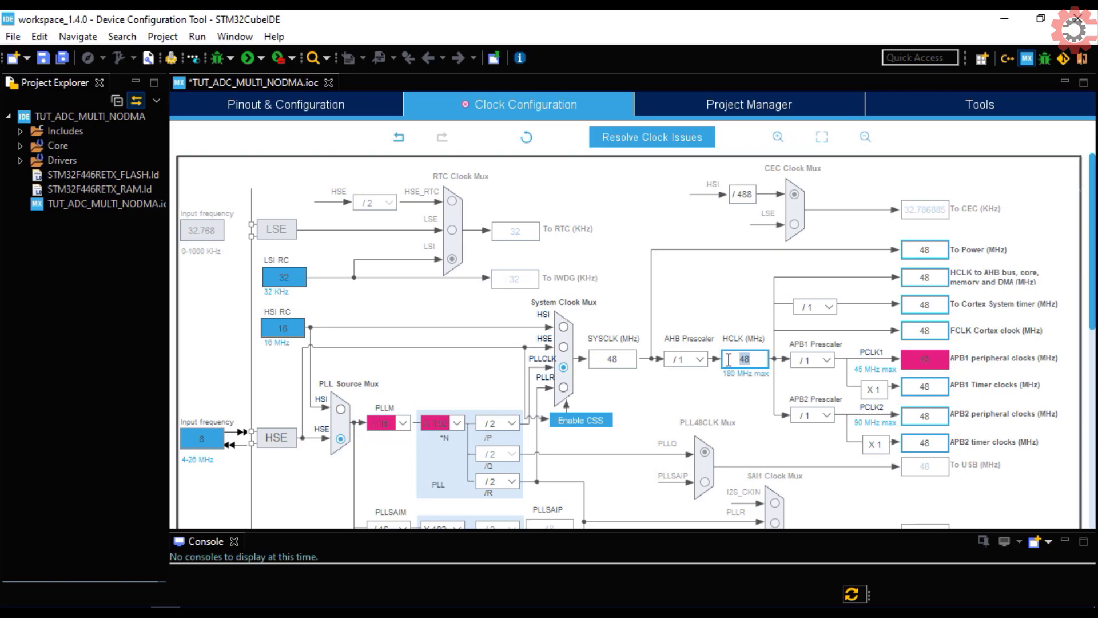
{"action": "type", "text": "180"}
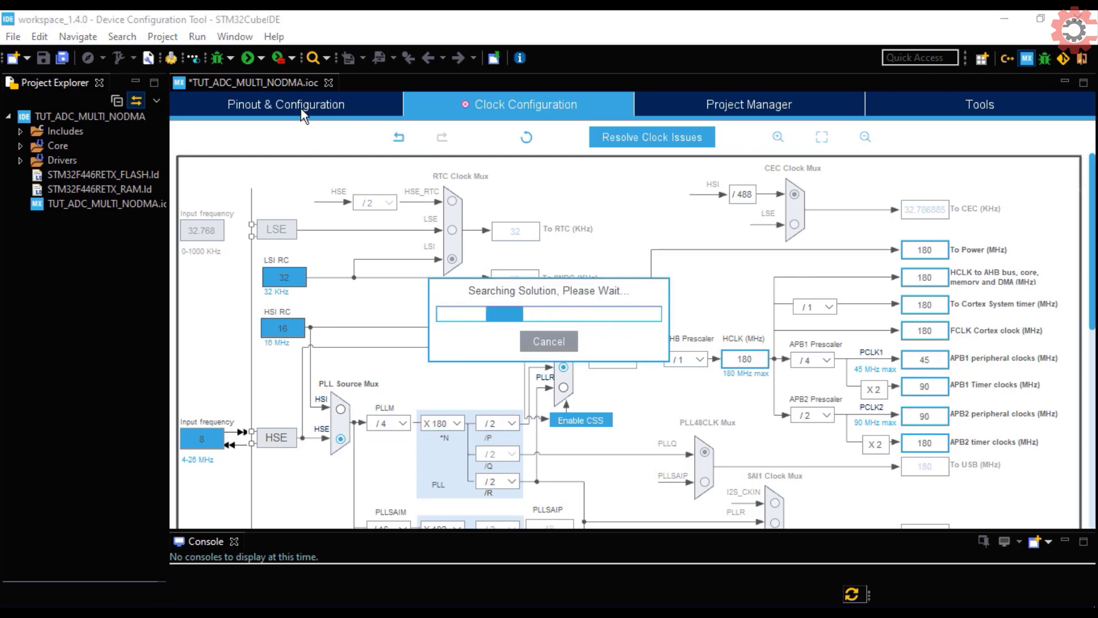
{"action": "left_click", "coordinate": [285, 104]}
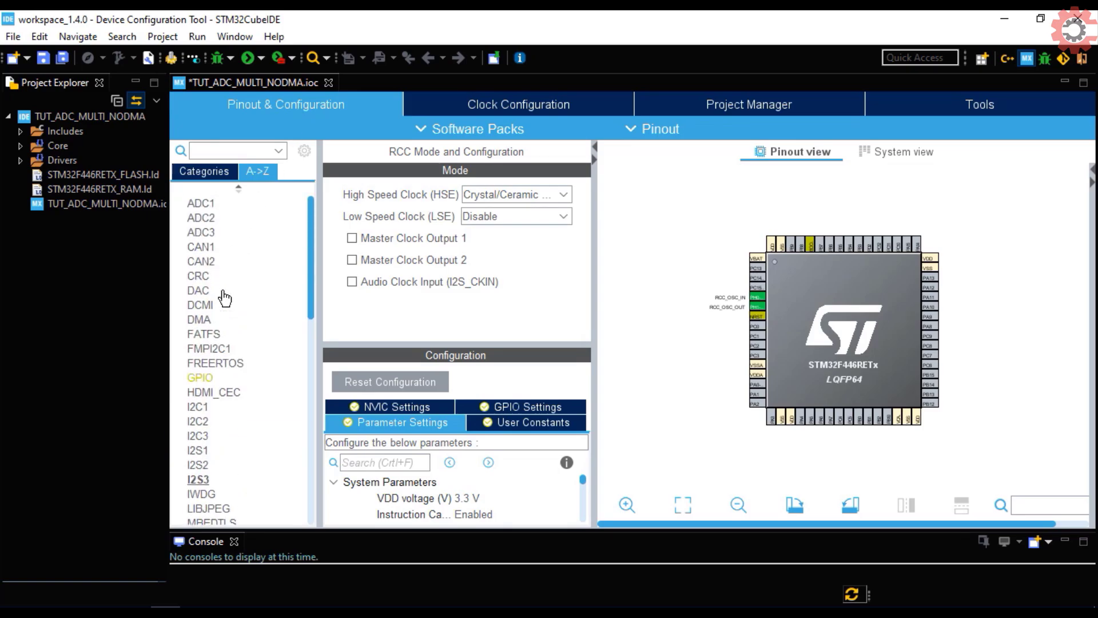
Step: Enable ADC1 channels IN0, IN1 and the temperature sensor
{"action": "left_click", "coordinate": [201, 203]}
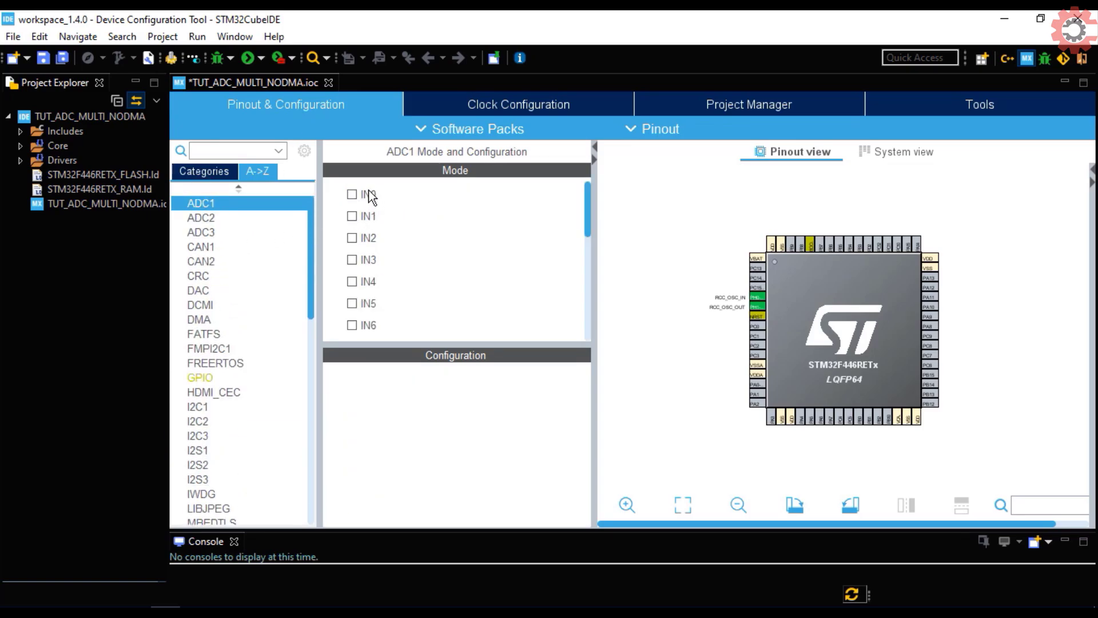
{"action": "left_click", "coordinate": [352, 194]}
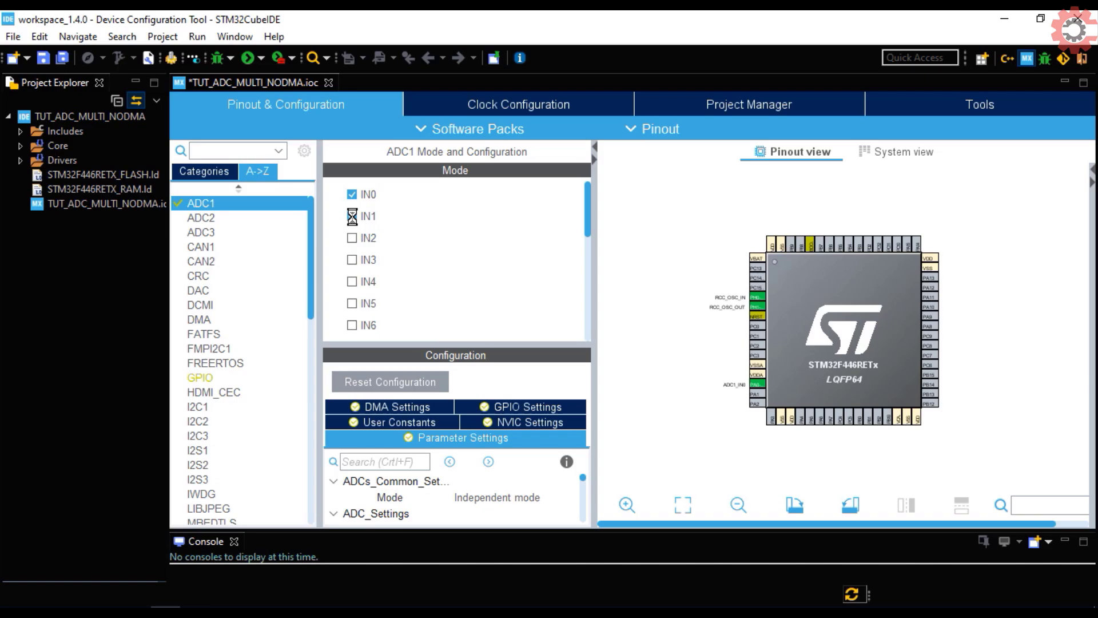
{"action": "left_click", "coordinate": [352, 215]}
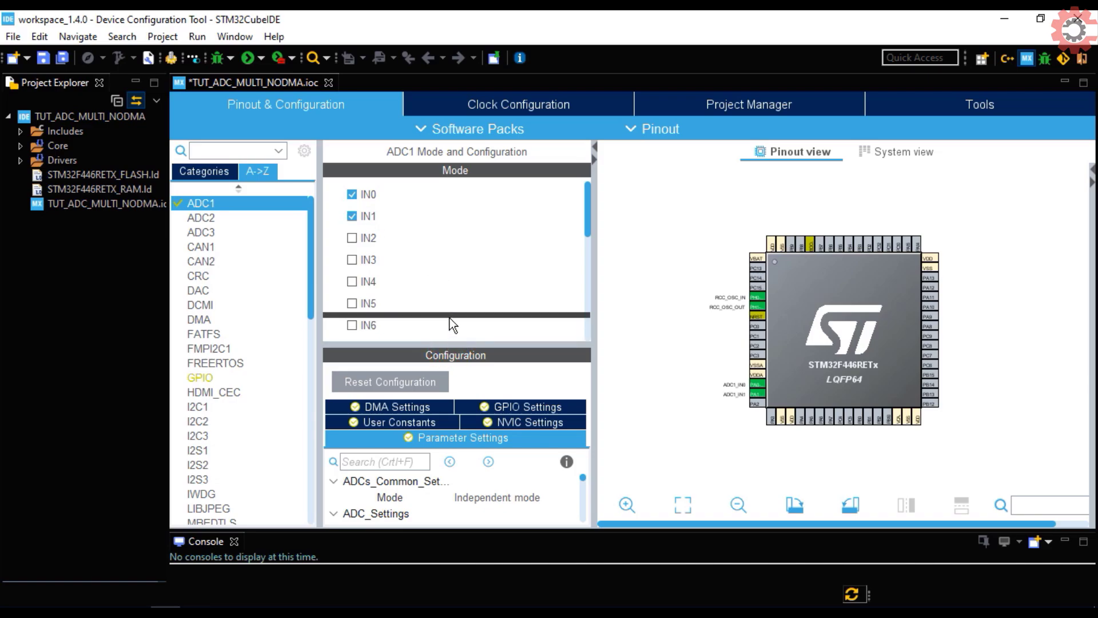
{"action": "scroll", "scroll_direction": "down", "scroll_amount": 3}
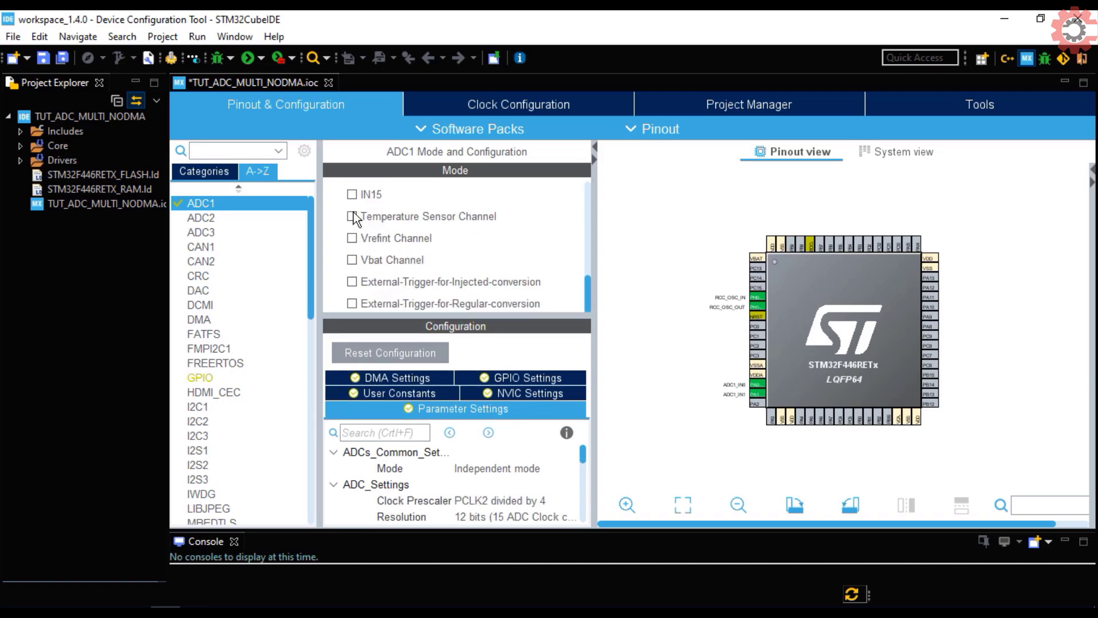
{"action": "left_click", "coordinate": [352, 215]}
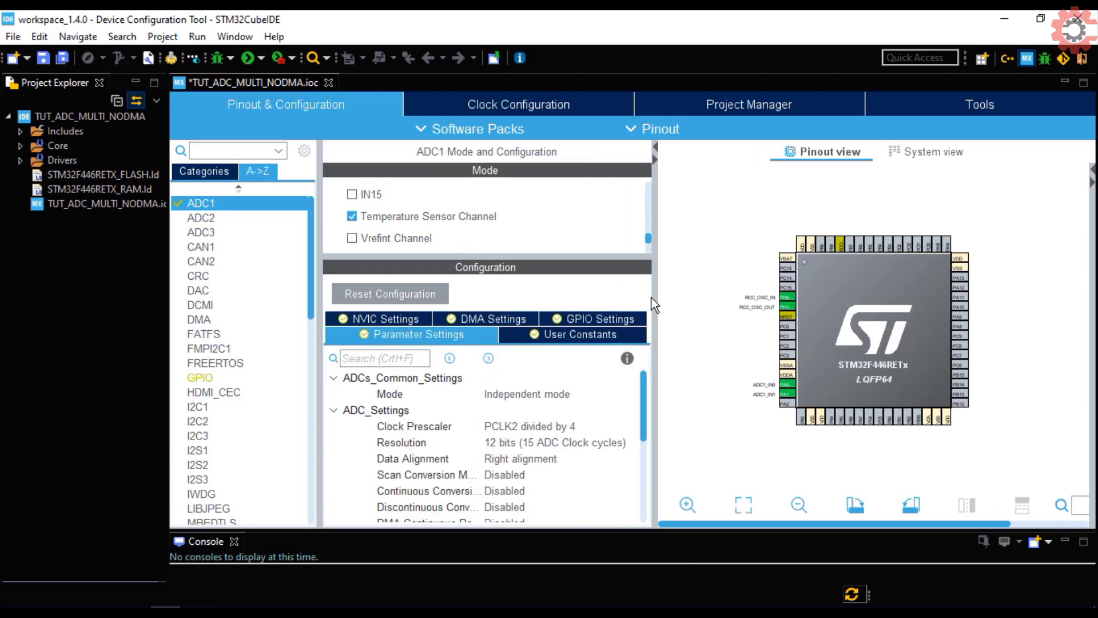
Step: Enable scan conversion mode and raise the number of regular conversions
{"action": "scroll", "scroll_direction": "down", "scroll_amount": 3}
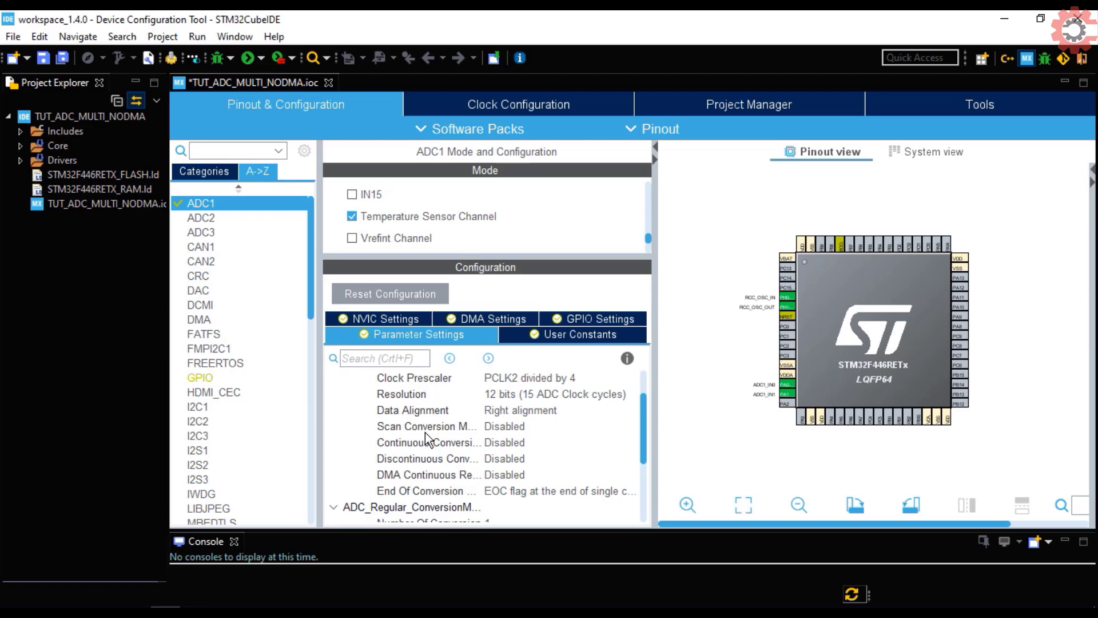
{"action": "left_click", "coordinate": [426, 425]}
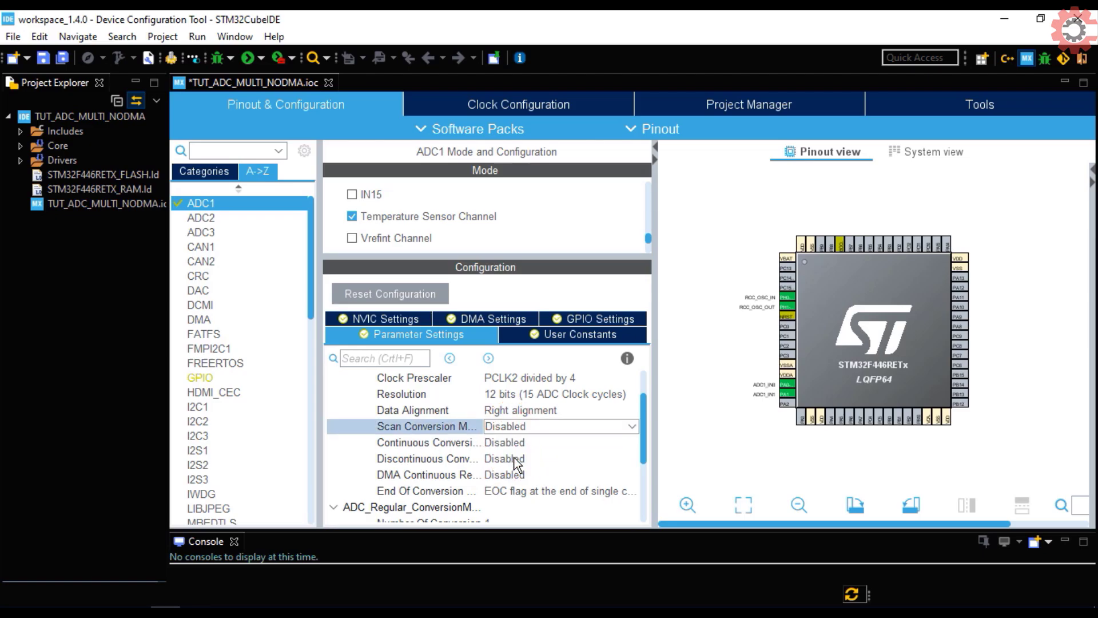
{"action": "left_click", "coordinate": [561, 426]}
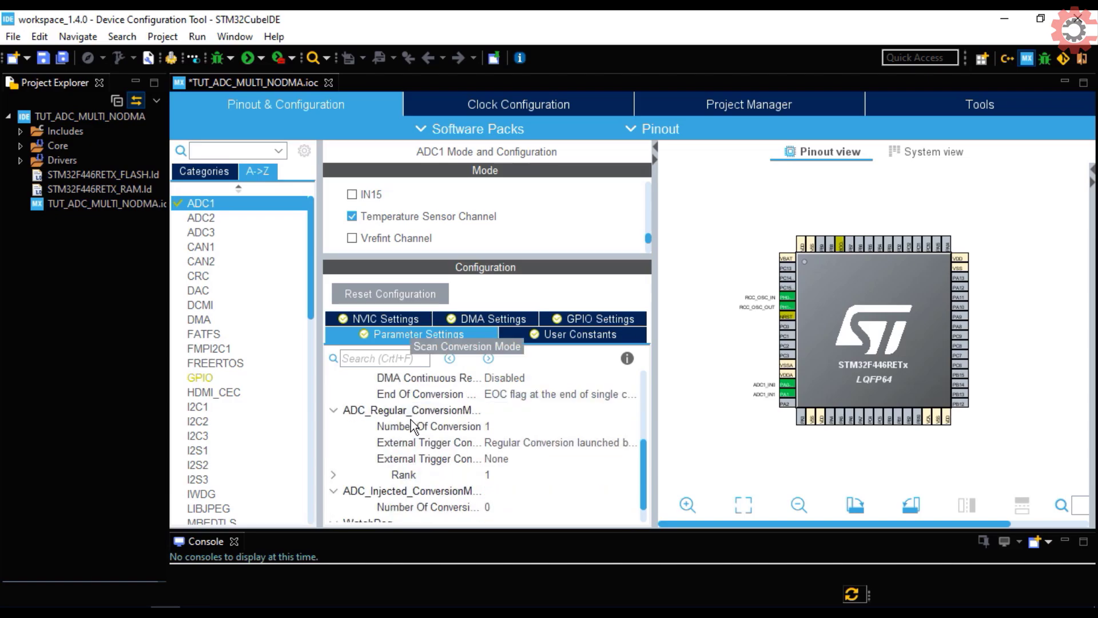
{"action": "scroll", "scroll_direction": "down", "scroll_amount": 3}
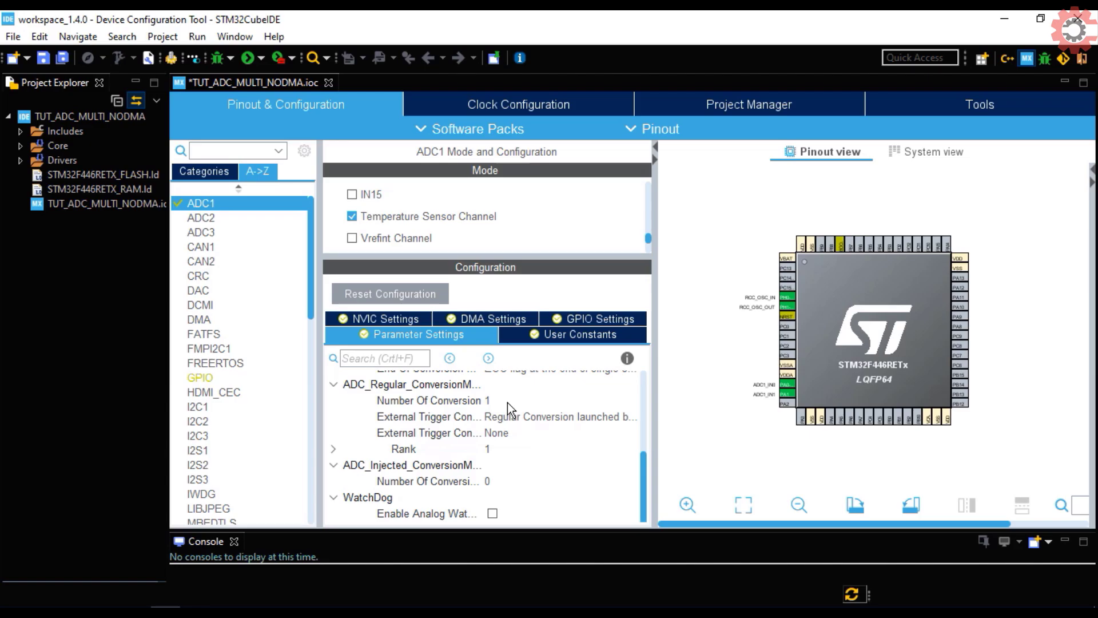
{"action": "left_click", "coordinate": [517, 396]}
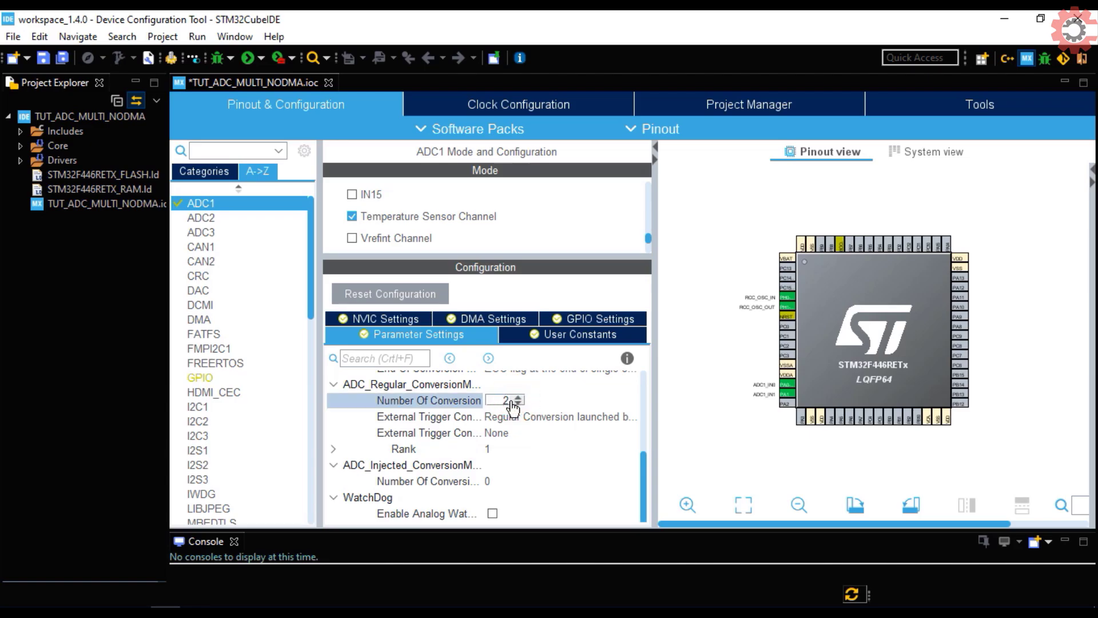
{"action": "left_click", "coordinate": [517, 395]}
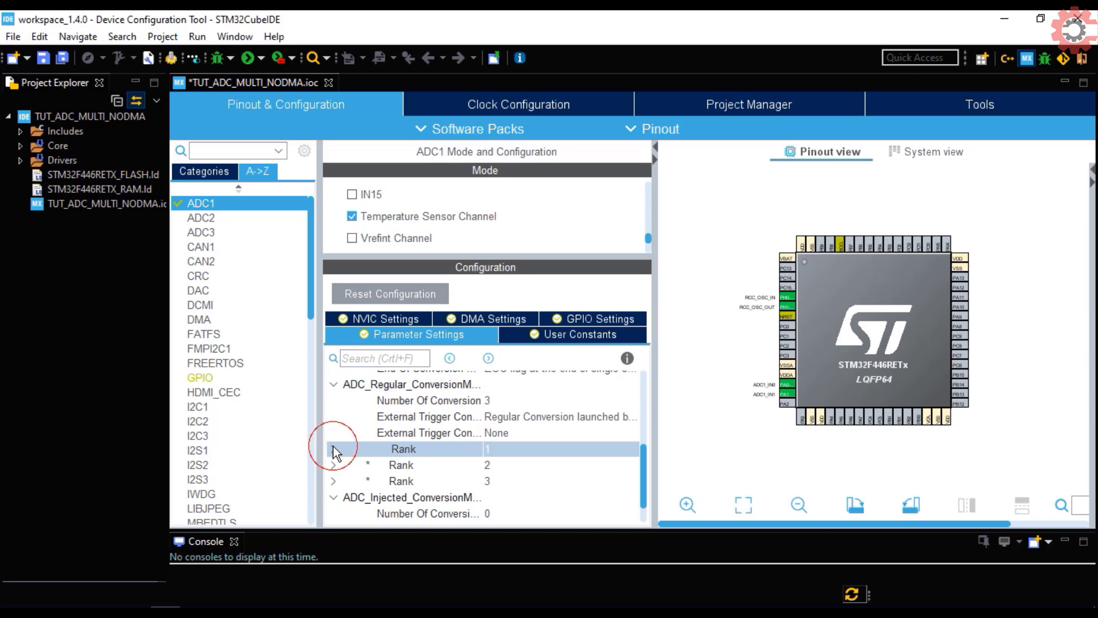
Step: Set the rank channel sampling times, with rank 2 at 84 cycles
{"action": "left_click", "coordinate": [333, 449]}
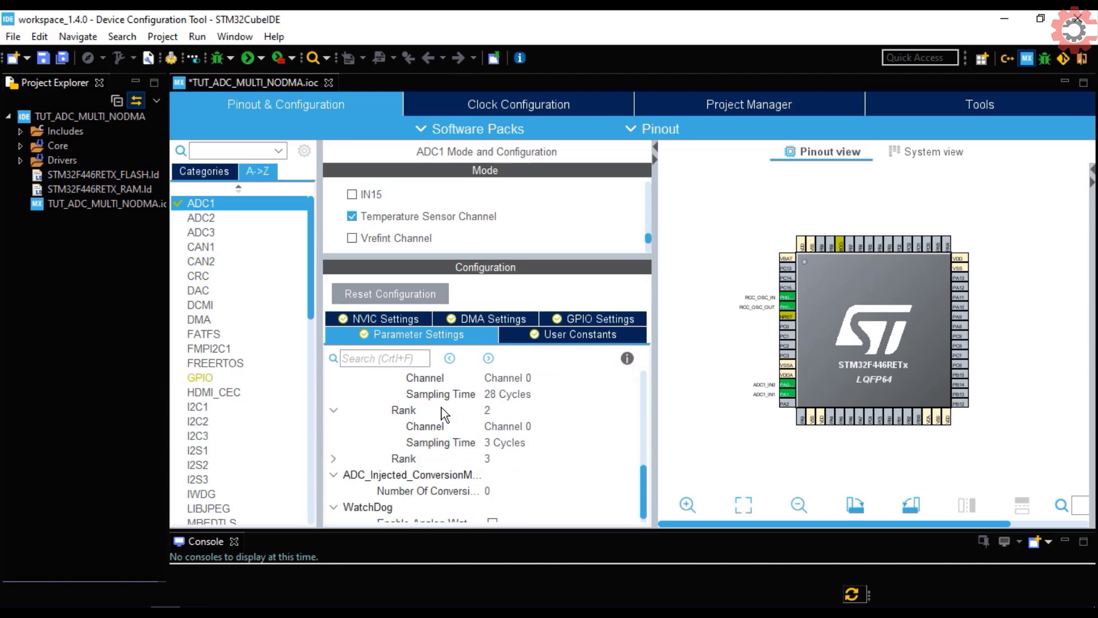
{"action": "left_click", "coordinate": [561, 442]}
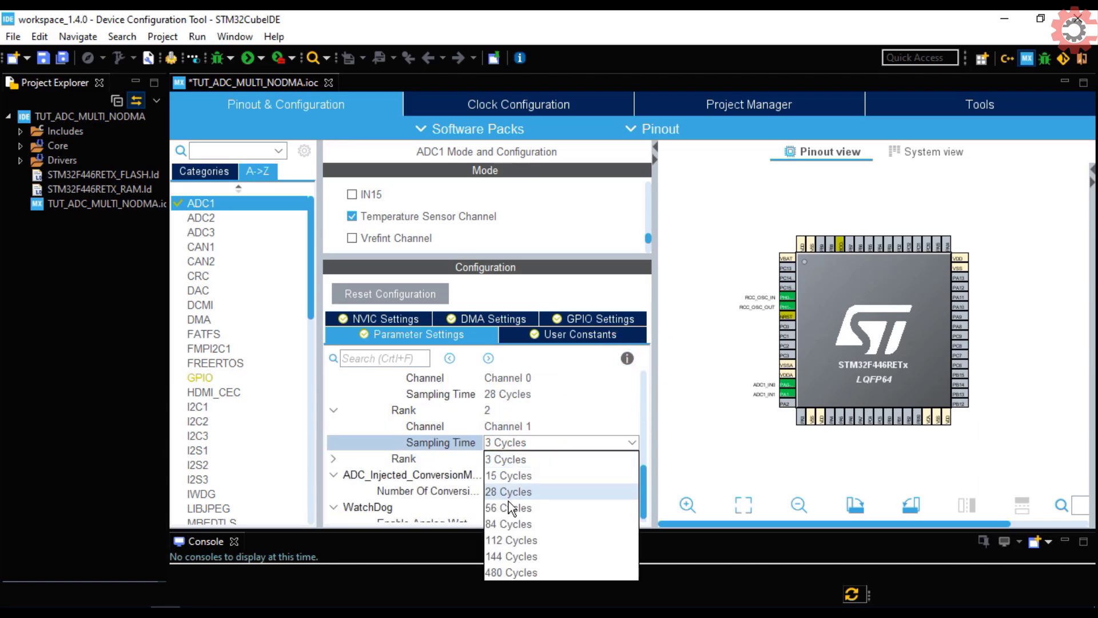
{"action": "left_click", "coordinate": [507, 524]}
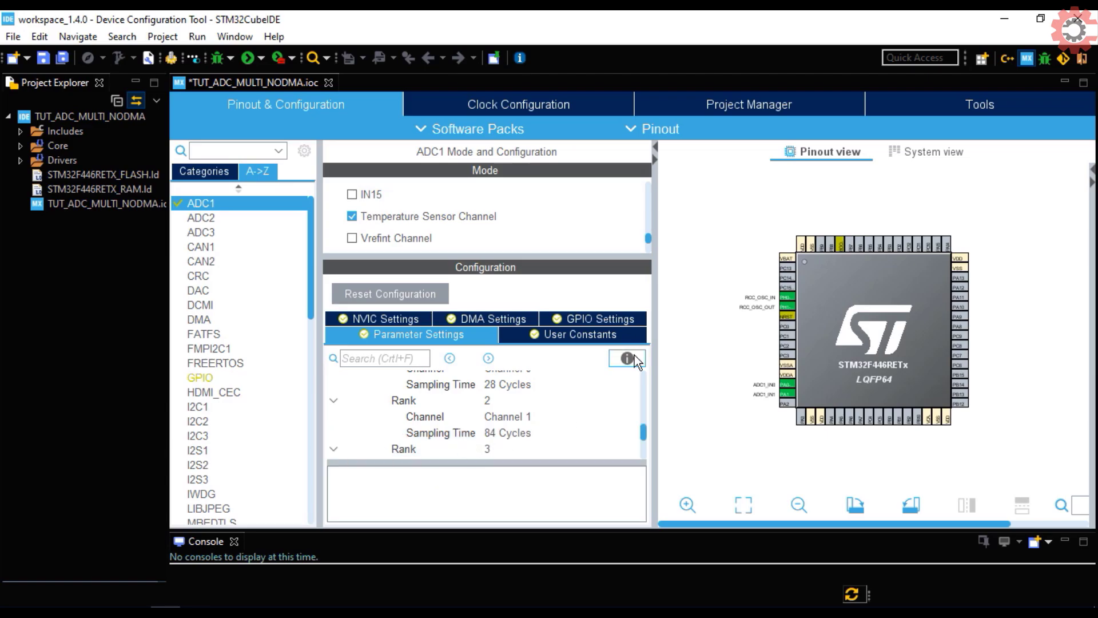
{"action": "left_click", "coordinate": [557, 448]}
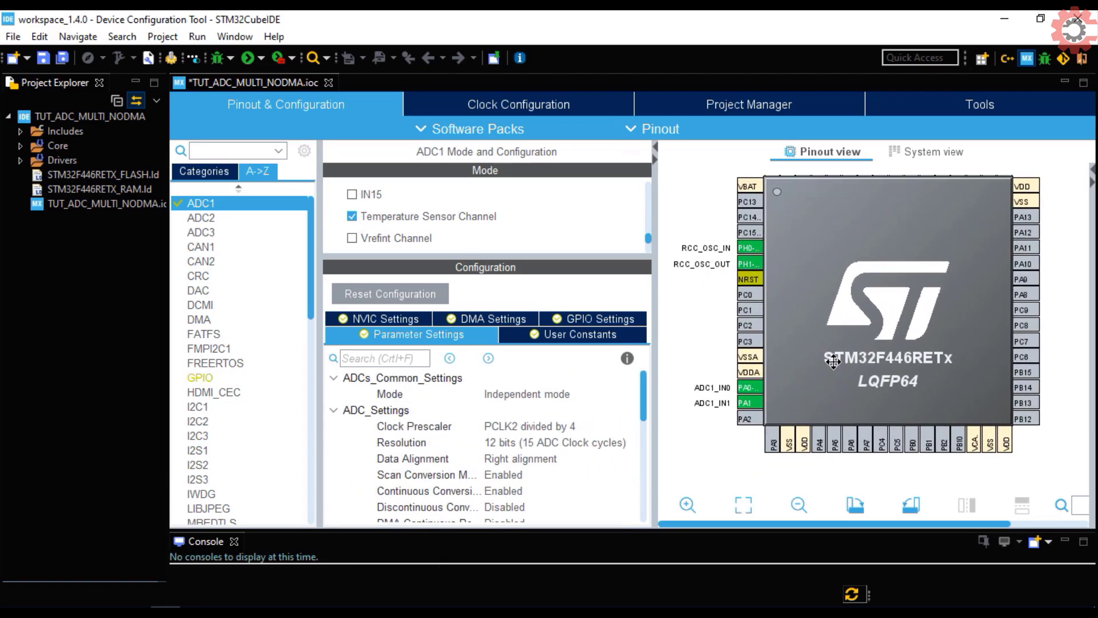
{"action": "mouse_move", "coordinate": [325, 313]}
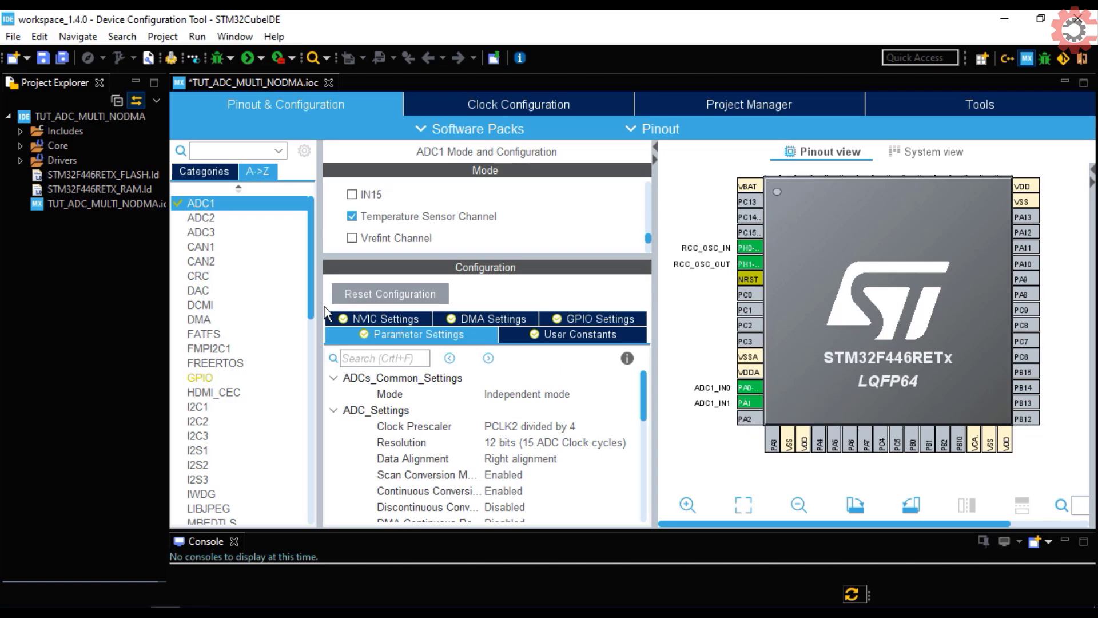
{"action": "mouse_move", "coordinate": [201, 262]}
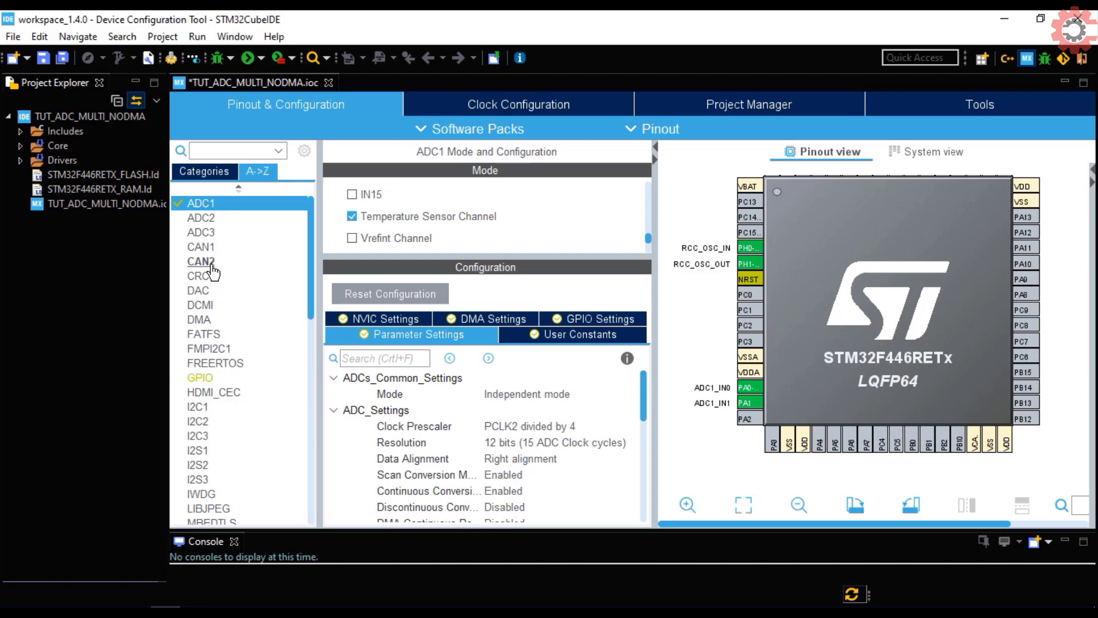
Step: Select DAC in the A->Z peripheral list
{"action": "left_click", "coordinate": [198, 290]}
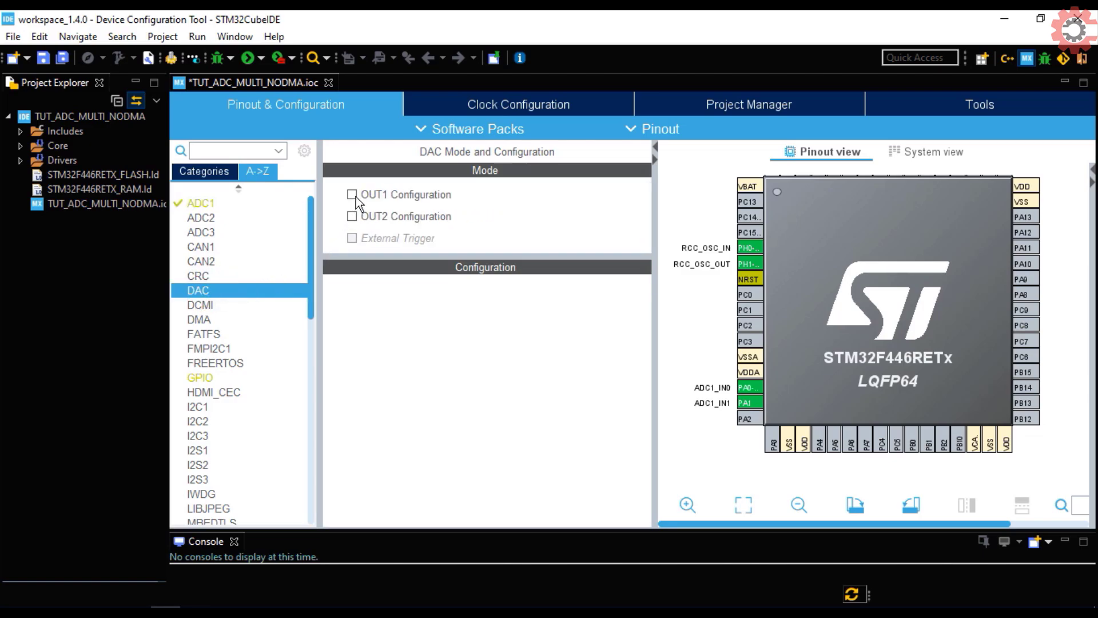
Step: Enable DAC OUT1 and set its trigger to Software trigger
{"action": "left_click", "coordinate": [351, 194]}
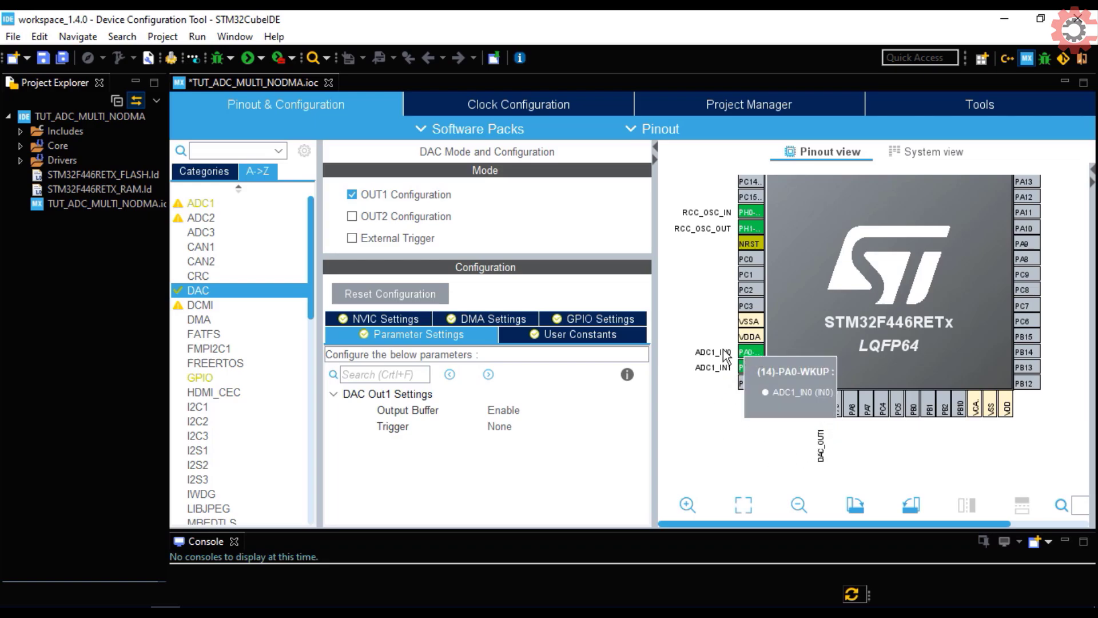
{"action": "mouse_move", "coordinate": [505, 428]}
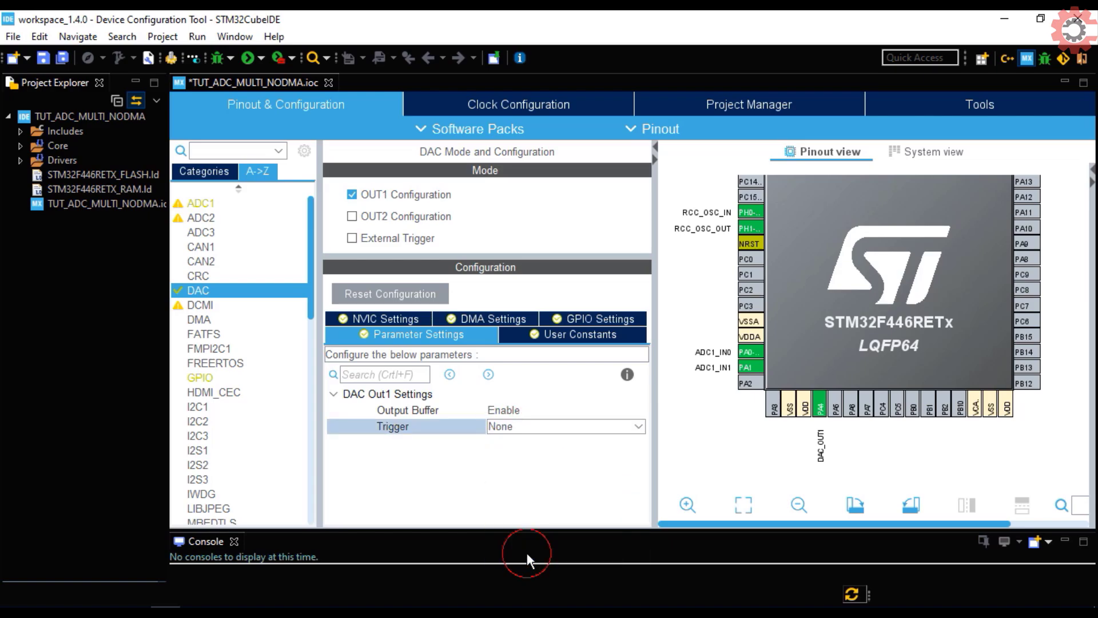
{"action": "left_click", "coordinate": [564, 425]}
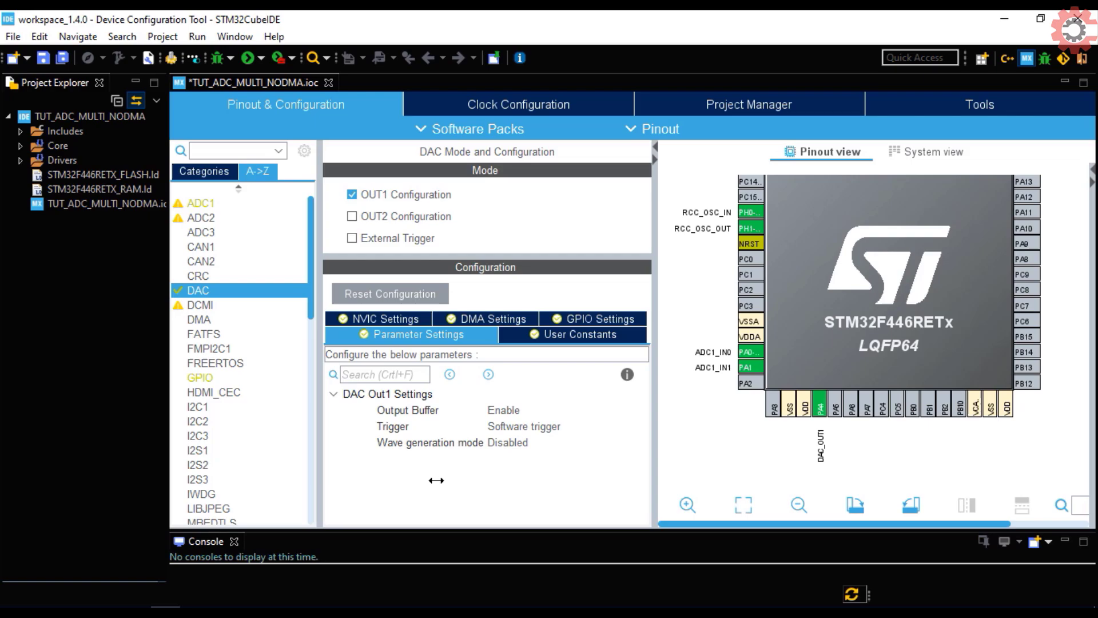
{"action": "mouse_move", "coordinate": [306, 332]}
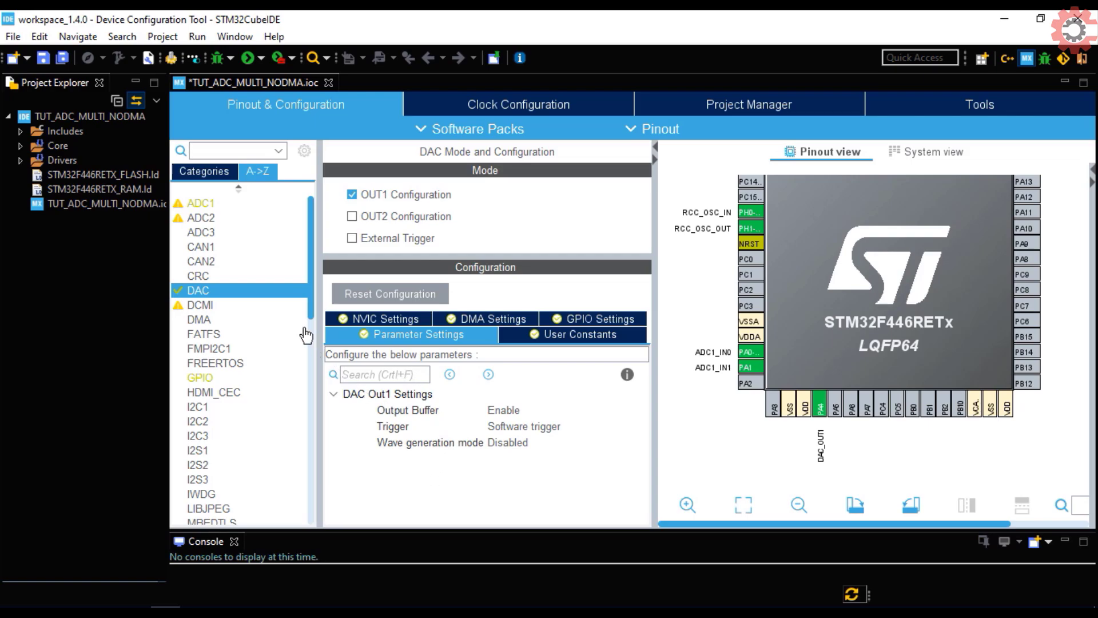
{"action": "mouse_move", "coordinate": [530, 190]}
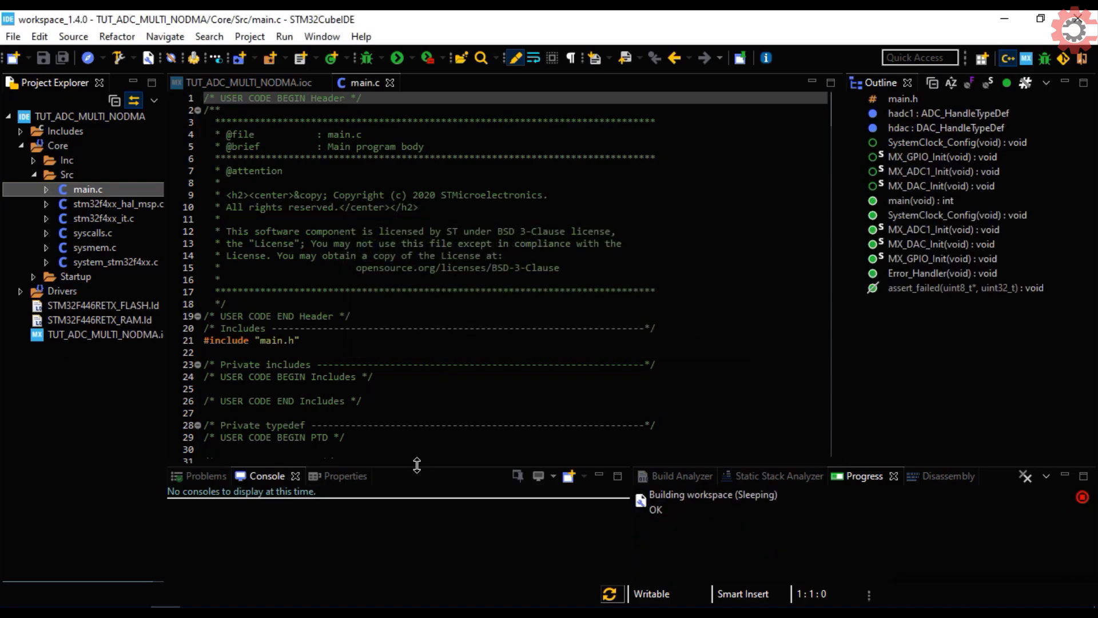
Step: Comment out the generated sConfig channel blocks in MX_ADC1_Init with Ctrl+/
{"action": "scroll", "scroll_direction": "down", "scroll_amount": 3}
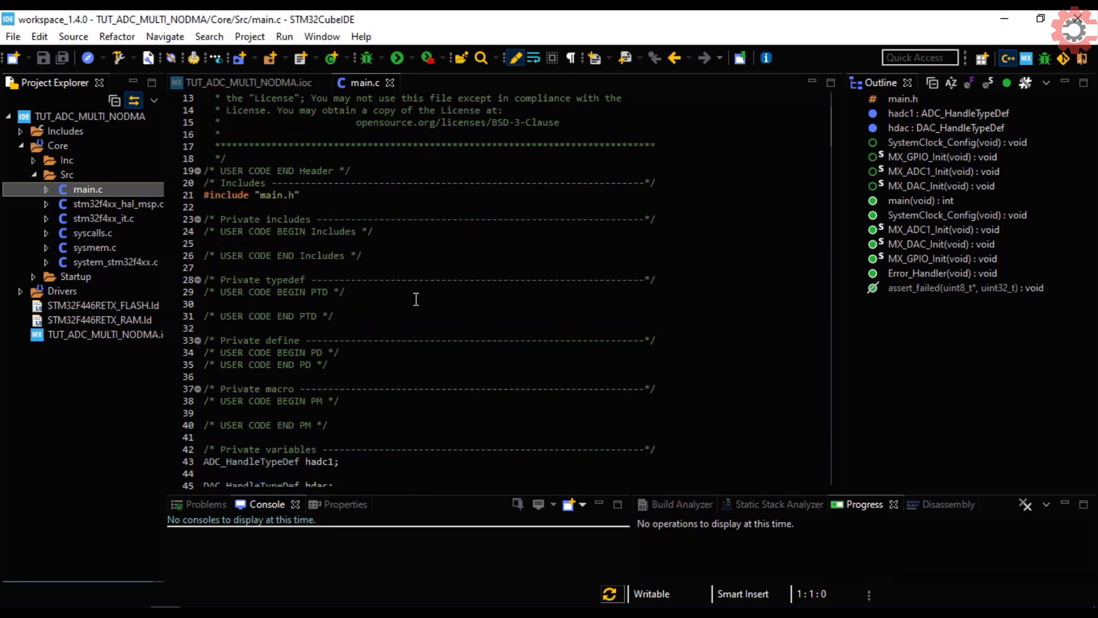
{"action": "scroll", "scroll_direction": "down", "scroll_amount": 3}
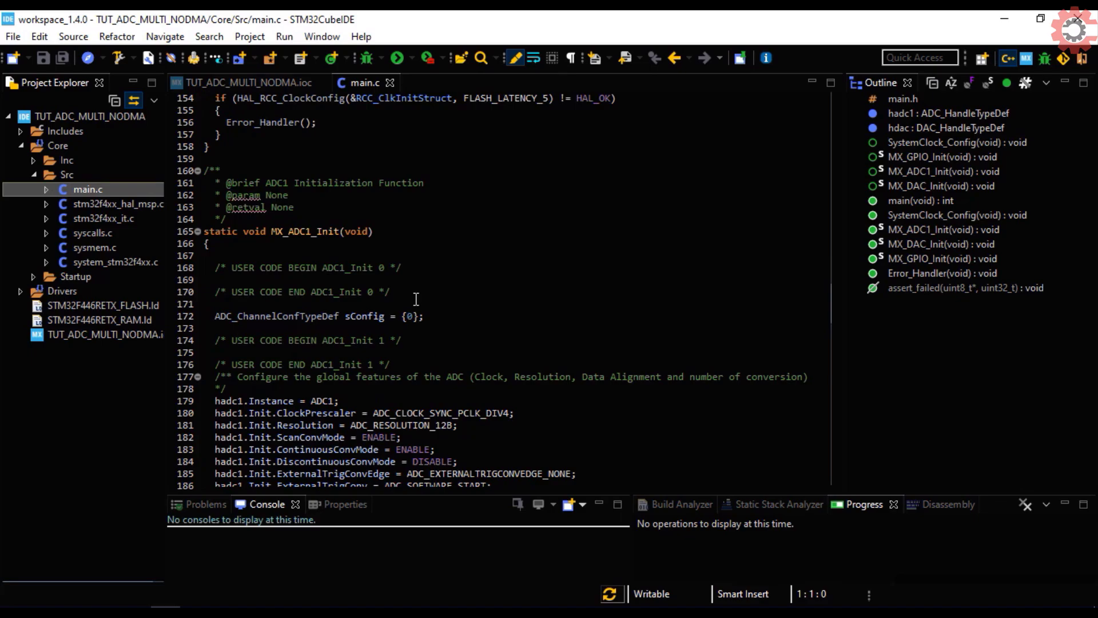
{"action": "scroll", "scroll_direction": "down", "scroll_amount": 3}
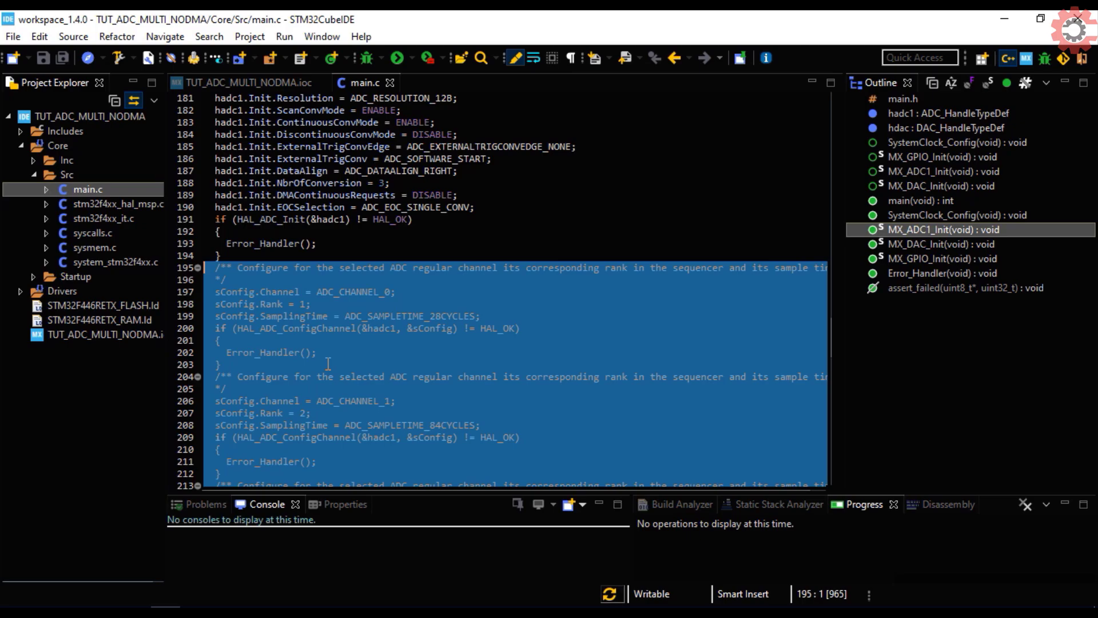
{"action": "key", "text": "Ctrl+/"}
{"action": "type", "text": "1"}
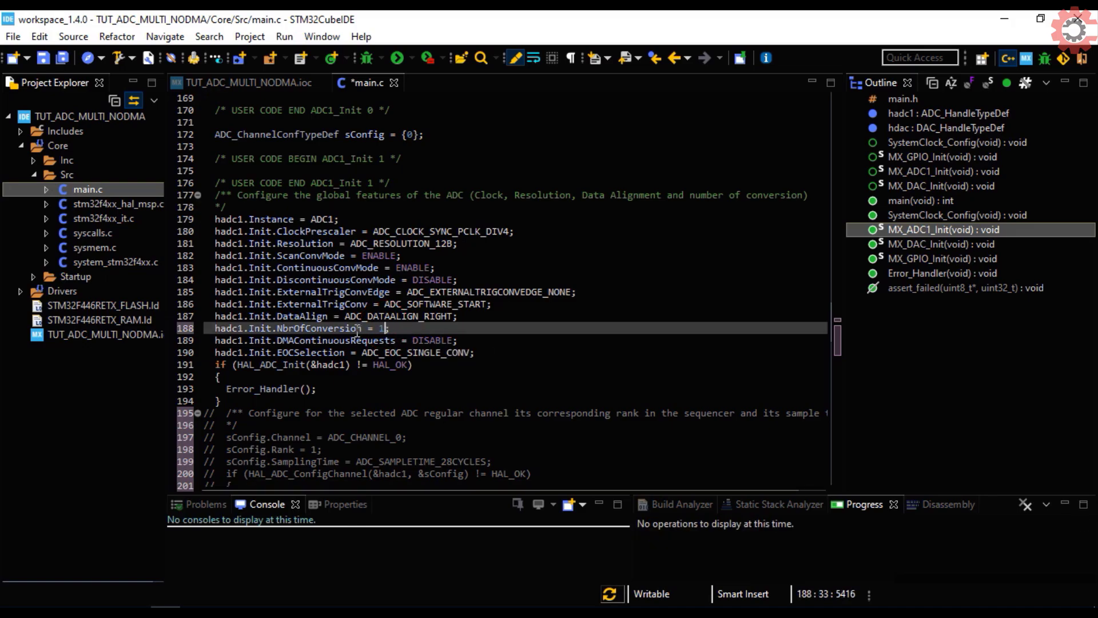
{"action": "scroll", "scroll_direction": "up", "scroll_amount": 3}
{"action": "type", "text": "void"}
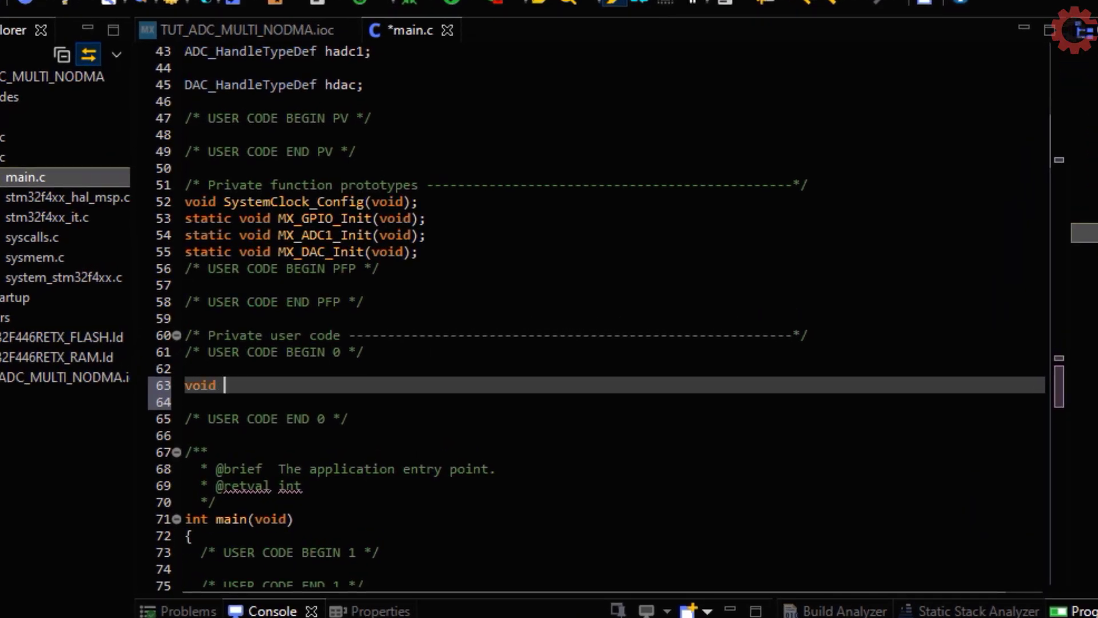
Step: Write ADC_Select_CH0(void) configuring channel 0 and its sampling time
{"action": "type", "text": "ADC_Select_CH"}
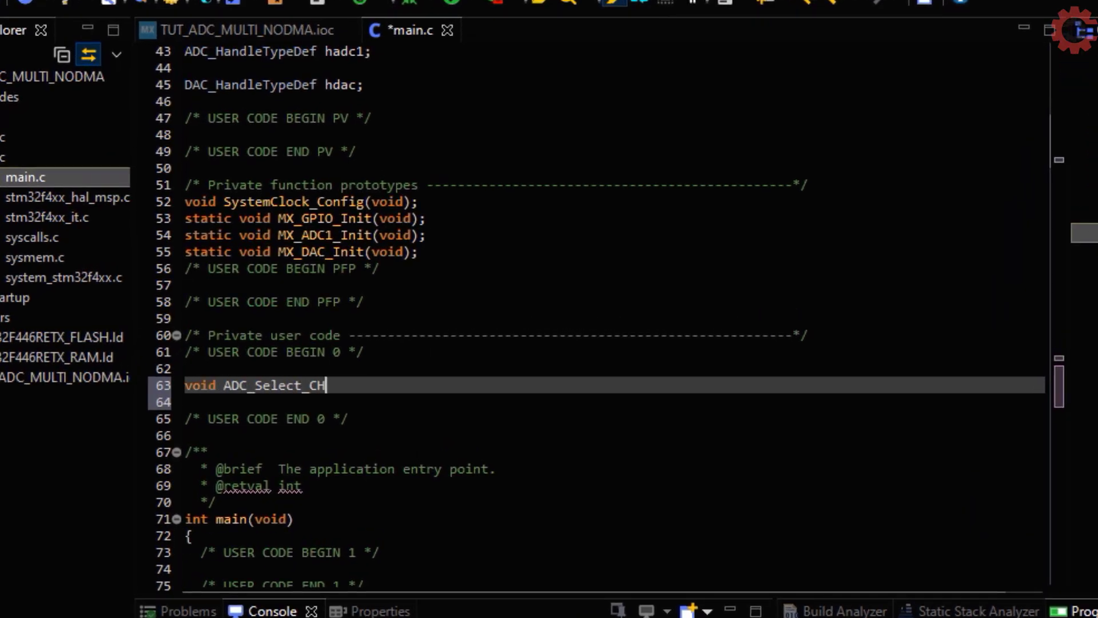
{"action": "type", "text": "0 (void)"}
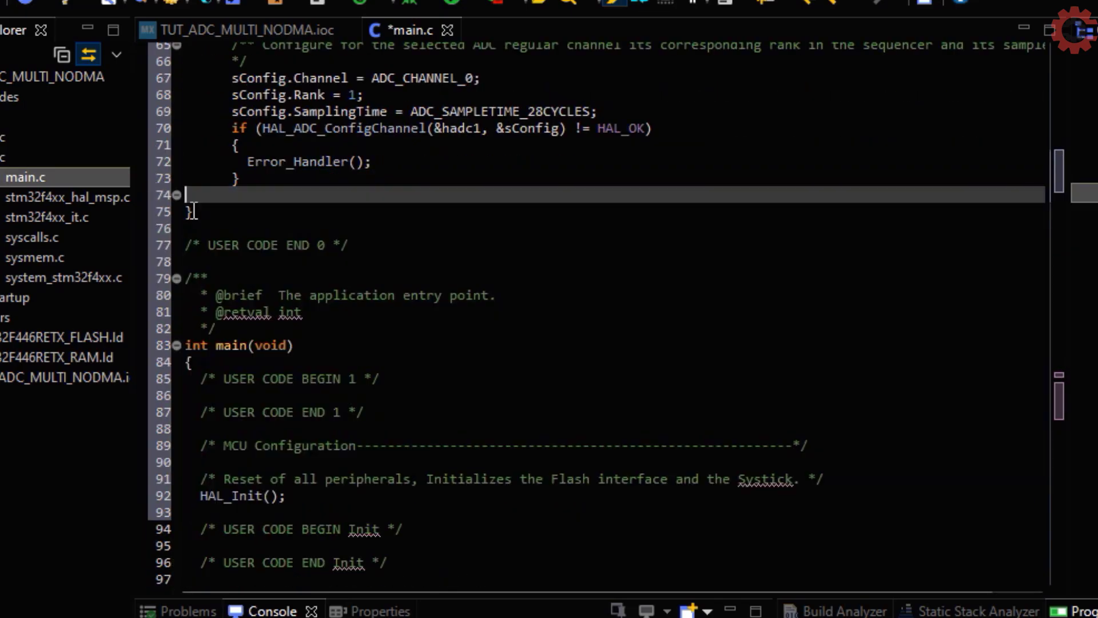
{"action": "double_click", "coordinate": [422, 227]}
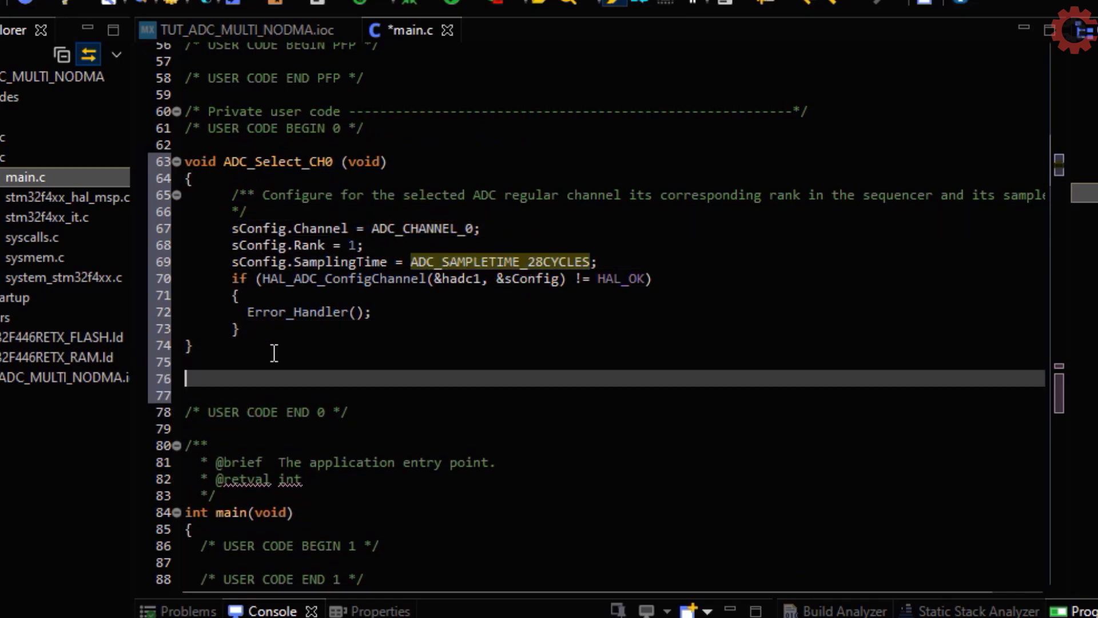
Step: Write ADC_Select_CH1(void) with its rank set to 1, and begin ADC_Select_CHTemp
{"action": "type", "text": "void ADC_Se"}
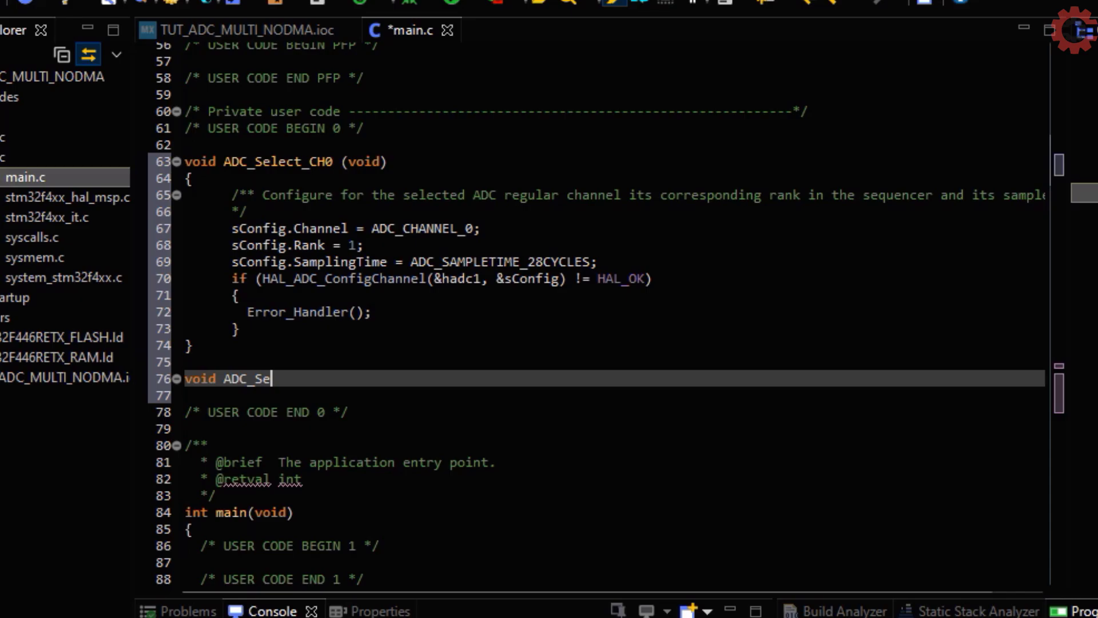
{"action": "type", "text": "lect_CH1"}
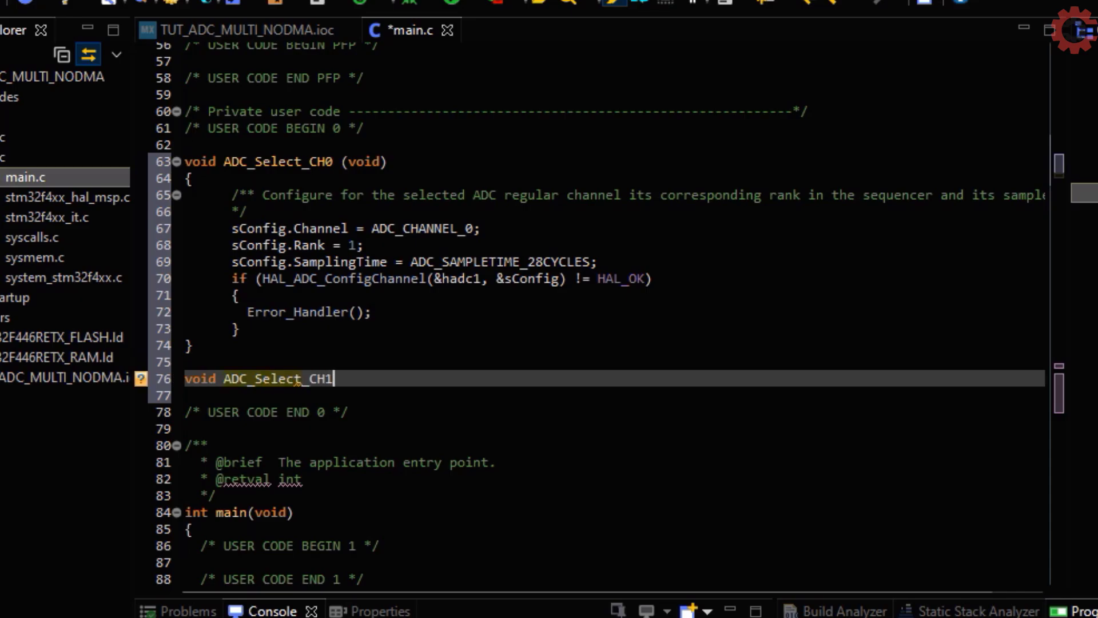
{"action": "type", "text": "(void)"}
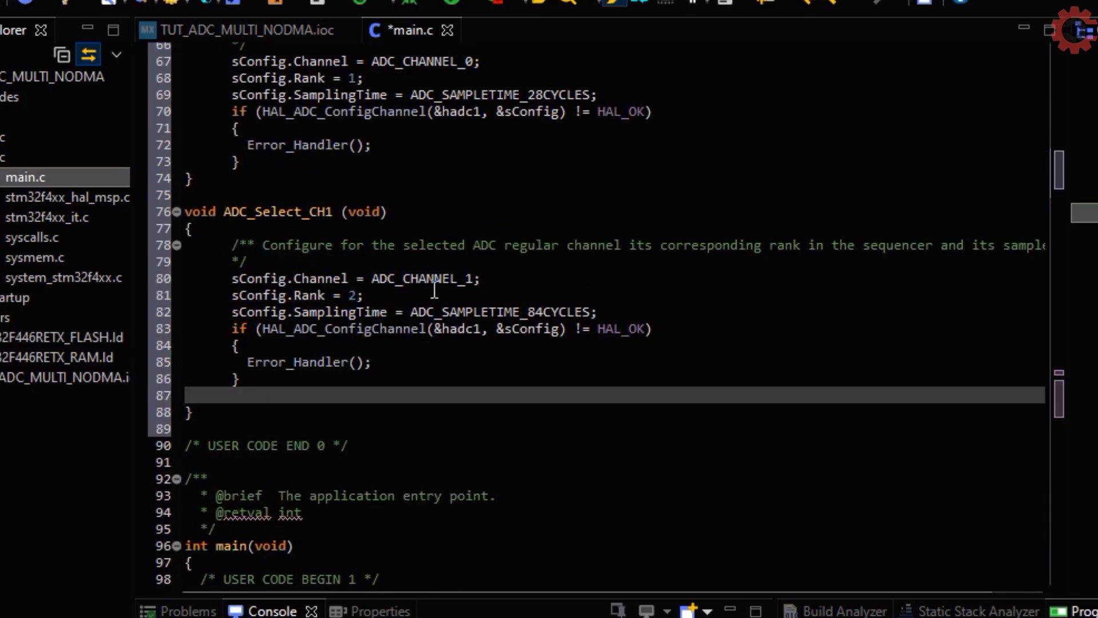
{"action": "double_click", "coordinate": [501, 311]}
{"action": "type", "text": "1"}
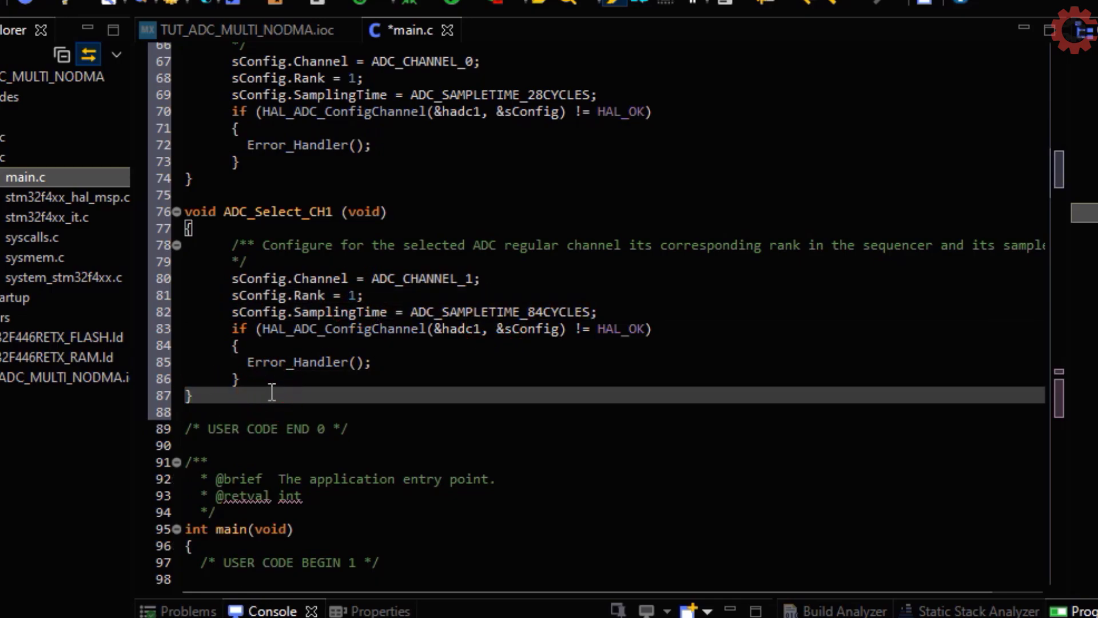
{"action": "type", "text": "void ADC_Select_CHTemp (void"}
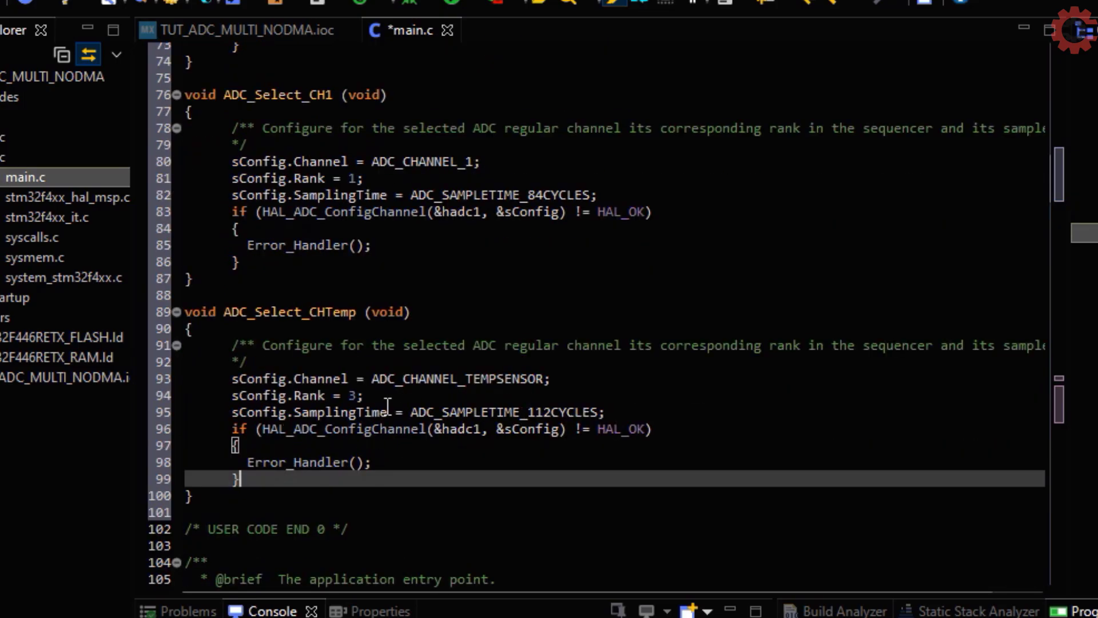
Step: Finish ADC_Select_CHTemp's rank and sampling time, and declare uint16_t ADC_VAL[3]
{"action": "type", "text": "1"}
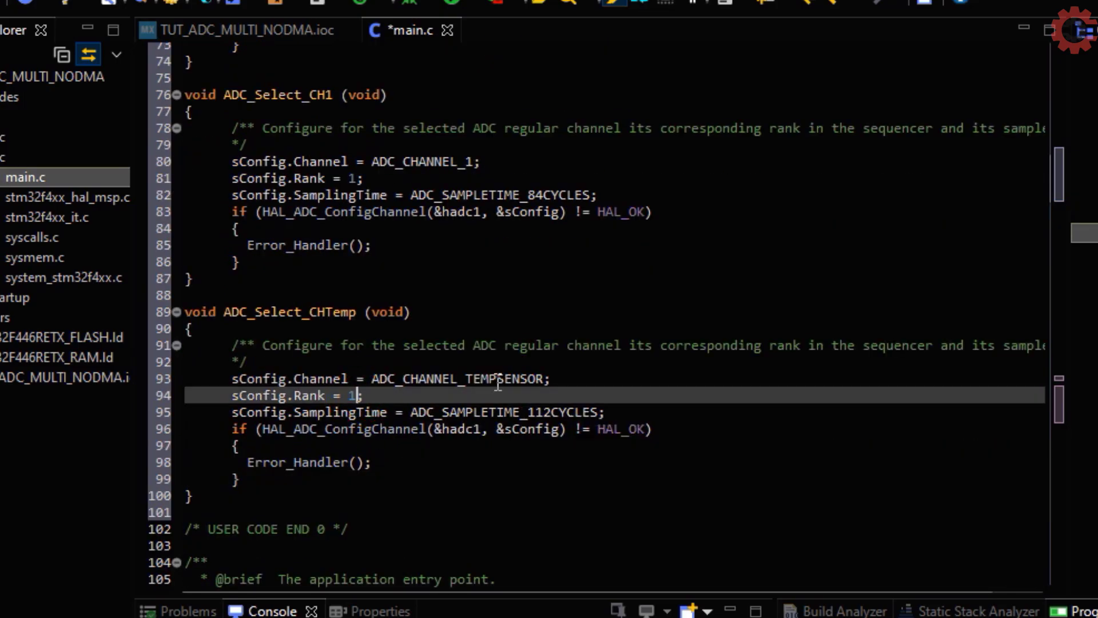
{"action": "double_click", "coordinate": [504, 411]}
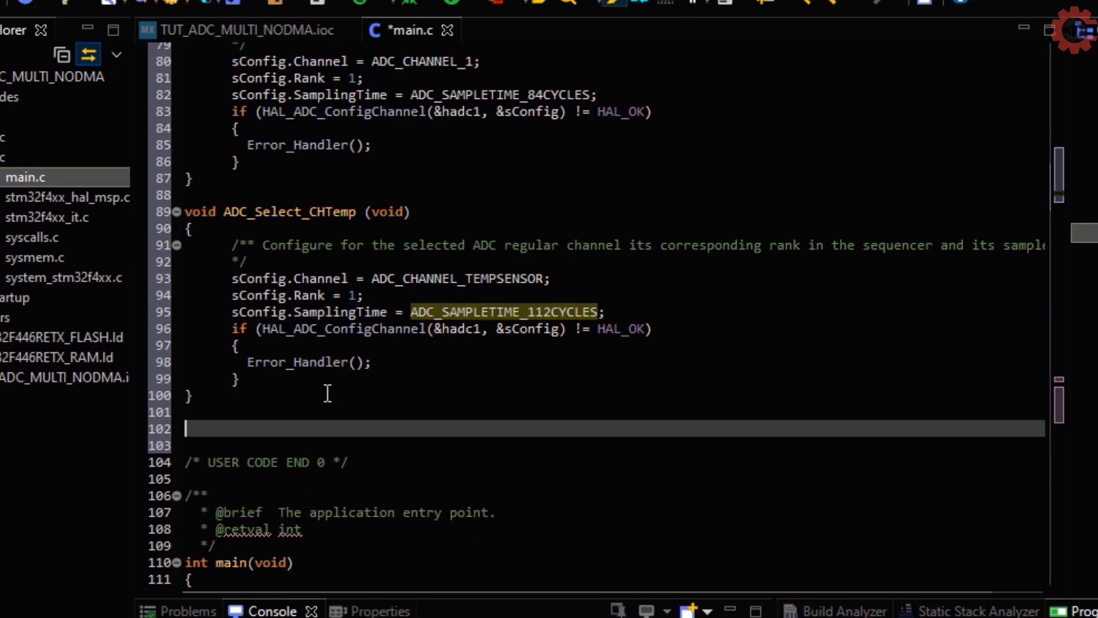
{"action": "type", "text": "uint16_t"}
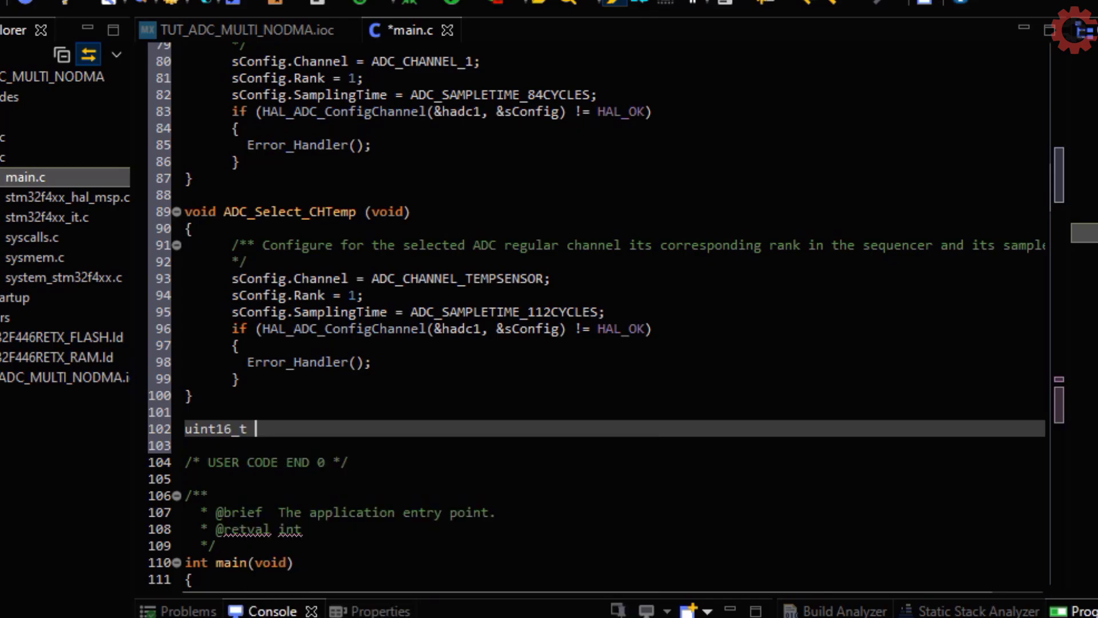
{"action": "type", "text": "ADC_VAL"}
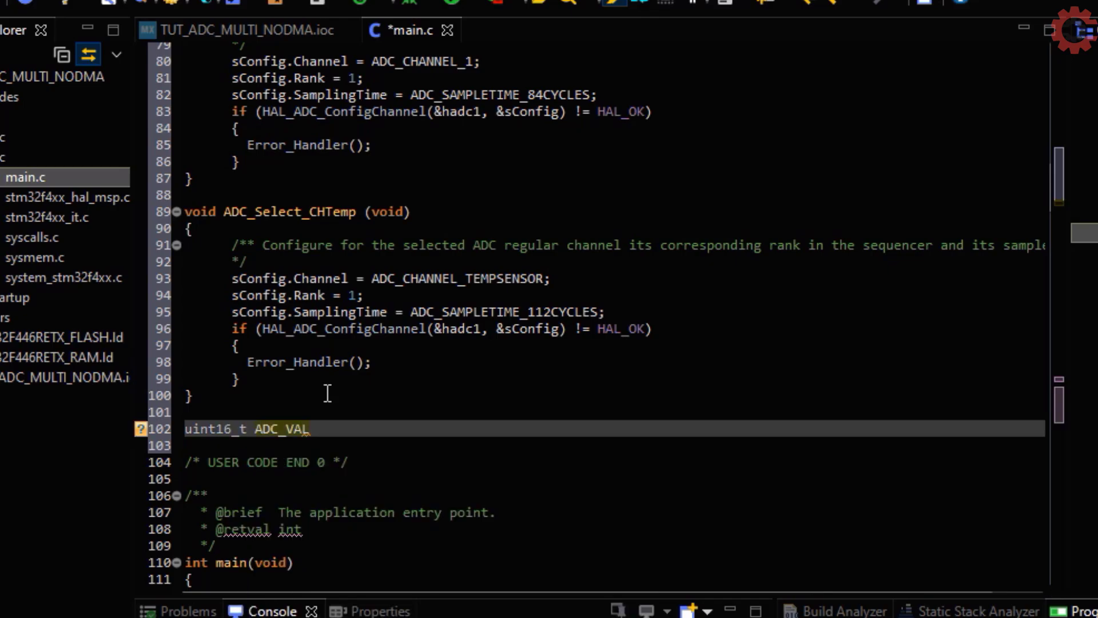
{"action": "type", "text": "[3];"}
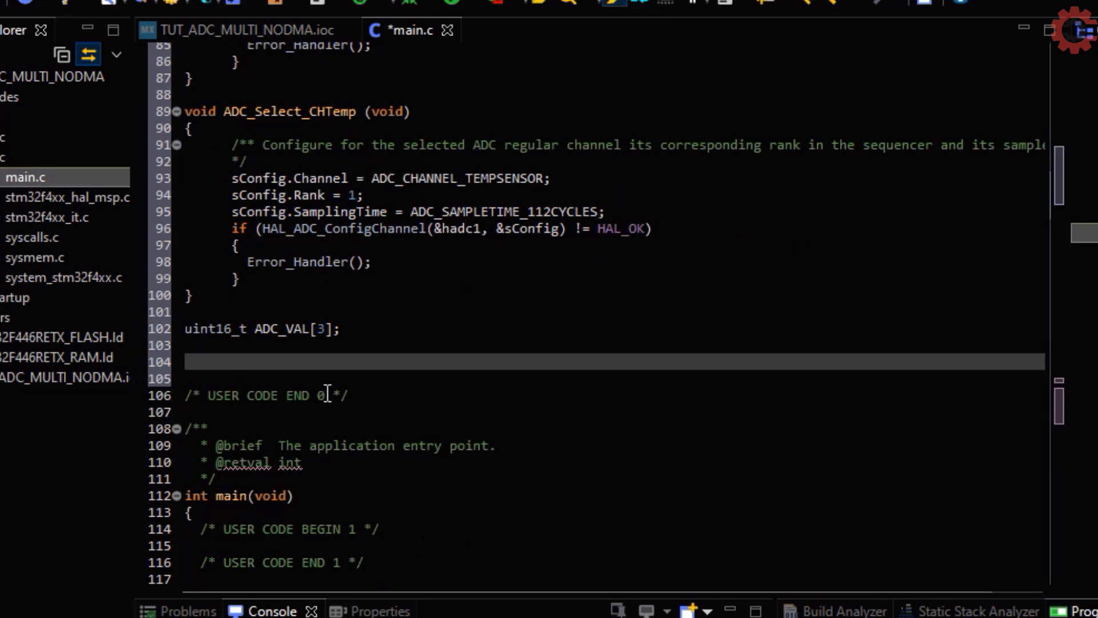
Step: Declare var, float val = 0.0, float Temp = 0.0, plus Avg_Slope and V25 defines
{"action": "type", "text": "uint16_t var=0;"}
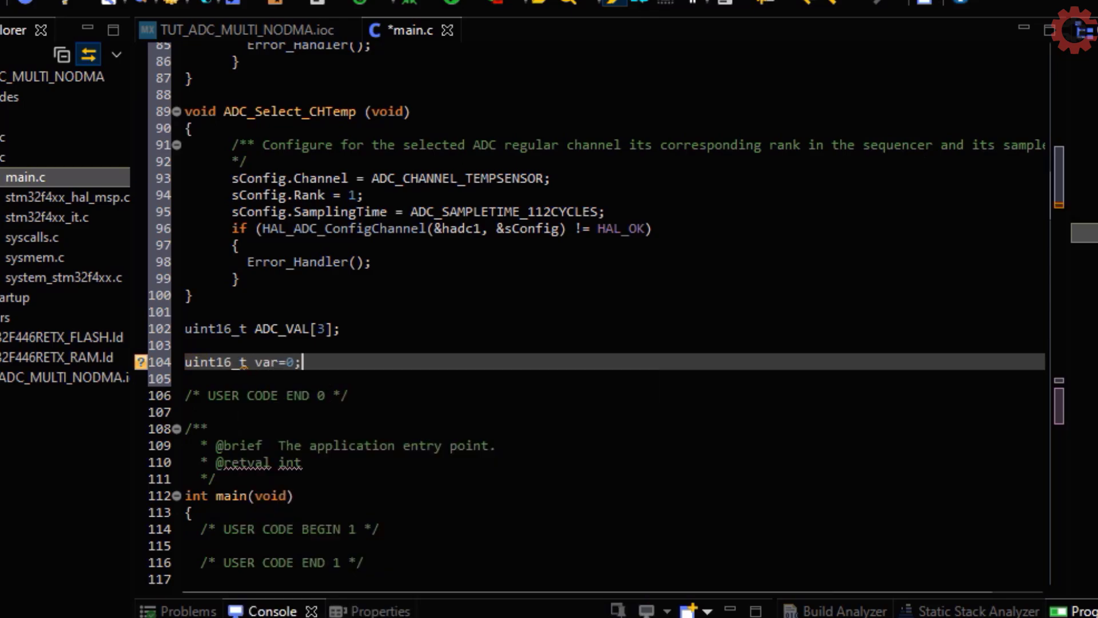
{"action": "type", "text": "float"}
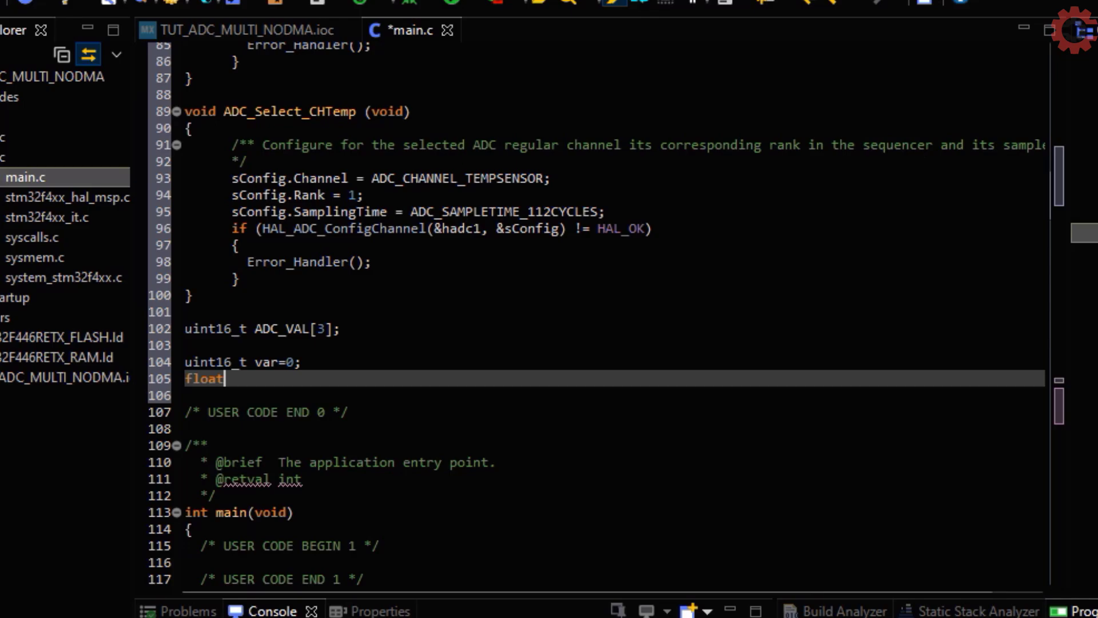
{"action": "type", "text": "val = 0.0;"}
{"action": "type", "text": "#define Avg_Slope .0025"}
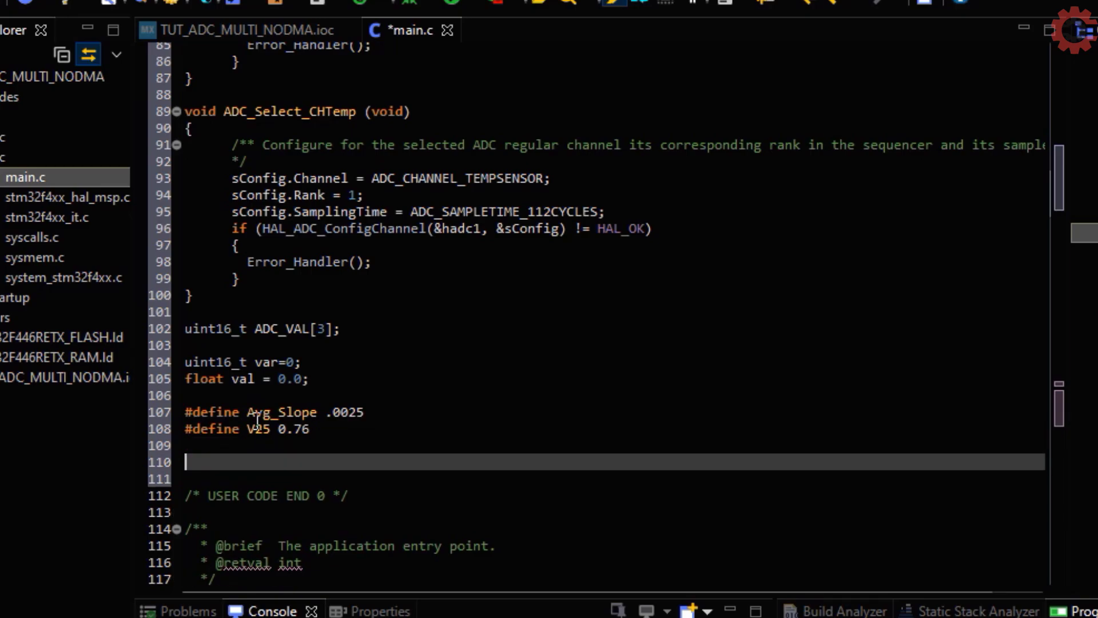
{"action": "type", "text": "float Temp = 0"}
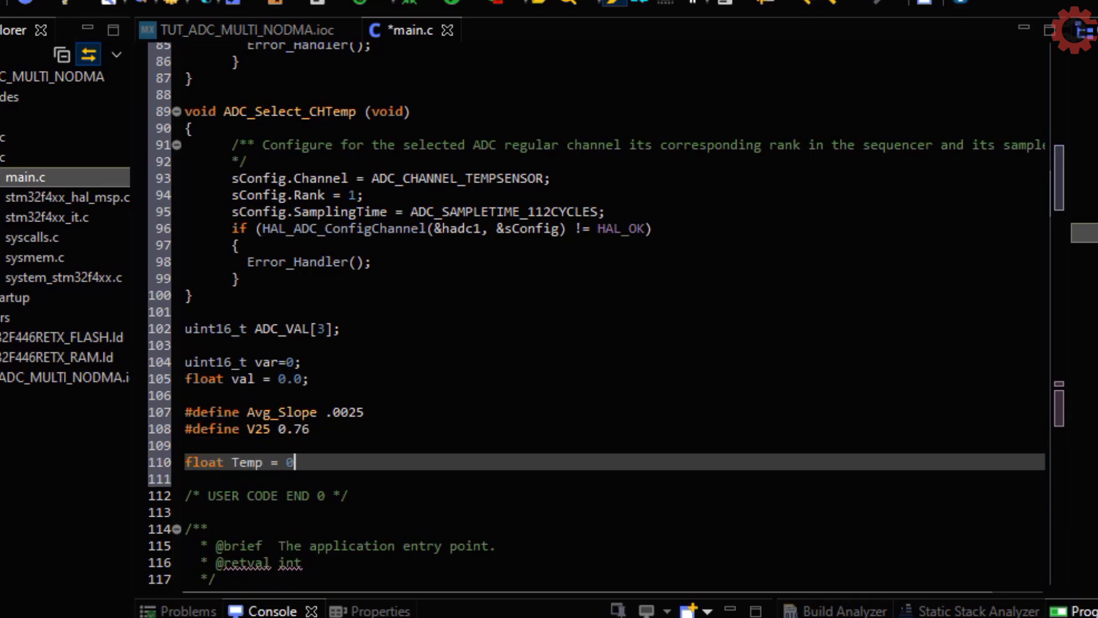
{"action": "type", "text": ".0;"}
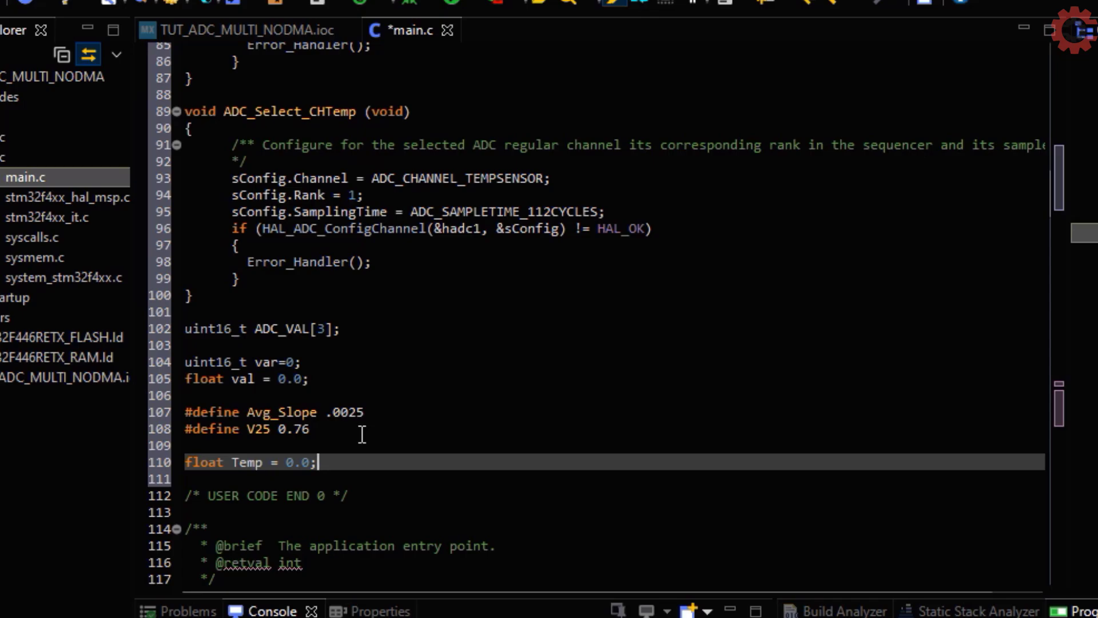
{"action": "scroll", "scroll_direction": "down", "scroll_amount": 3}
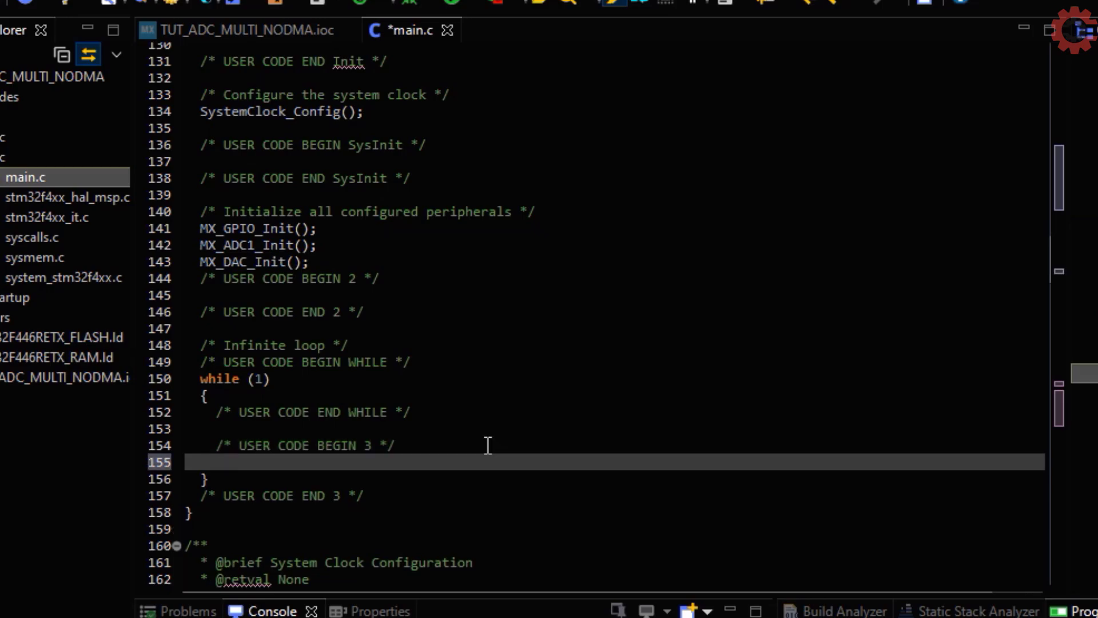
Step: Add loop lines setting var = val*4096/3.3, incrementing val by 0.1 and wrapping at 3.3
{"action": "type", "text": "var = val"}
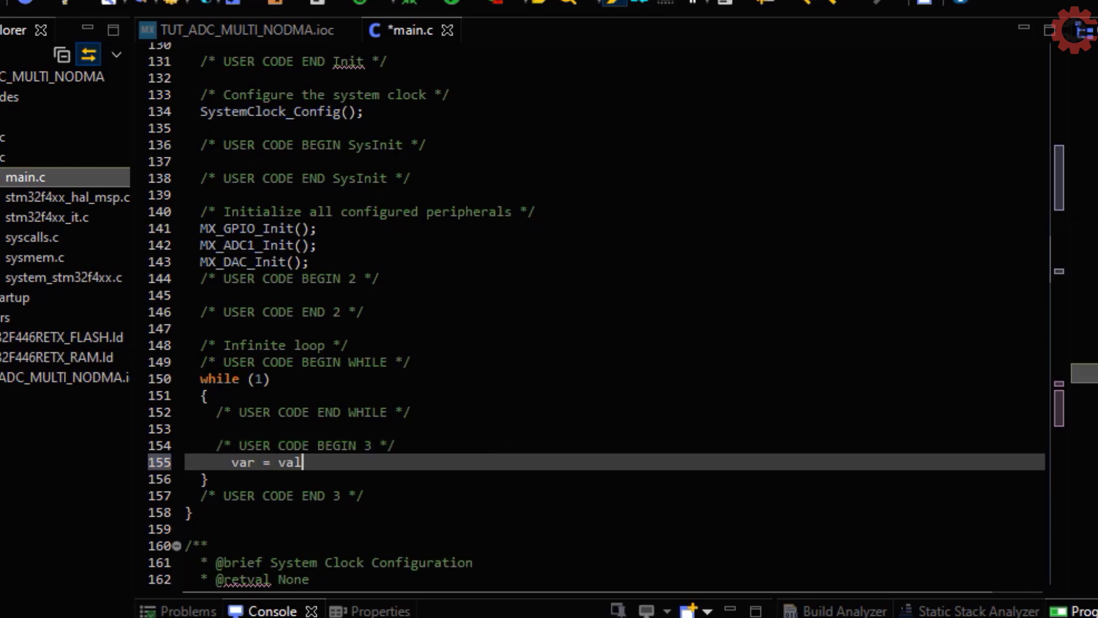
{"action": "type", "text": "*"}
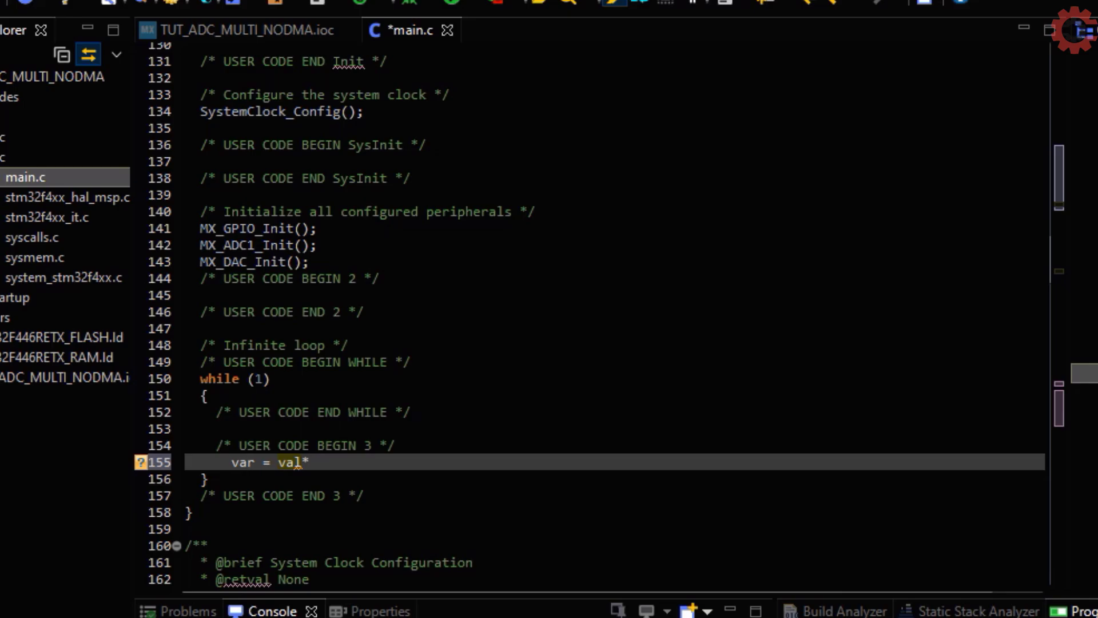
{"action": "type", "text": "4096/3.3"}
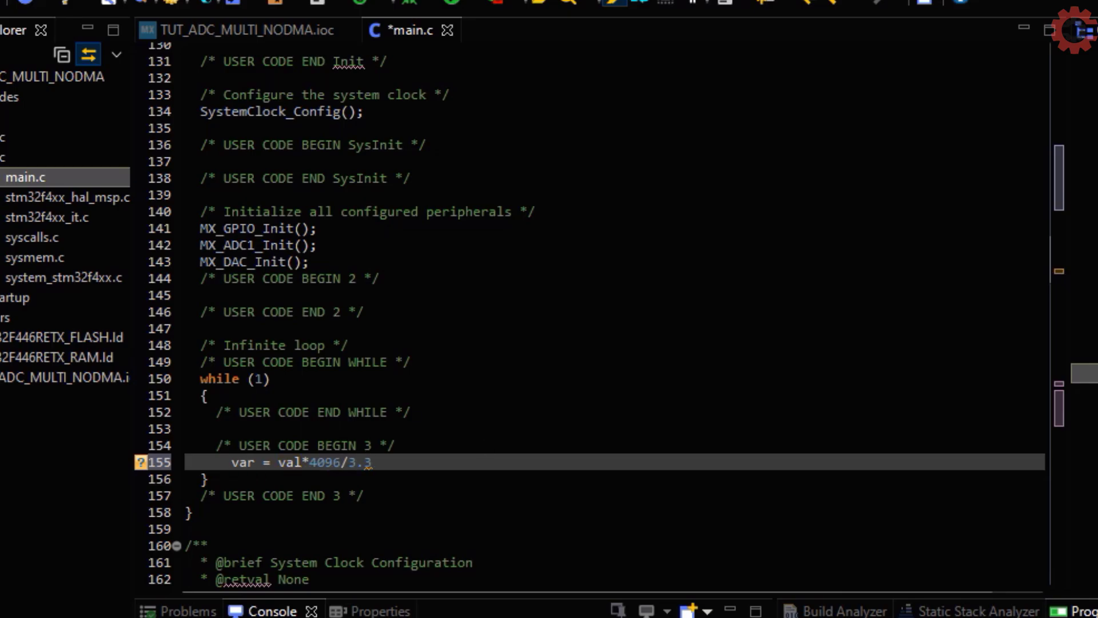
{"action": "type", "text": "val+"}
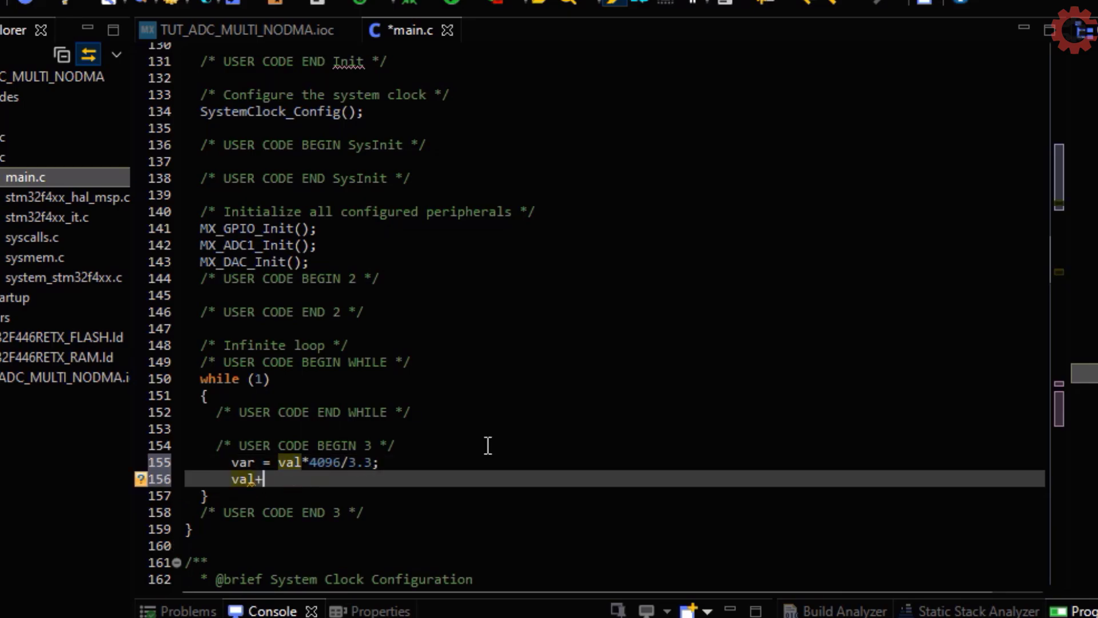
{"action": "type", "text": "=0.1;"}
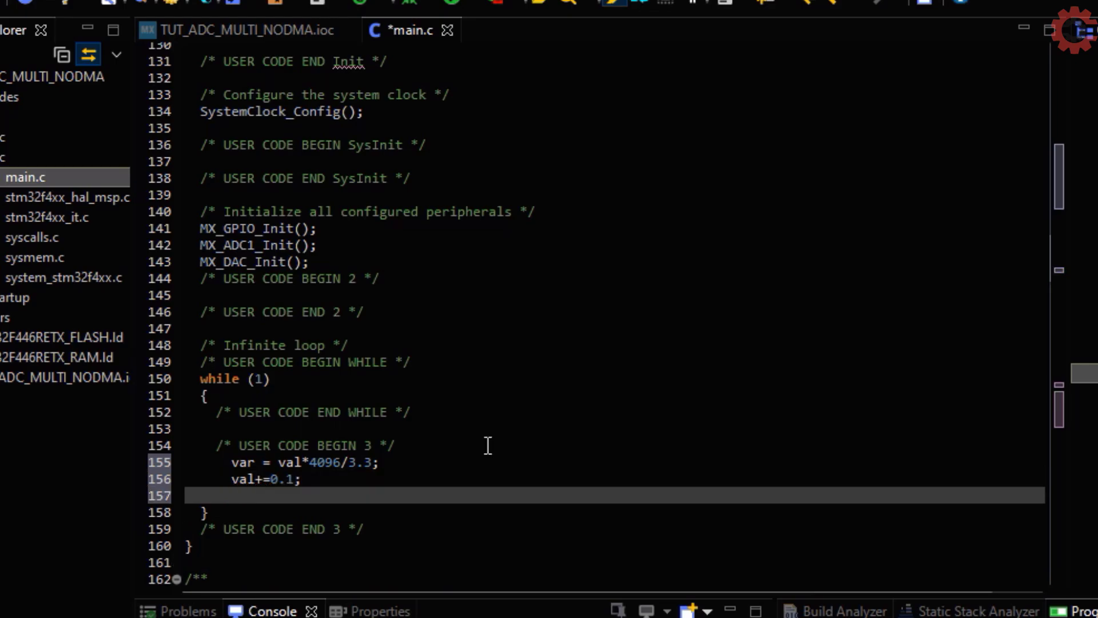
{"action": "type", "text": "if (val>"}
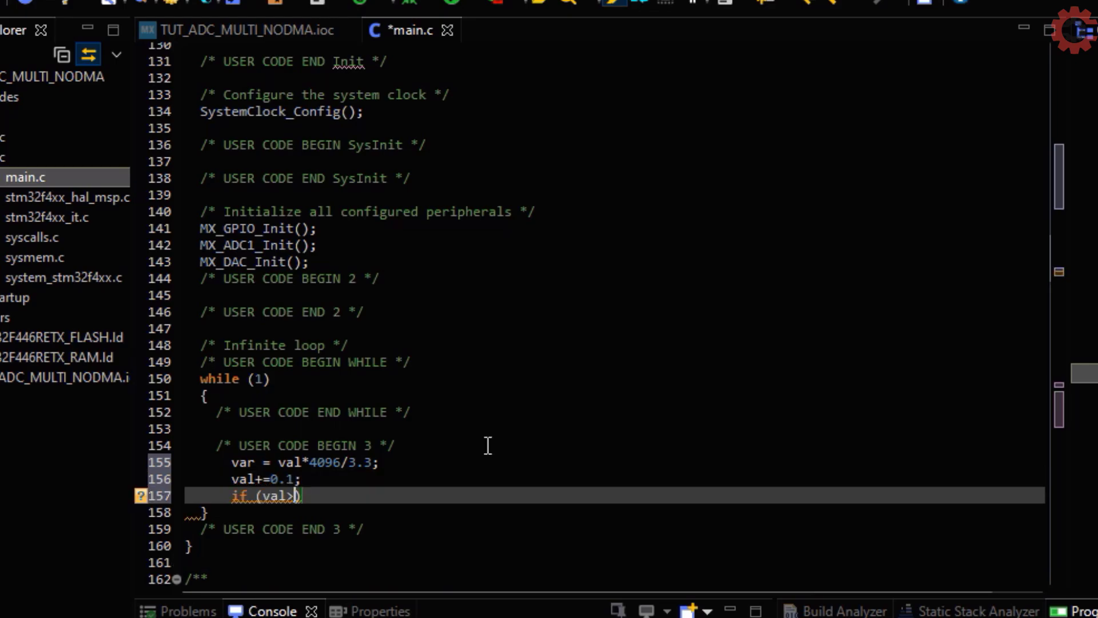
{"action": "type", "text": "=3.3) val=0;"}
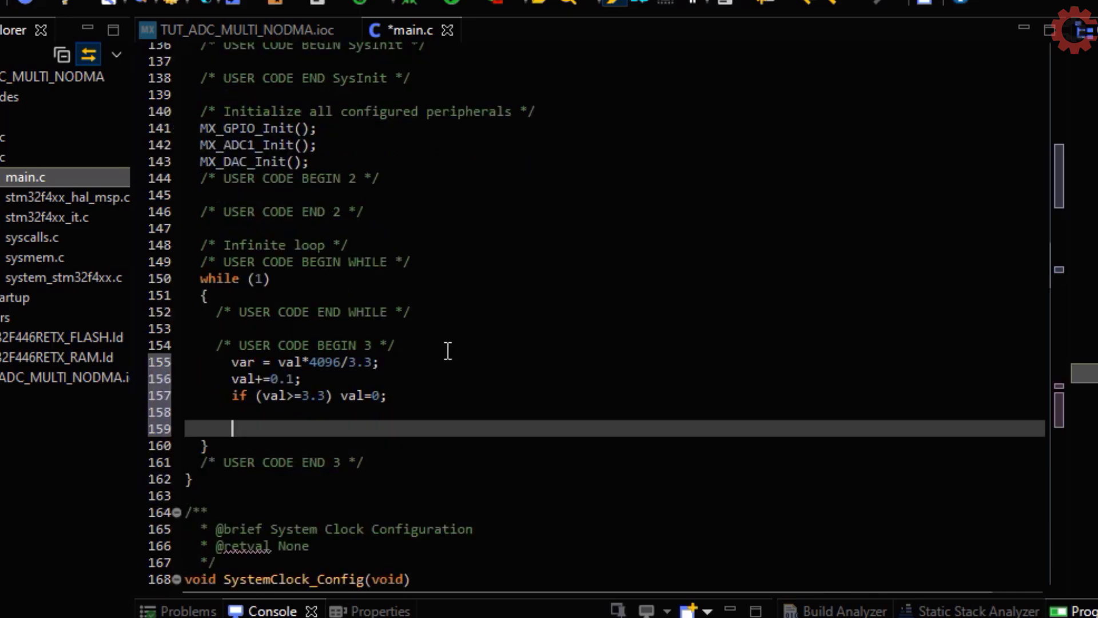
Step: Set DAC channel 1 to var with HAL_DAC_SetValue and start it with HAL_DAC_Start
{"action": "type", "text": "HAL_DAC_SetValue(&hdac, DAC_CHANNEL_1, DAC_ALIGN_12B_R, var);"}
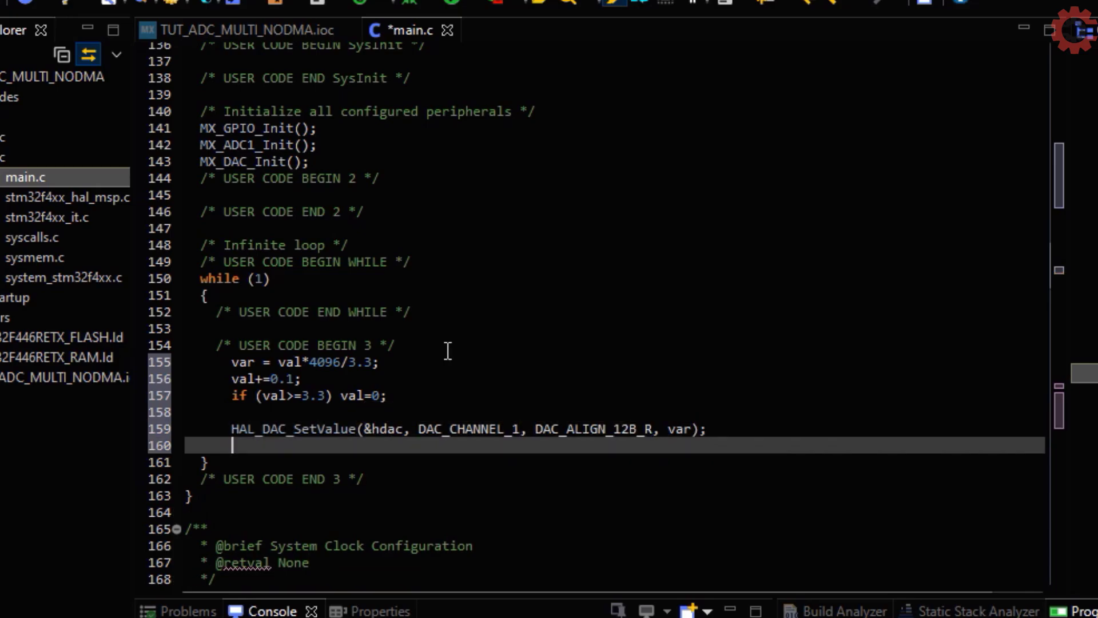
{"action": "type", "text": "HAL_DAC"}
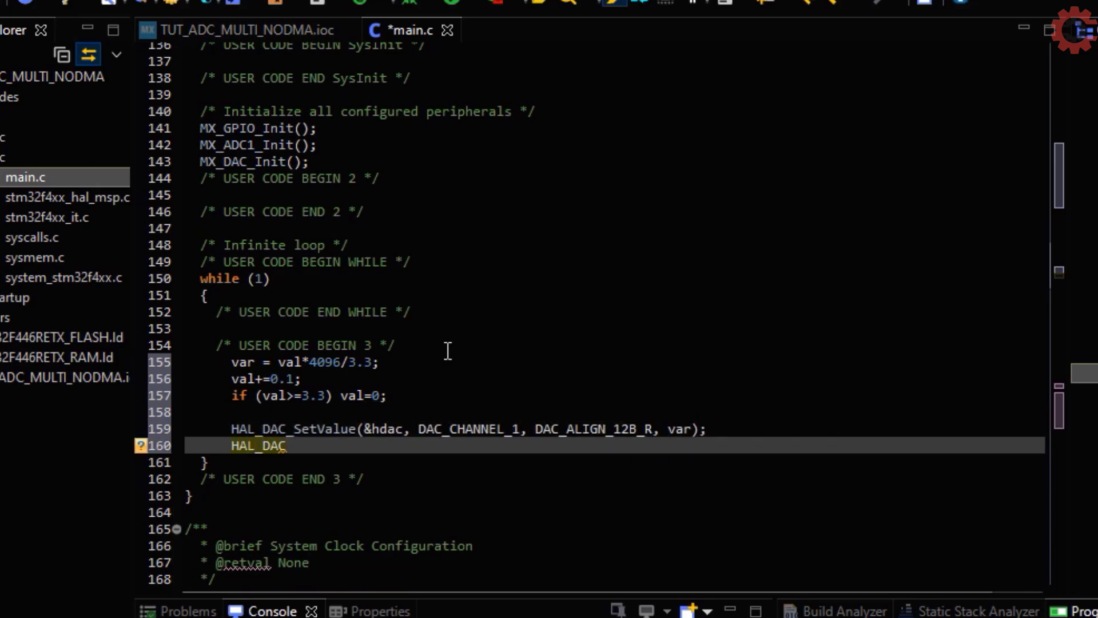
{"action": "type", "text": "Start(&hdac, DAC_CHANNEL_1);"}
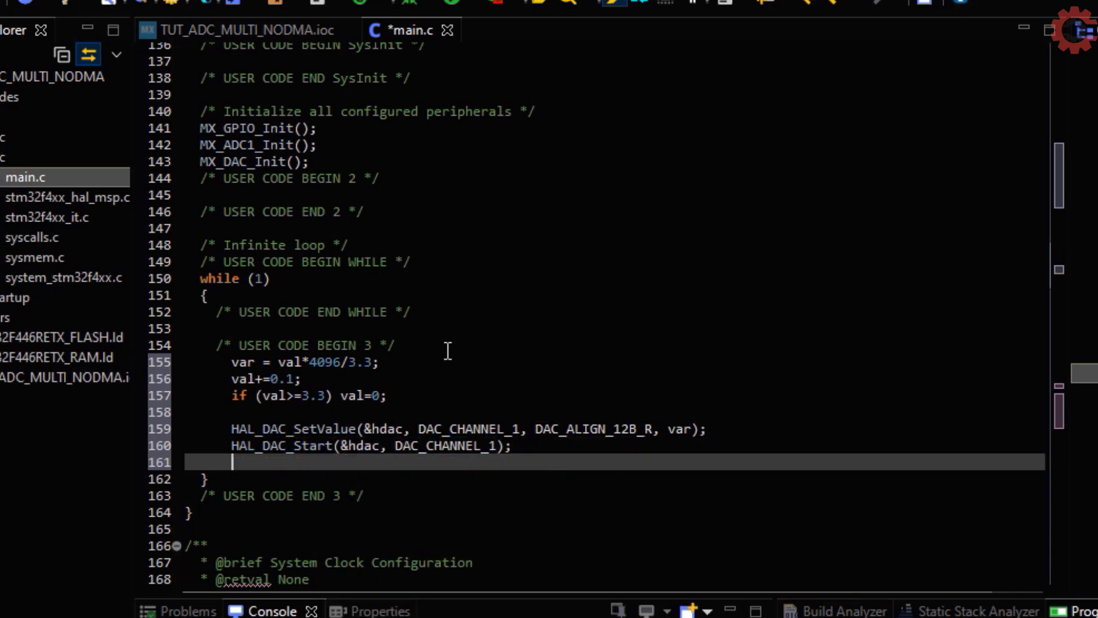
Step: Select ADC channel 0, start ADC1 and poll for conversion with a 1000 timeout
{"action": "type", "text": "ADC"}
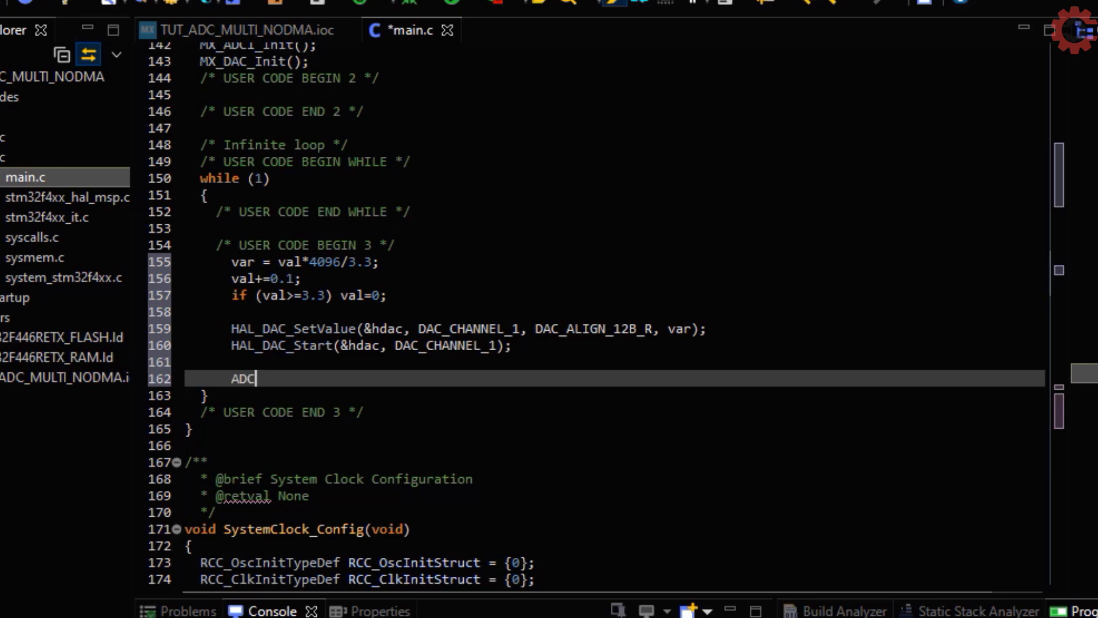
{"action": "type", "text": "_Select_CH0();"}
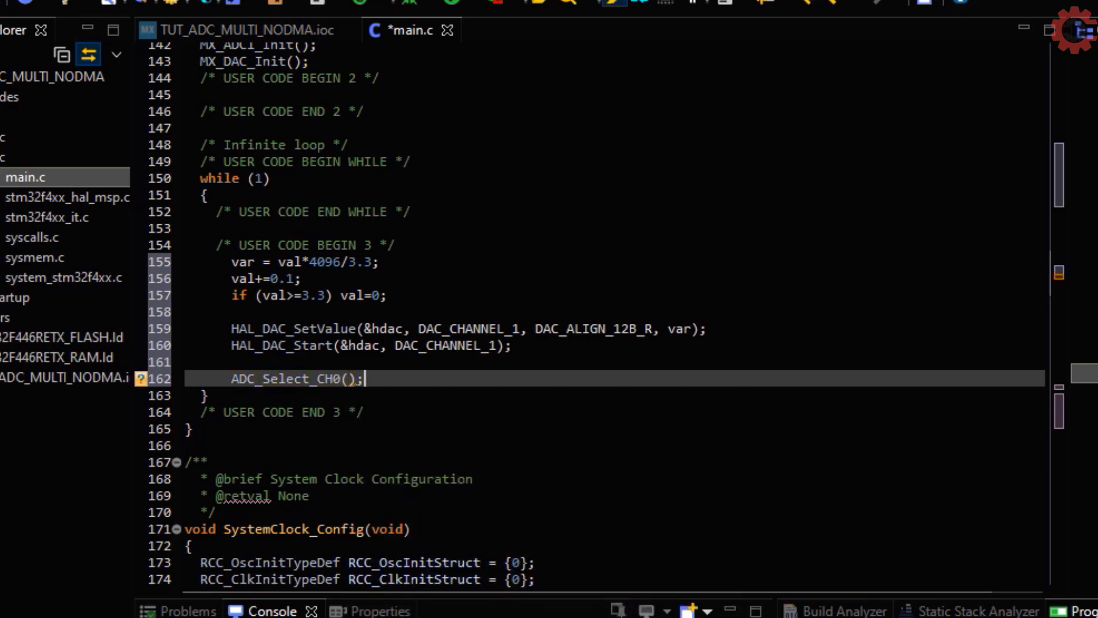
{"action": "type", "text": "HAL_ADC_START"}
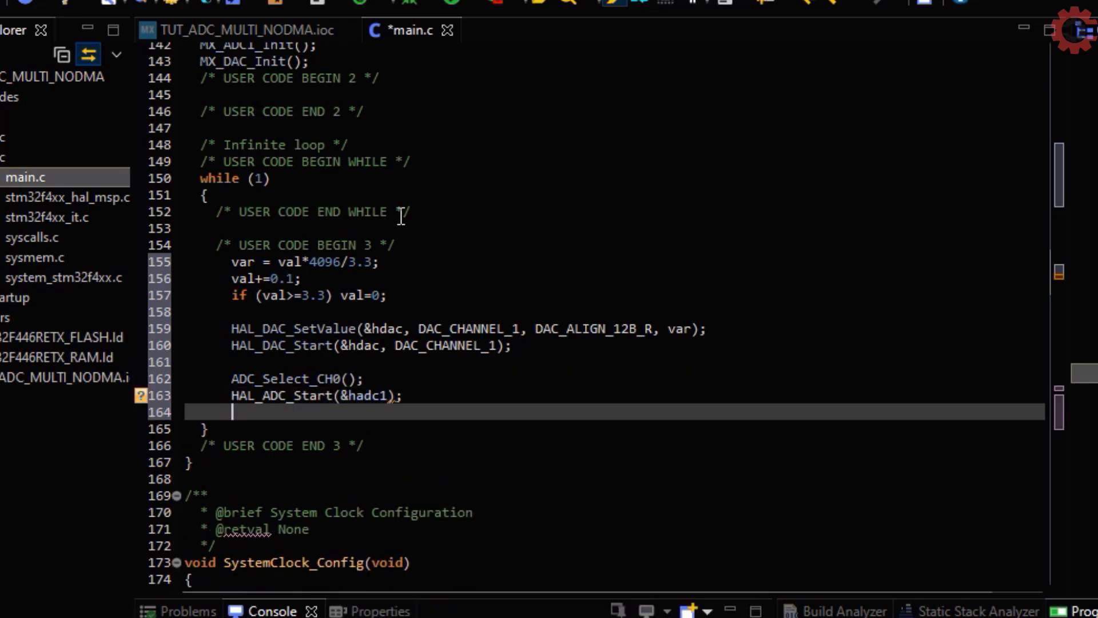
{"action": "type", "text": "HAL_ADC"}
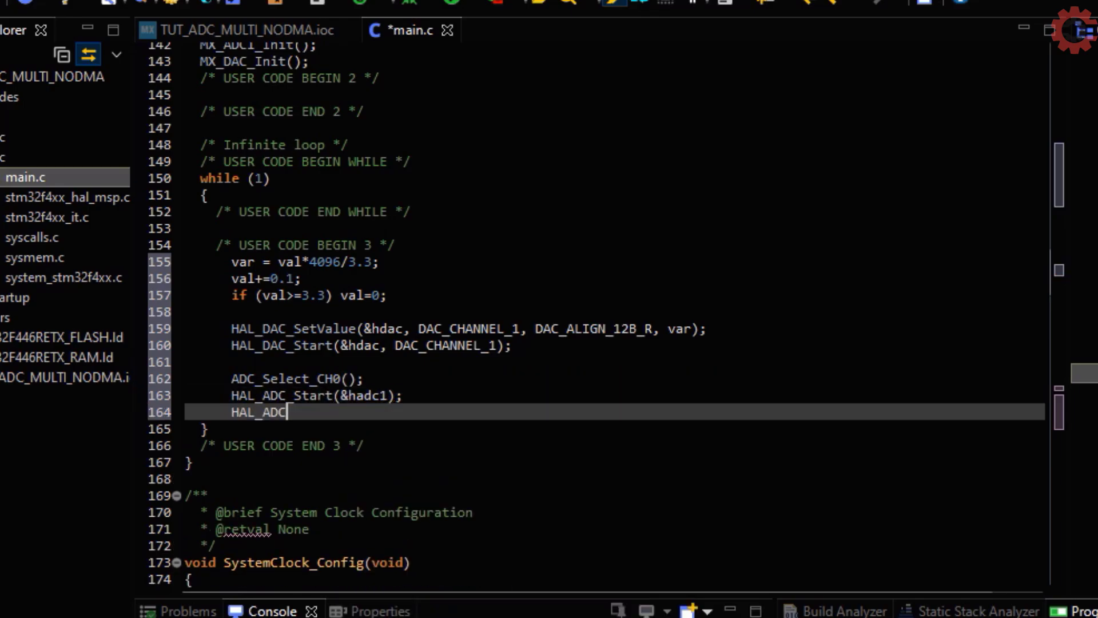
{"action": "type", "text": "_PollForConversion(&hadc1, Timeout"}
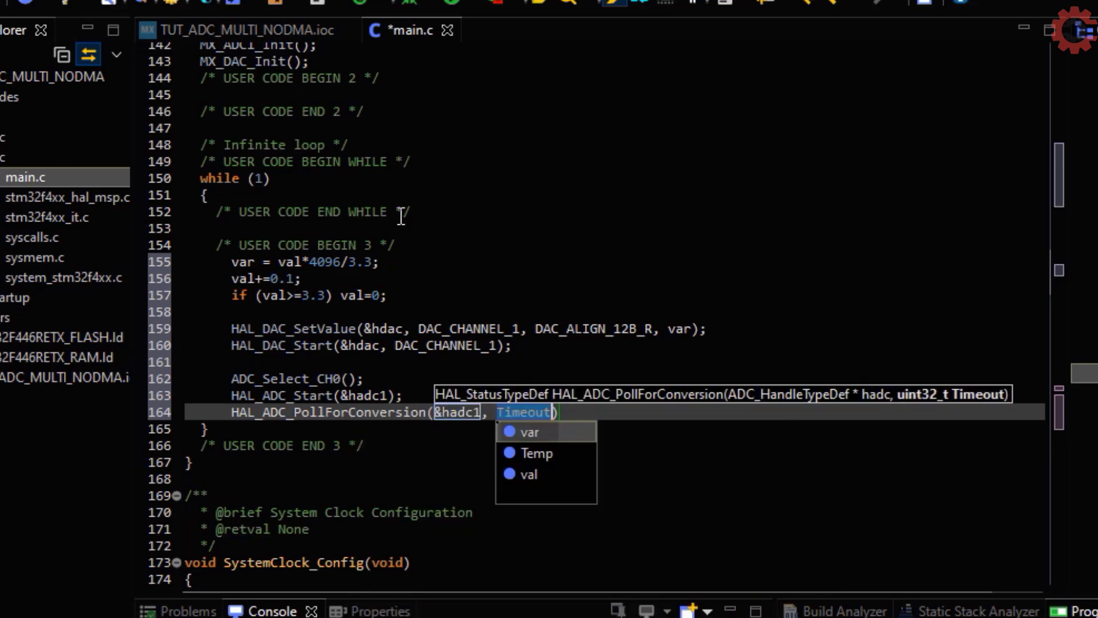
{"action": "type", "text": "1000"}
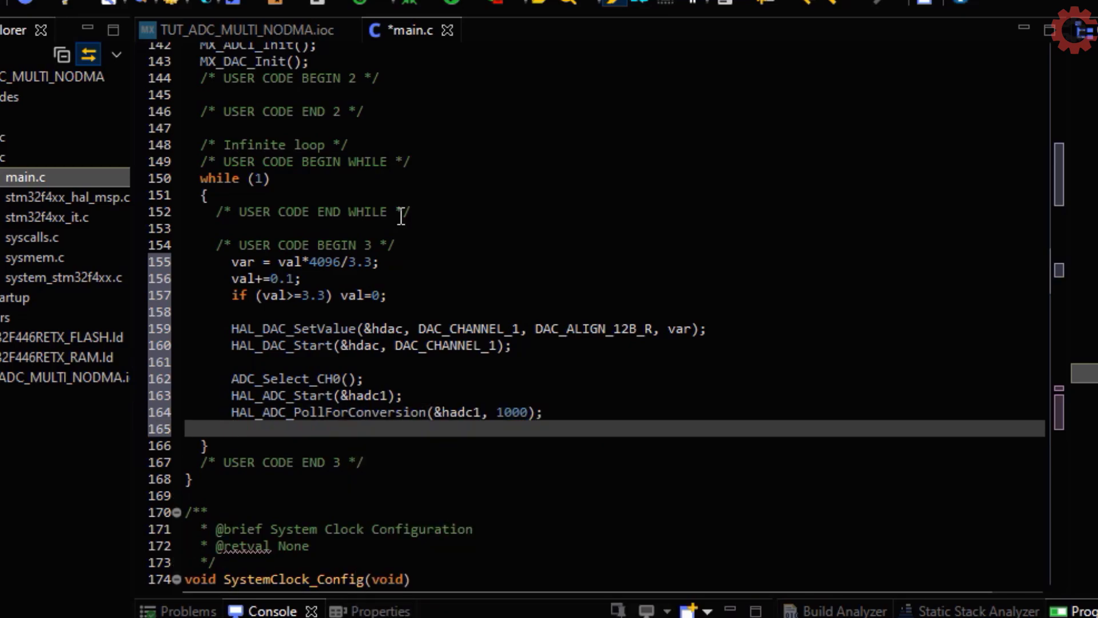
Step: Store the reading in ADC_VAL[0] via HAL_ADC_GetValue, then stop ADC1
{"action": "type", "text": "ADC_VAL[0]"}
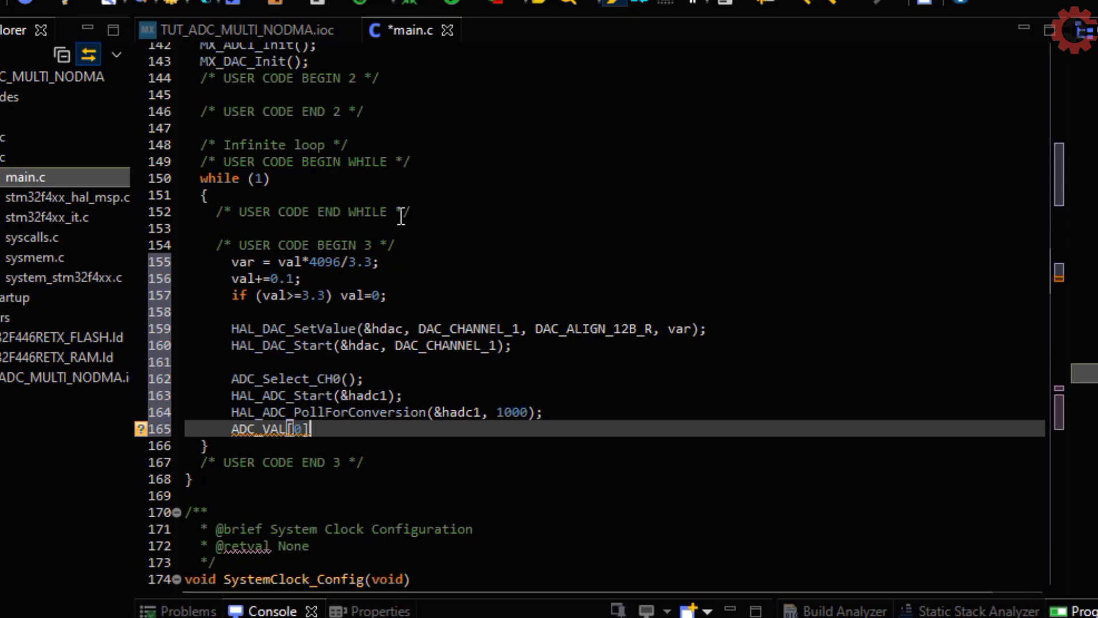
{"action": "type", "text": "= HAL"}
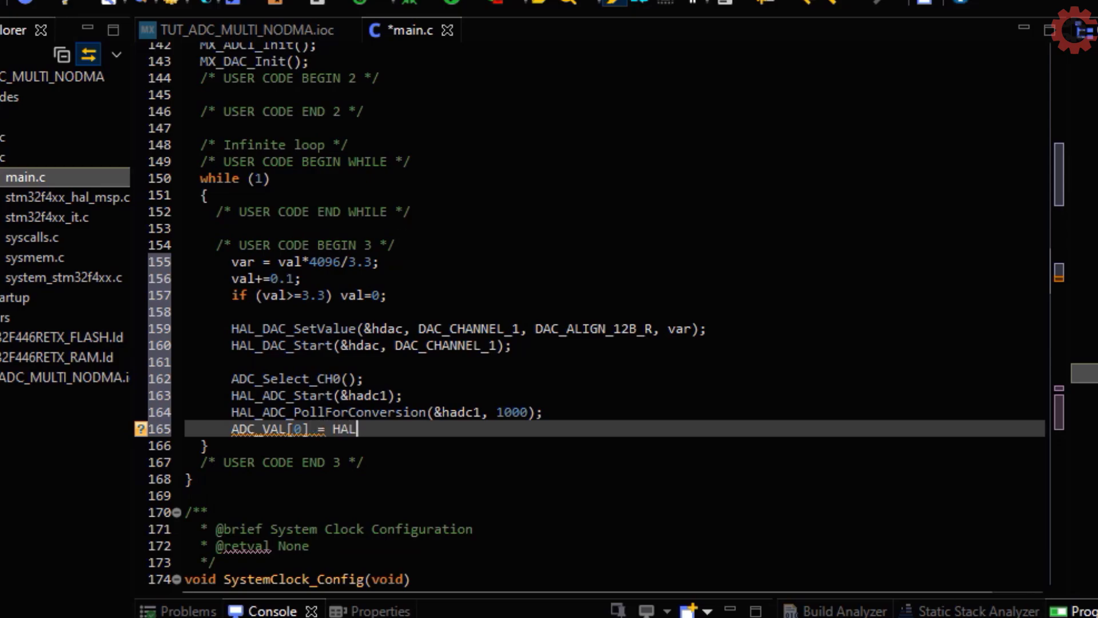
{"action": "type", "text": "_GEt"}
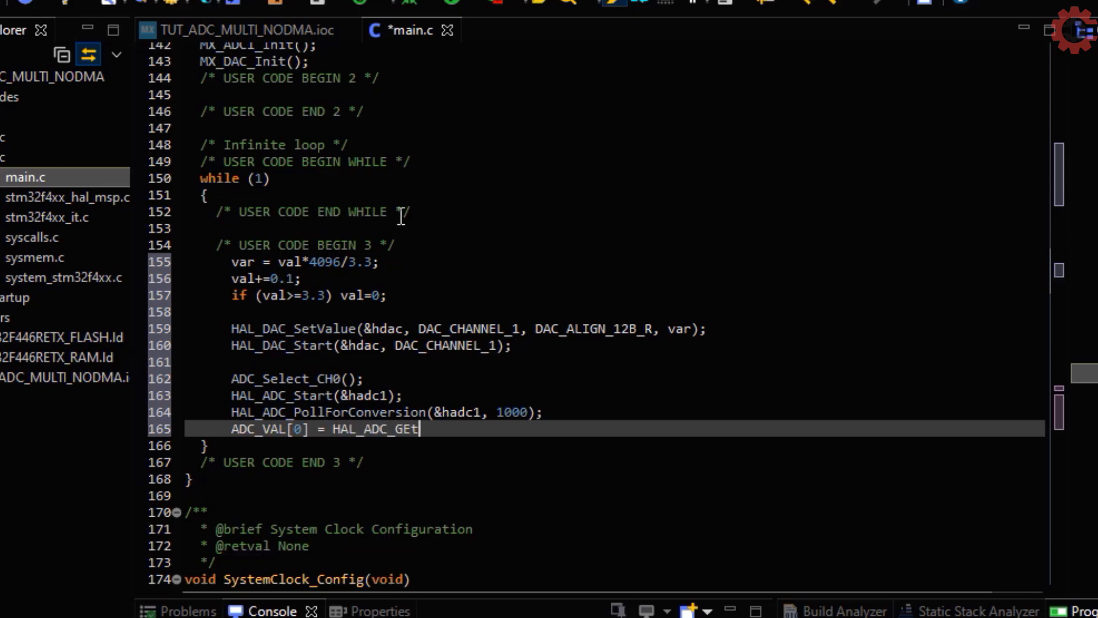
{"action": "type", "text": "Value(&hadc1);"}
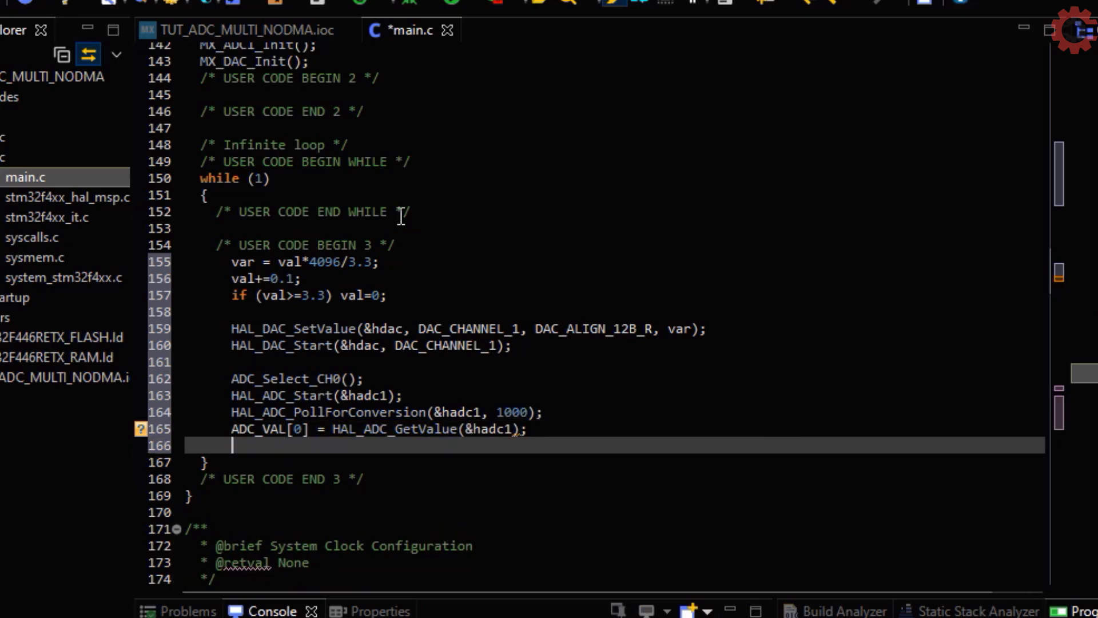
{"action": "type", "text": "HAL_ADC_St"}
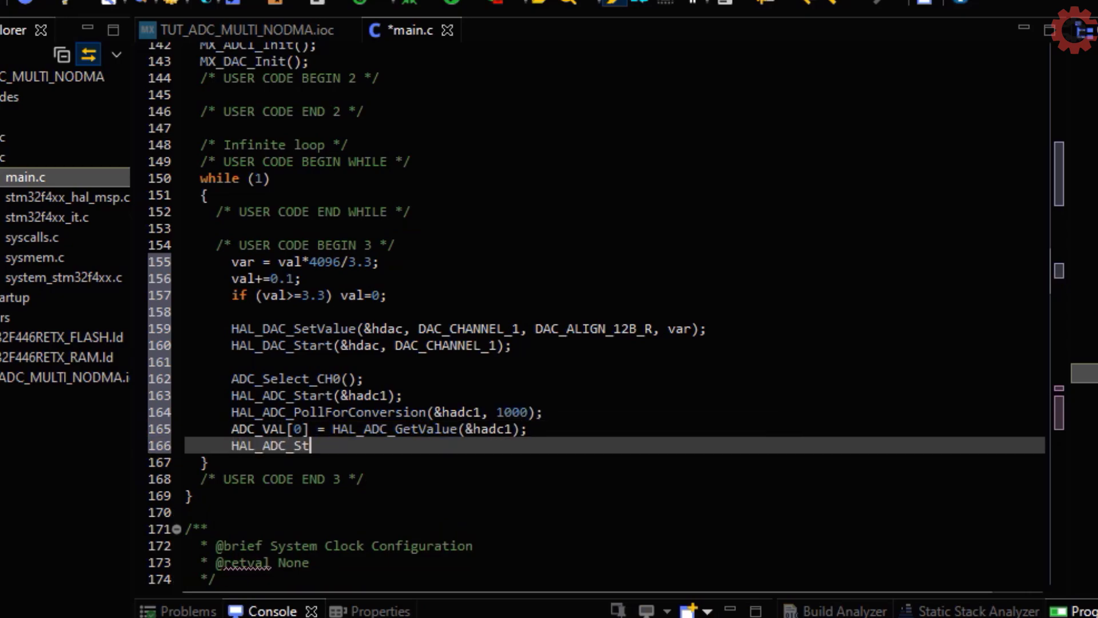
{"action": "type", "text": "op(&hadc1);"}
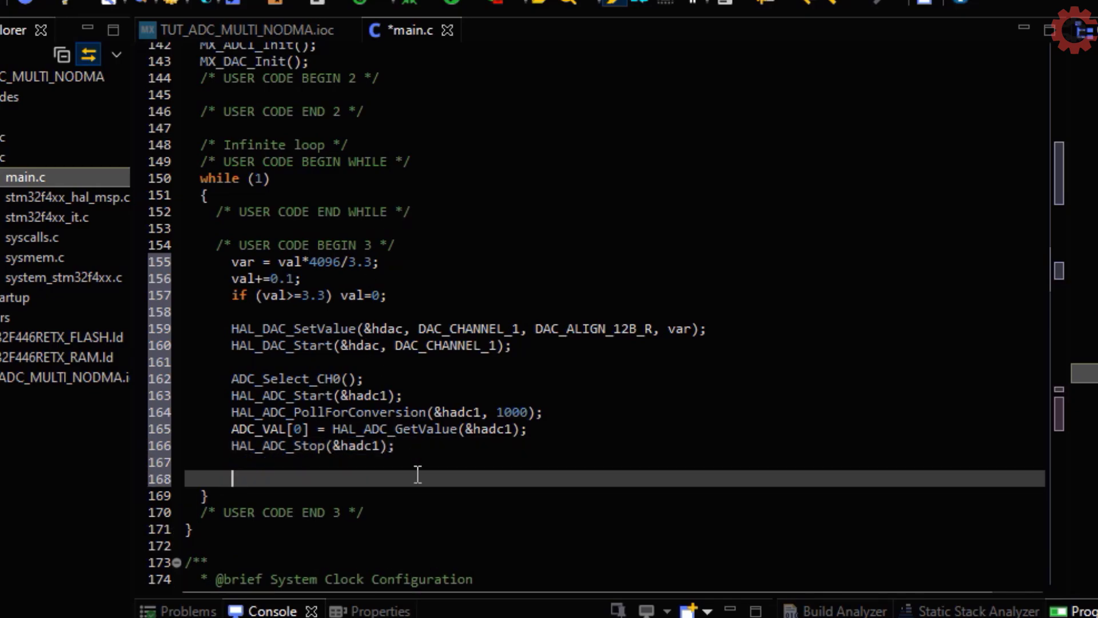
{"action": "mouse_move", "coordinate": [325, 471]}
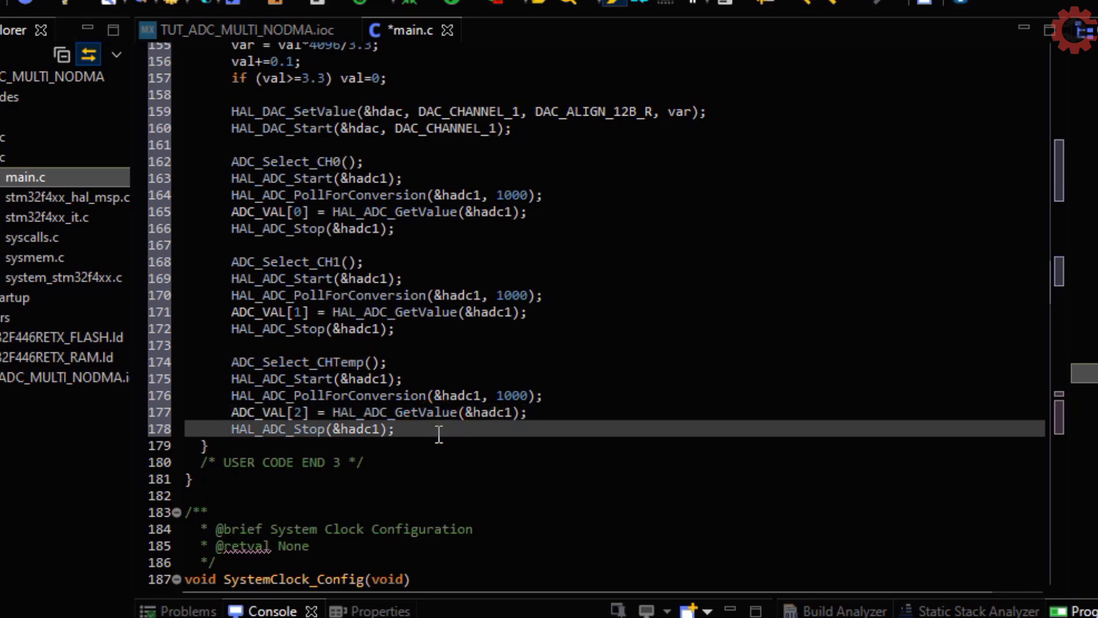
Step: Compute Temp = ((3.3*ADC_VAL[2]/4095 - V25)/Avg_Slope)+25 and add HAL_Delay(1000)
{"action": "type", "text": "Temp = ((3.3*ADC_VAL[2]/4095 - V25)/Avg_Slope)+25;"}
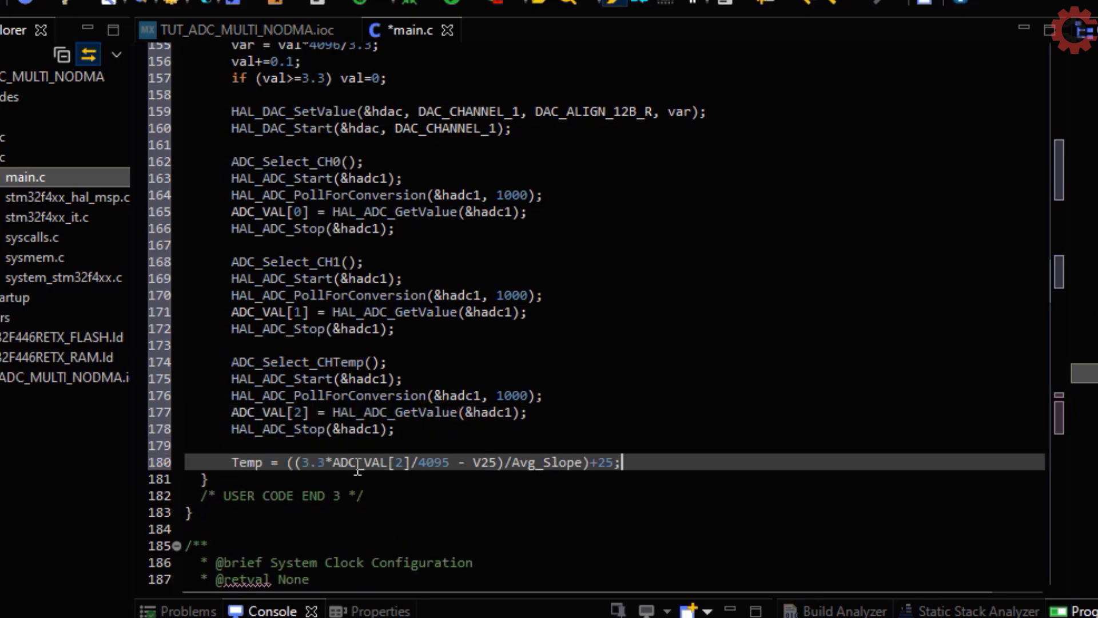
{"action": "type", "text": "HAL_Delay"}
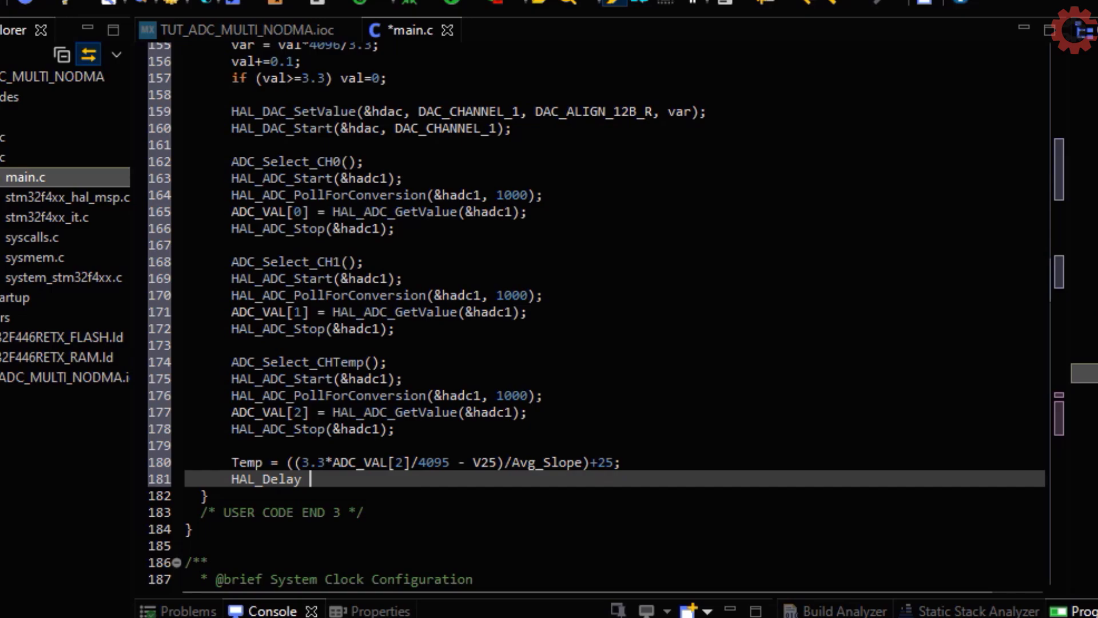
{"action": "type", "text": "(1000);"}
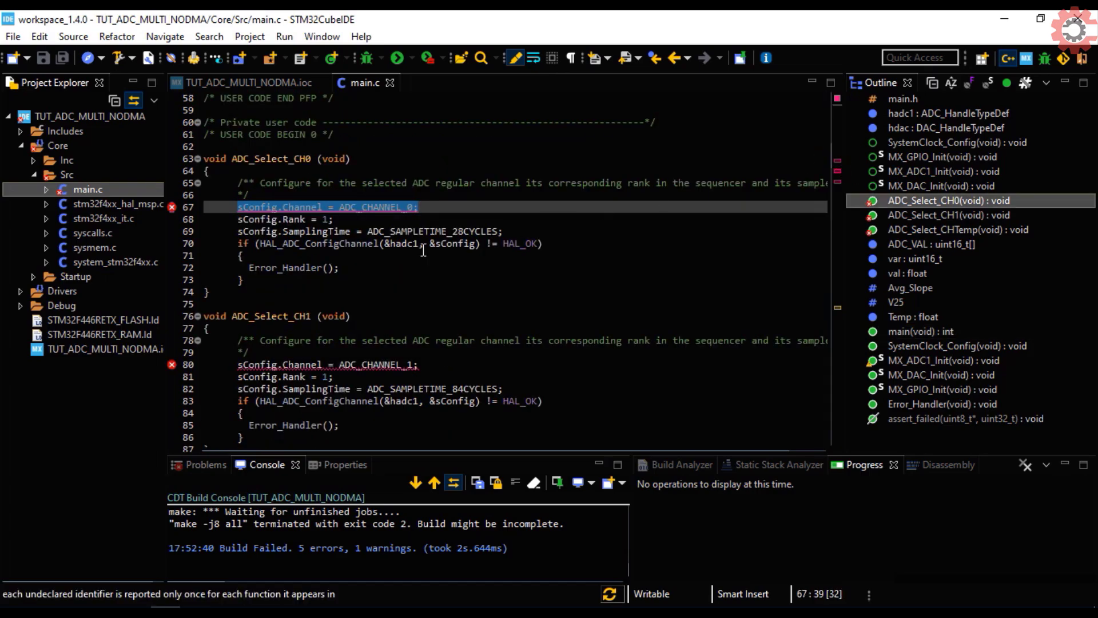
Step: Declare 'ADC_ChannelConfTypeDef sConfig = {0};' in the channel select functions
{"action": "scroll", "scroll_direction": "down", "scroll_amount": 3}
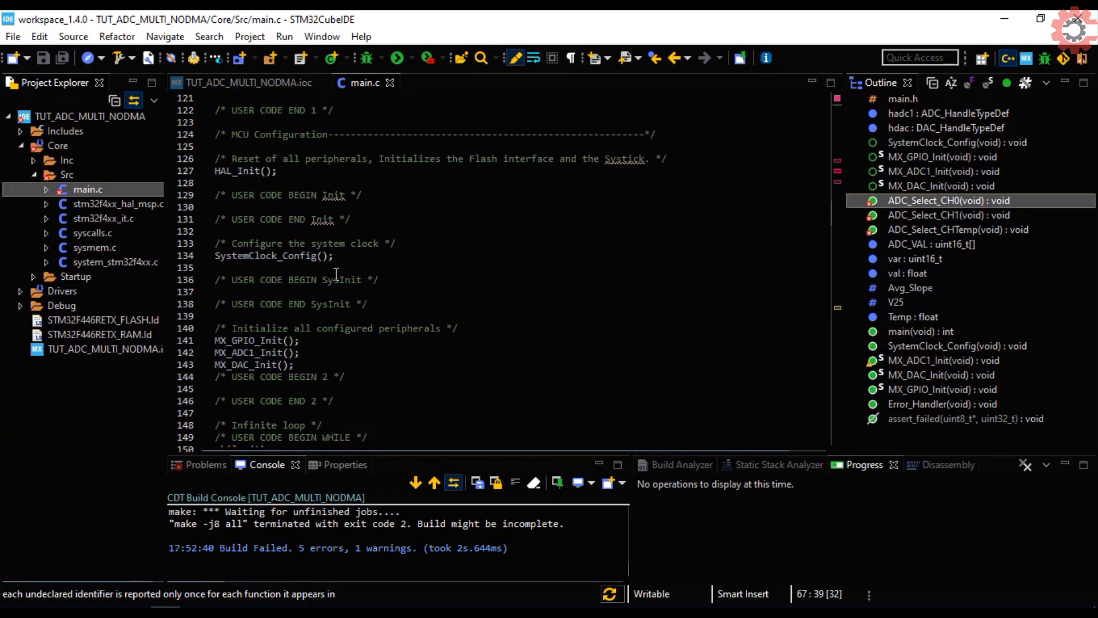
{"action": "scroll", "scroll_direction": "down", "scroll_amount": 3}
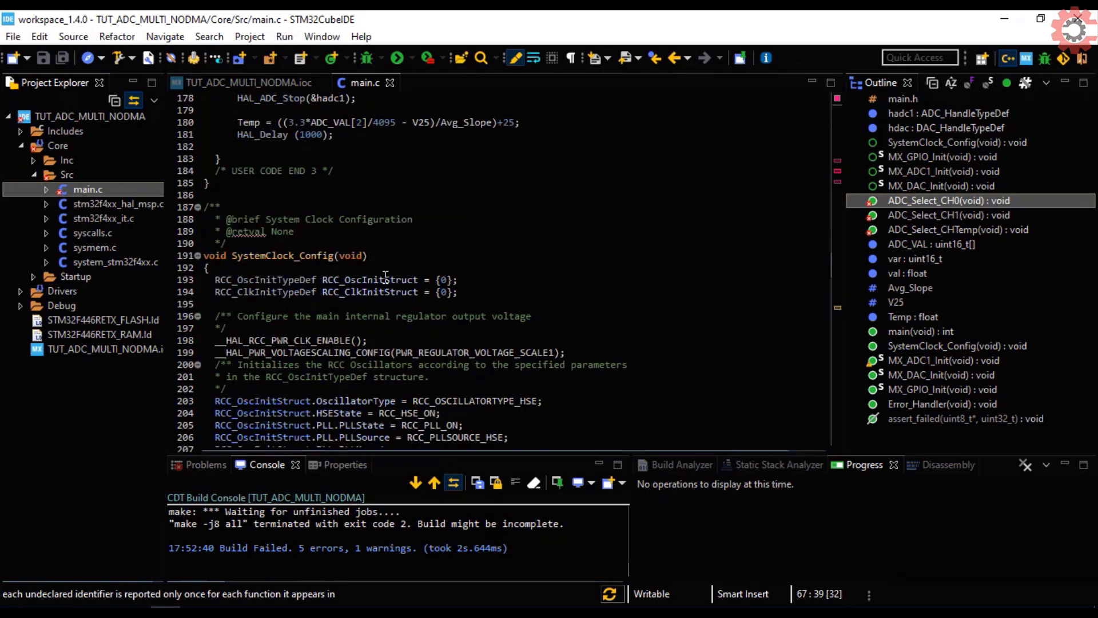
{"action": "scroll", "scroll_direction": "down", "scroll_amount": 3}
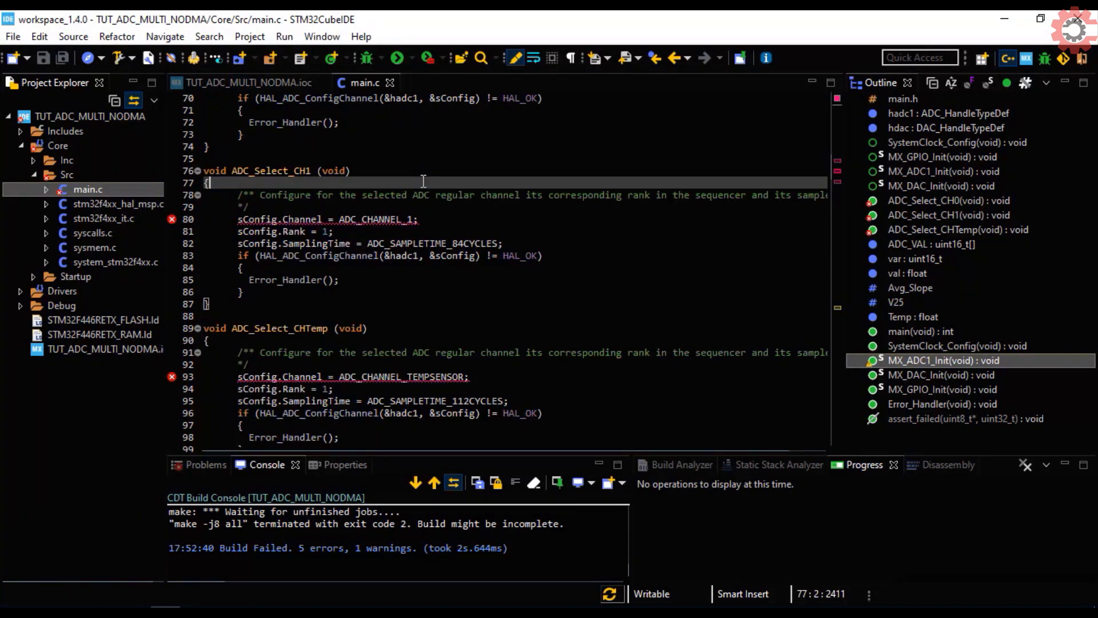
{"action": "type", "text": "ADC_ChannelConfTypeDef sConfig = {0};"}
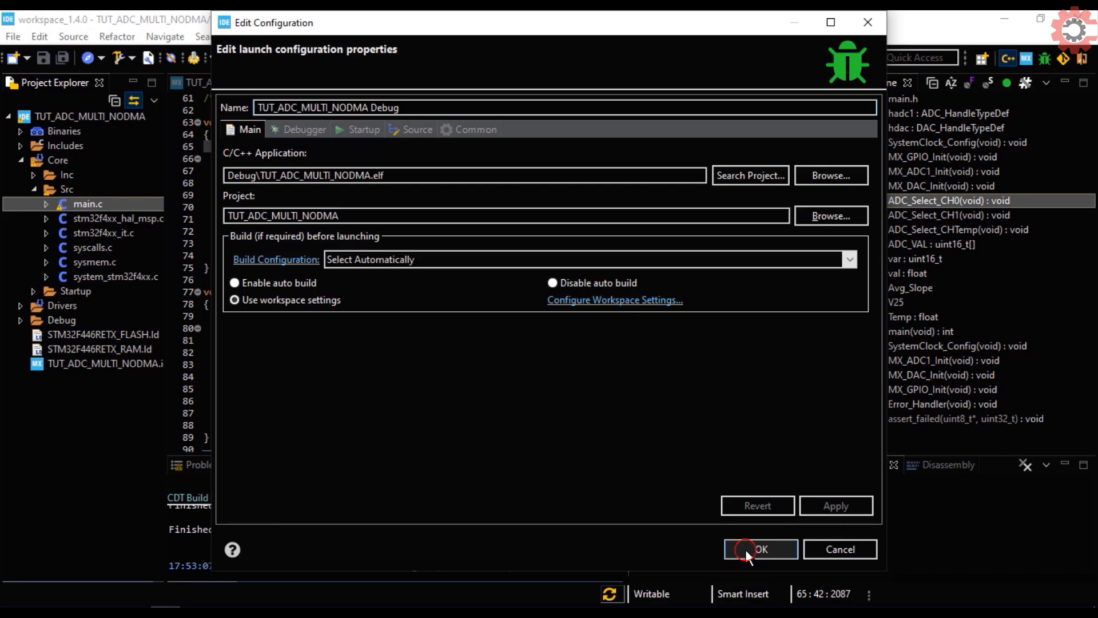
Step: Confirm the TUT_ADC_MULTI_NODMA debug configuration with OK
{"action": "left_click", "coordinate": [760, 549]}
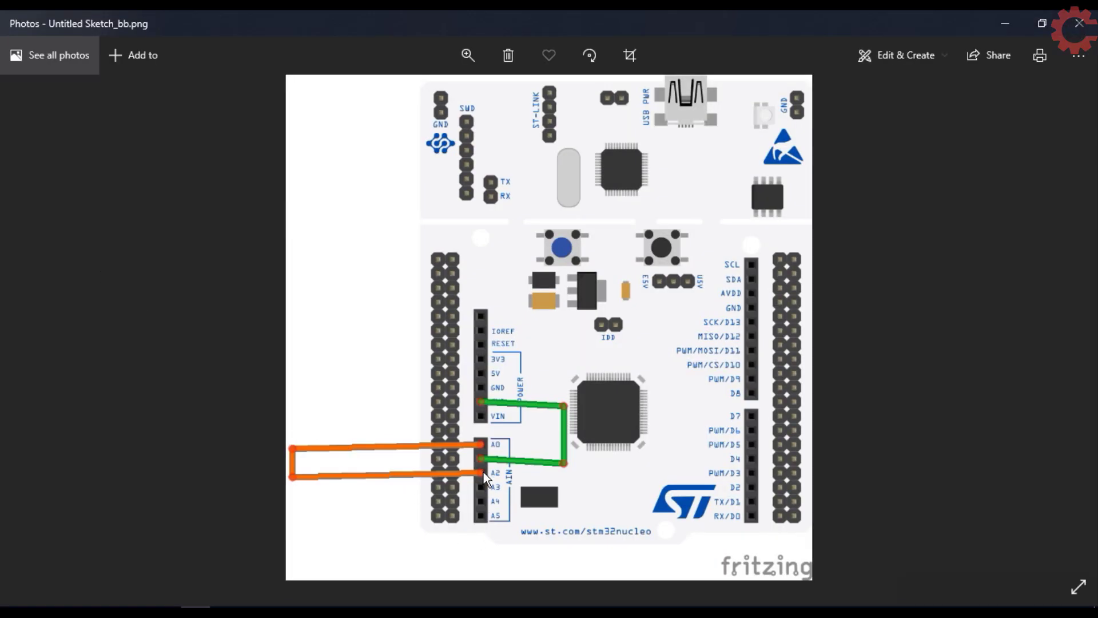
{"action": "mouse_move", "coordinate": [390, 488]}
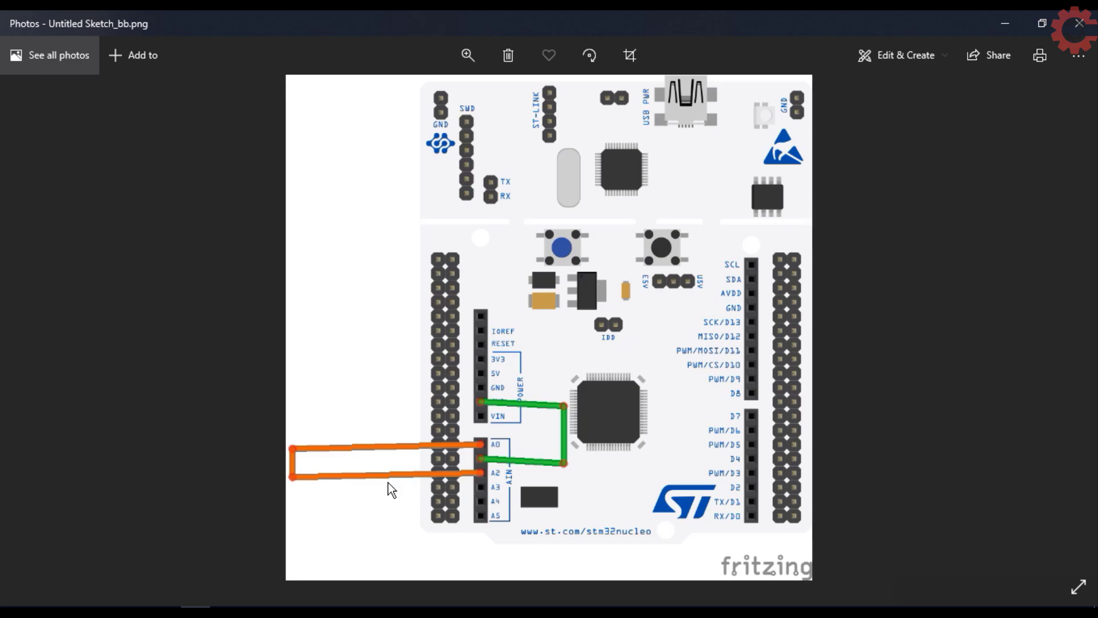
{"action": "mouse_move", "coordinate": [482, 452]}
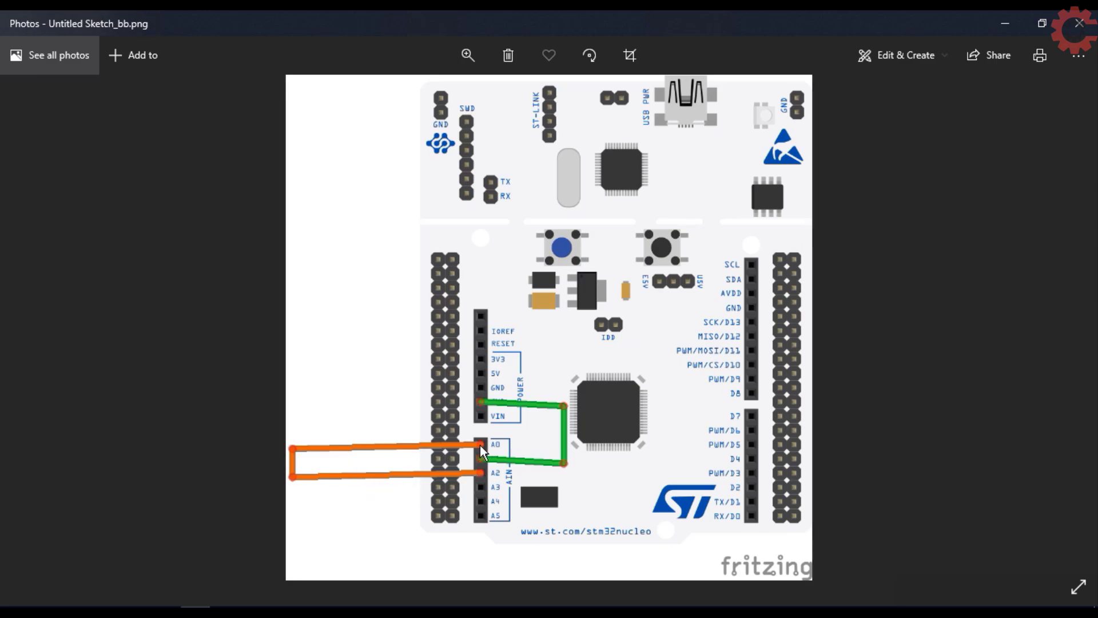
{"action": "mouse_move", "coordinate": [456, 472]}
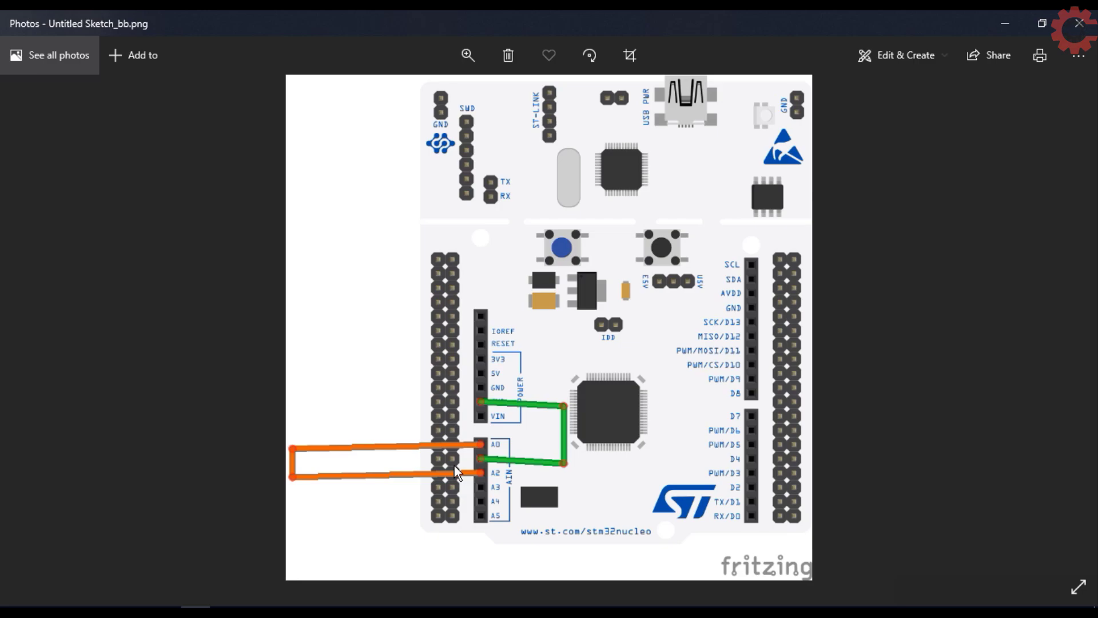
{"action": "mouse_move", "coordinate": [482, 405]}
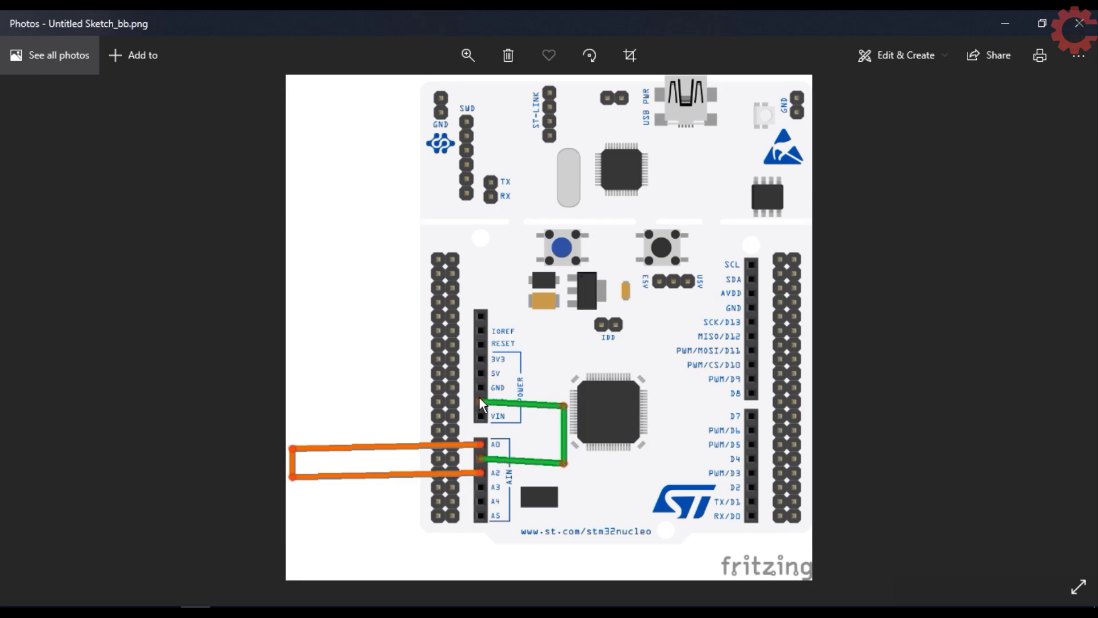
{"action": "mouse_move", "coordinate": [1078, 25]}
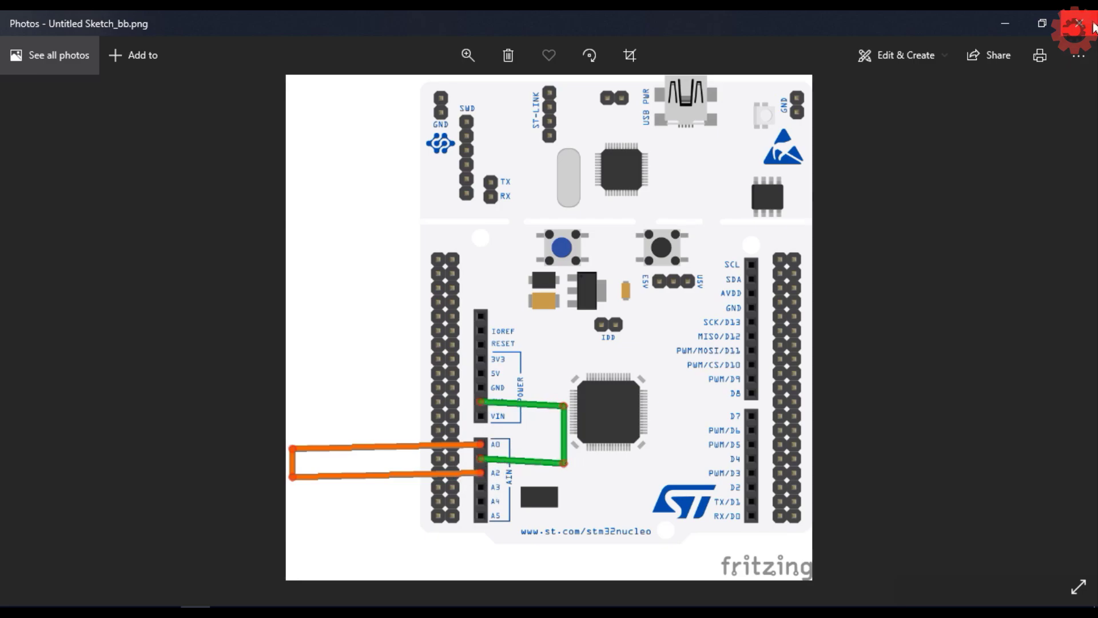
Step: Close the Fritzing Nucleo wiring image in the Photos app
{"action": "left_click", "coordinate": [1079, 23]}
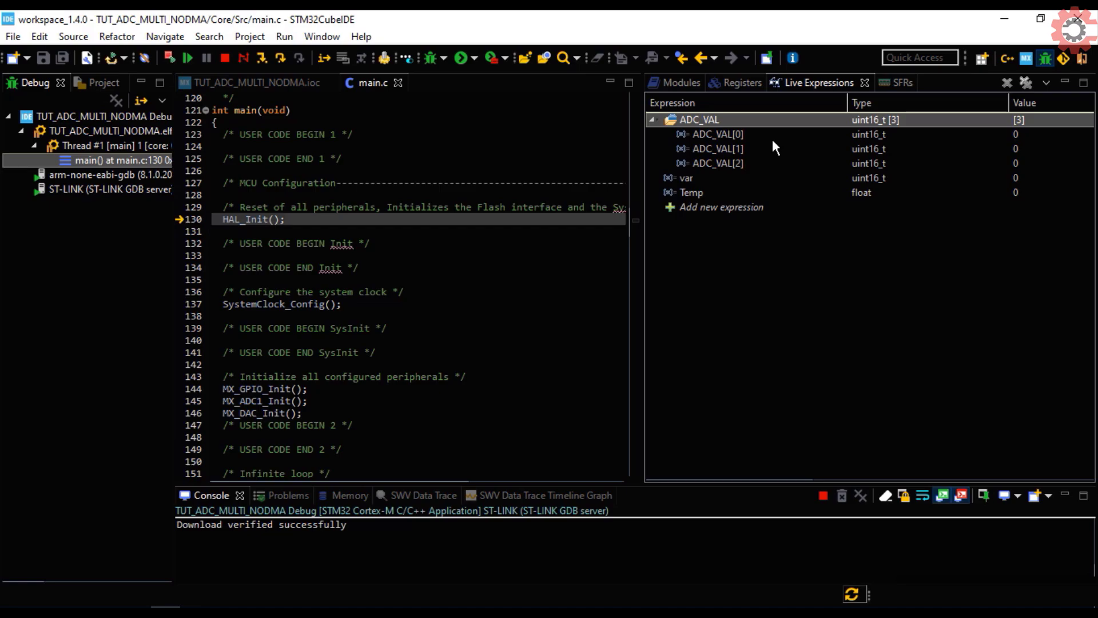
Step: Resume the program and watch Live Expressions for ADC_VAL, var and Temp
{"action": "double_click", "coordinate": [689, 192]}
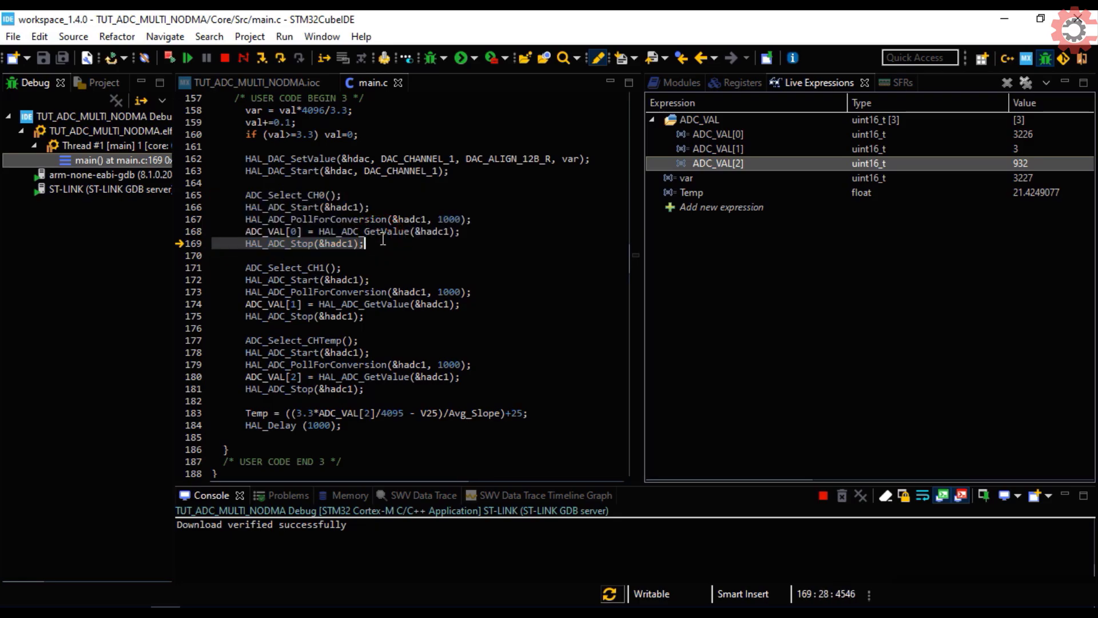
{"action": "scroll", "scroll_direction": "down", "scroll_amount": 3}
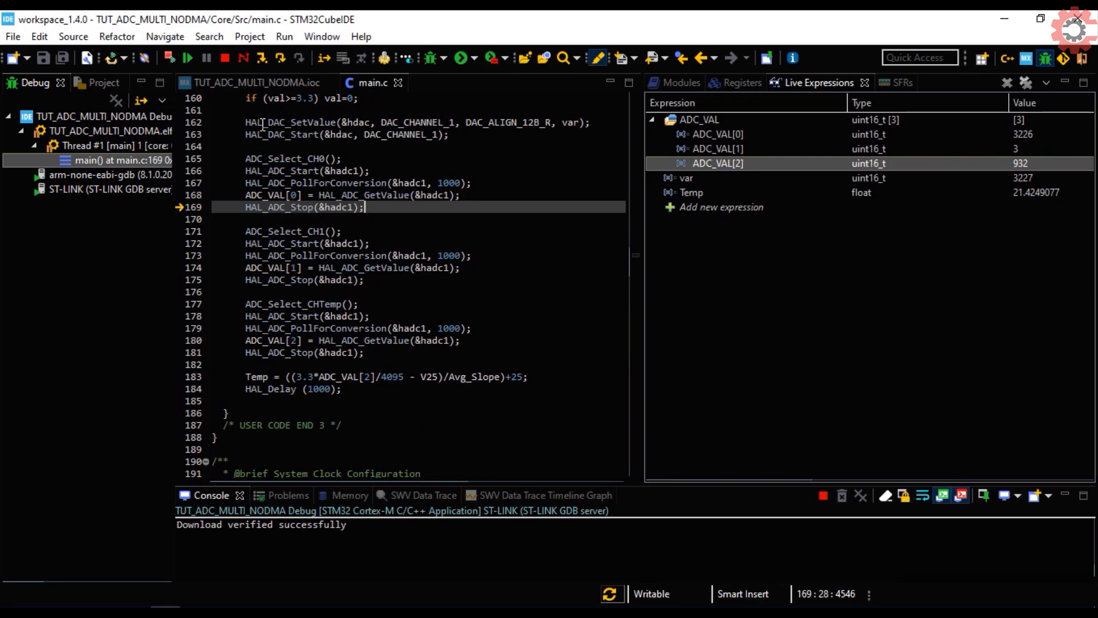
{"action": "left_click", "coordinate": [186, 58]}
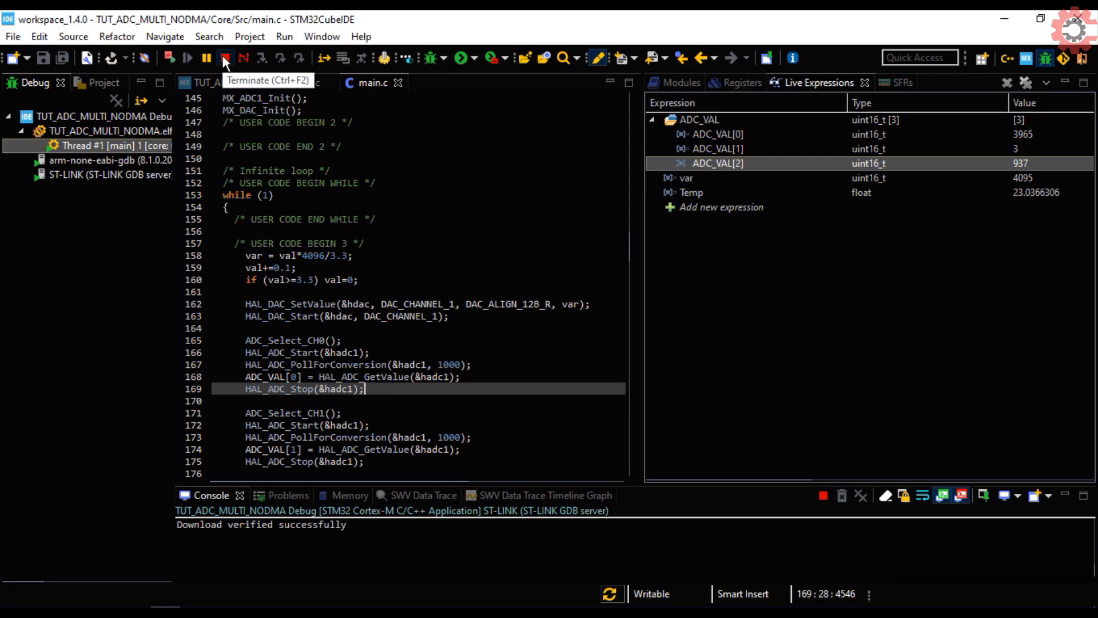
Step: Terminate the TUT_ADC_MULTI_NODMA debug session
{"action": "left_click", "coordinate": [224, 58]}
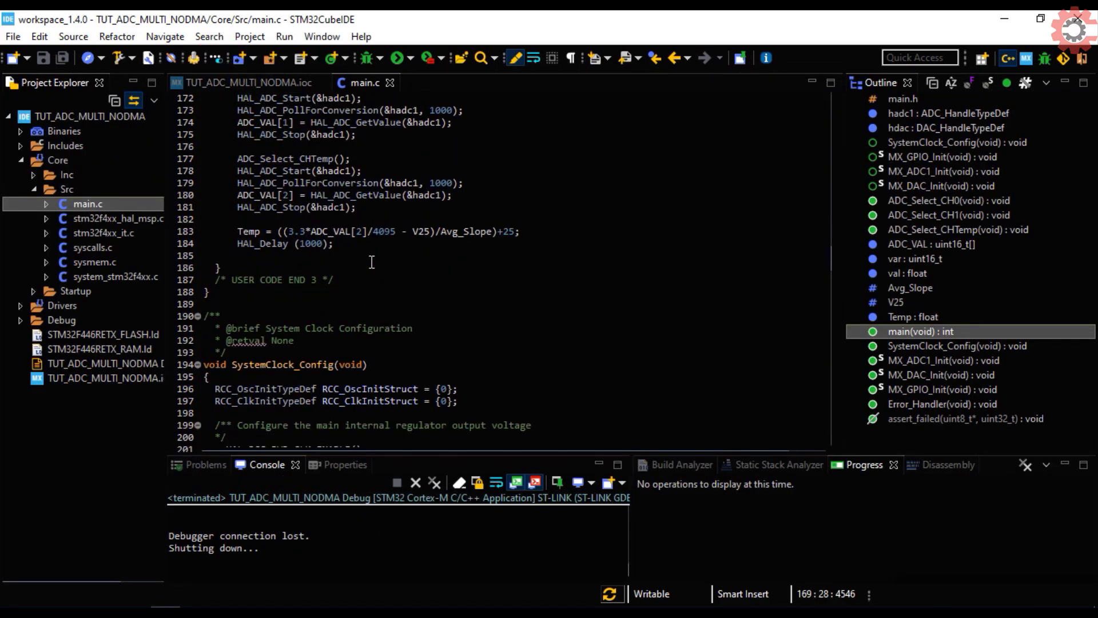
{"action": "scroll", "scroll_direction": "down", "scroll_amount": 3}
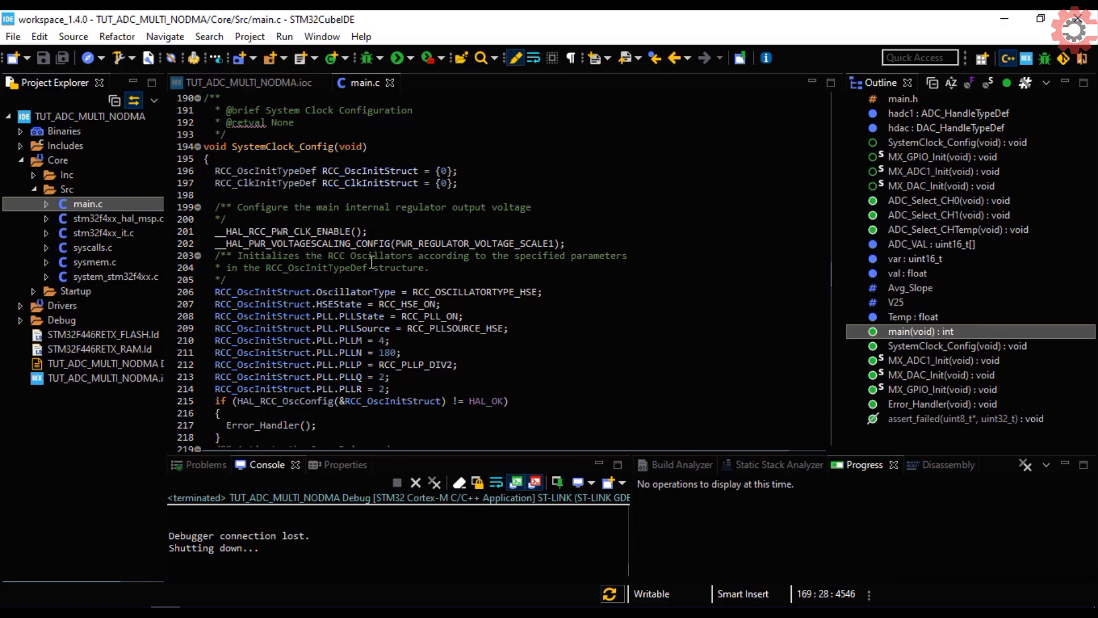